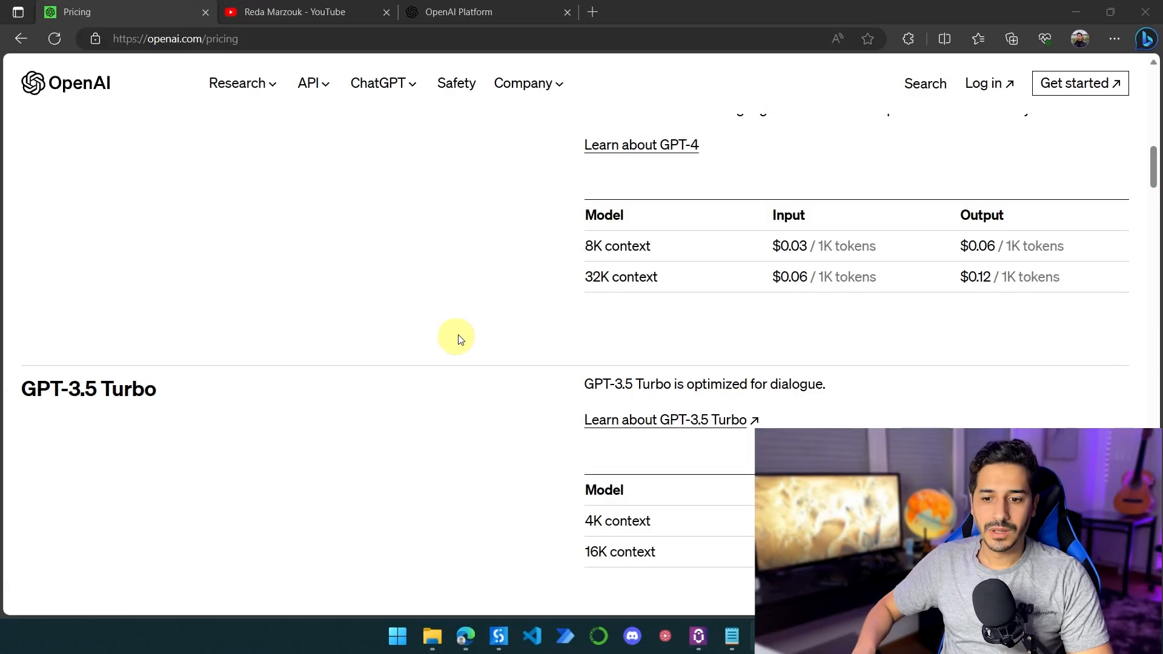
mouse_move(475, 318)
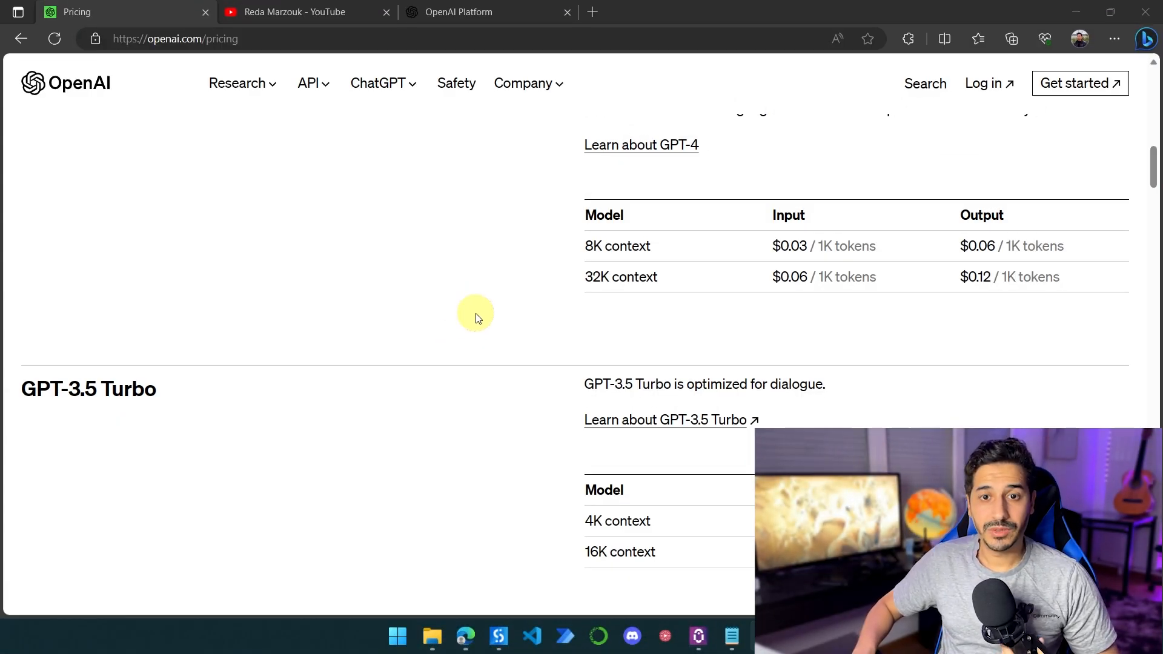
mouse_move(300, 17)
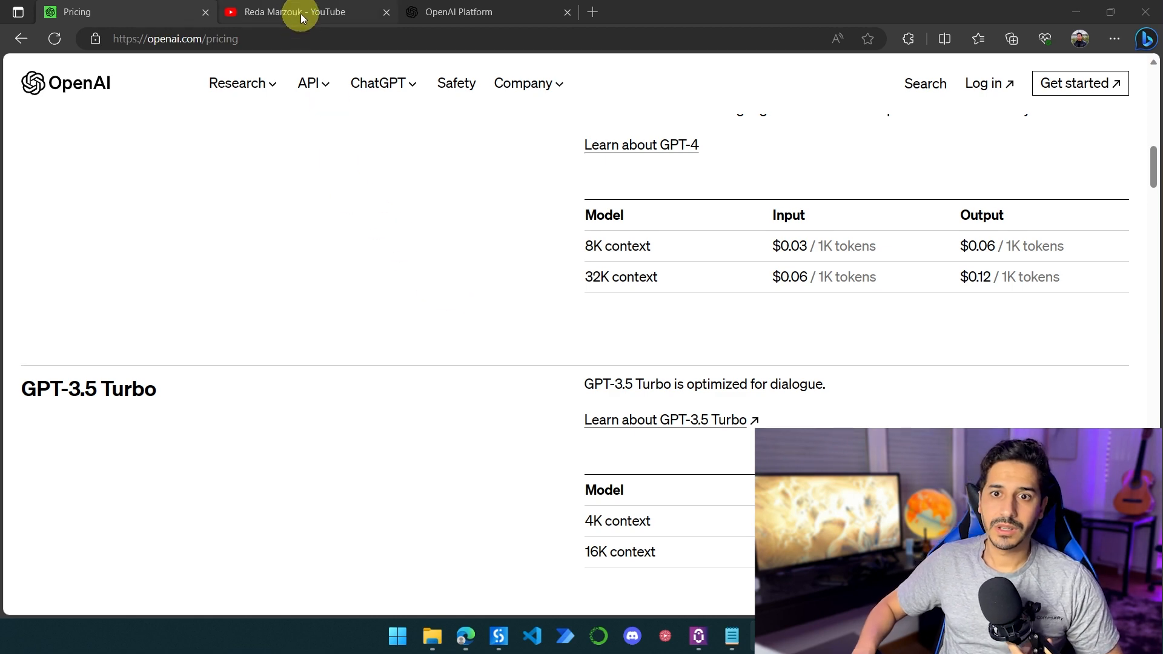
- Show the YouTube channel's Videos page listing its UiPath and ChatGPT tutorials
click(297, 12)
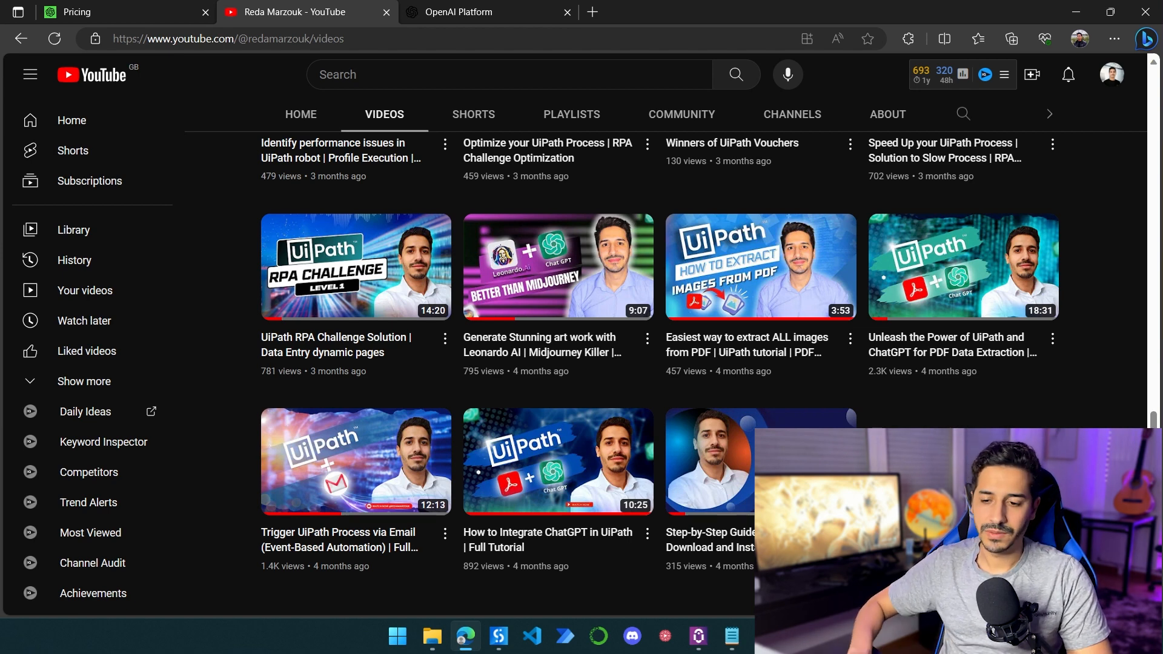
mouse_move(517, 467)
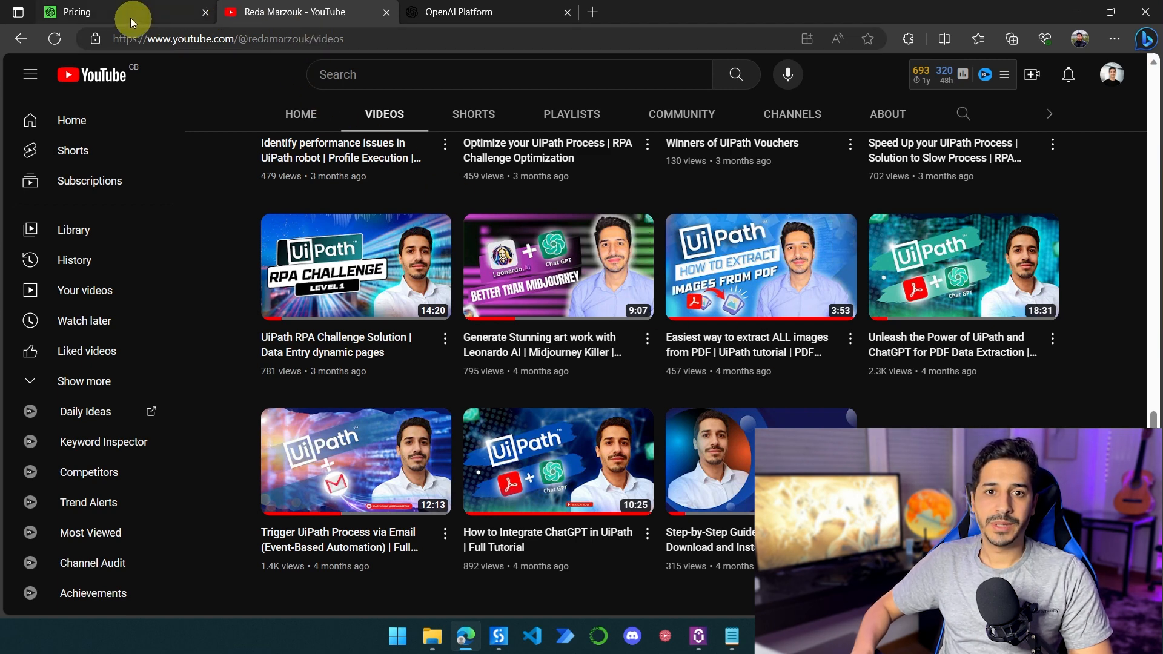
- Review OpenAI's per-1,000-token pricing and the GPT-3.5 Turbo 4K and 16K rates
click(104, 12)
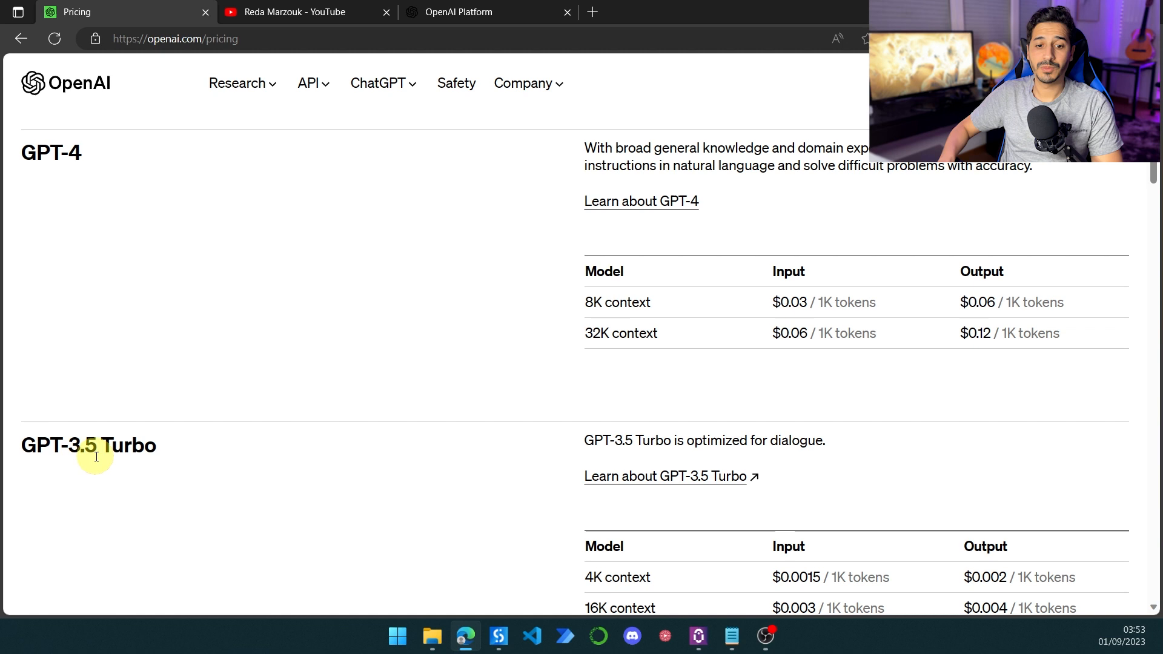
scroll(down, 3)
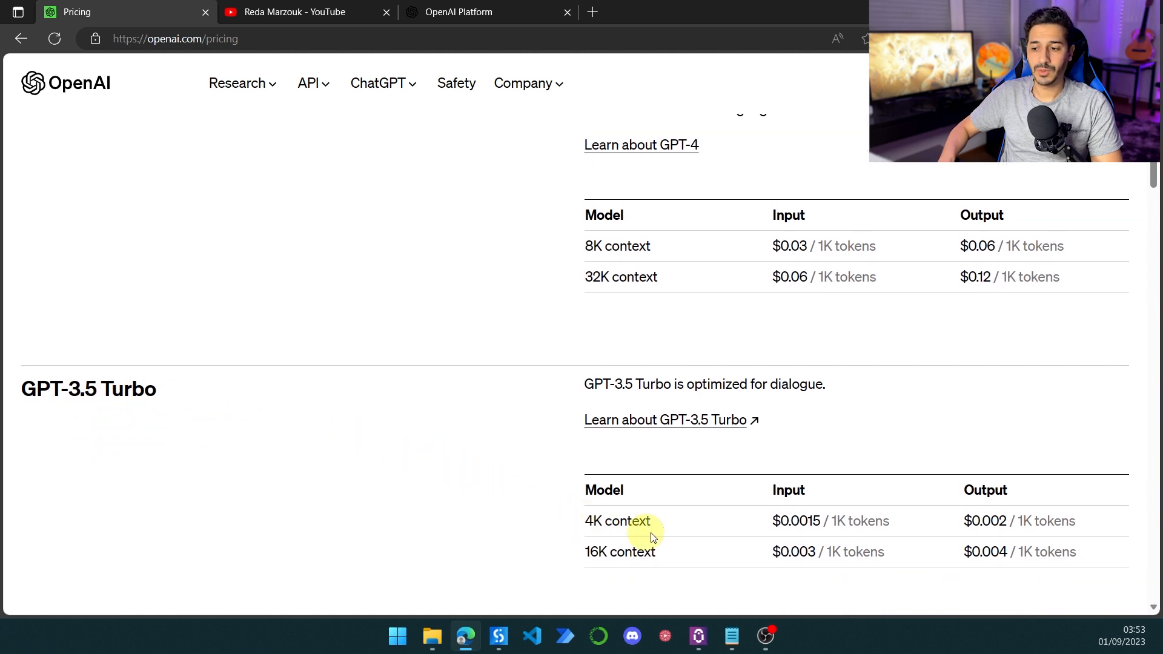
mouse_move(756, 499)
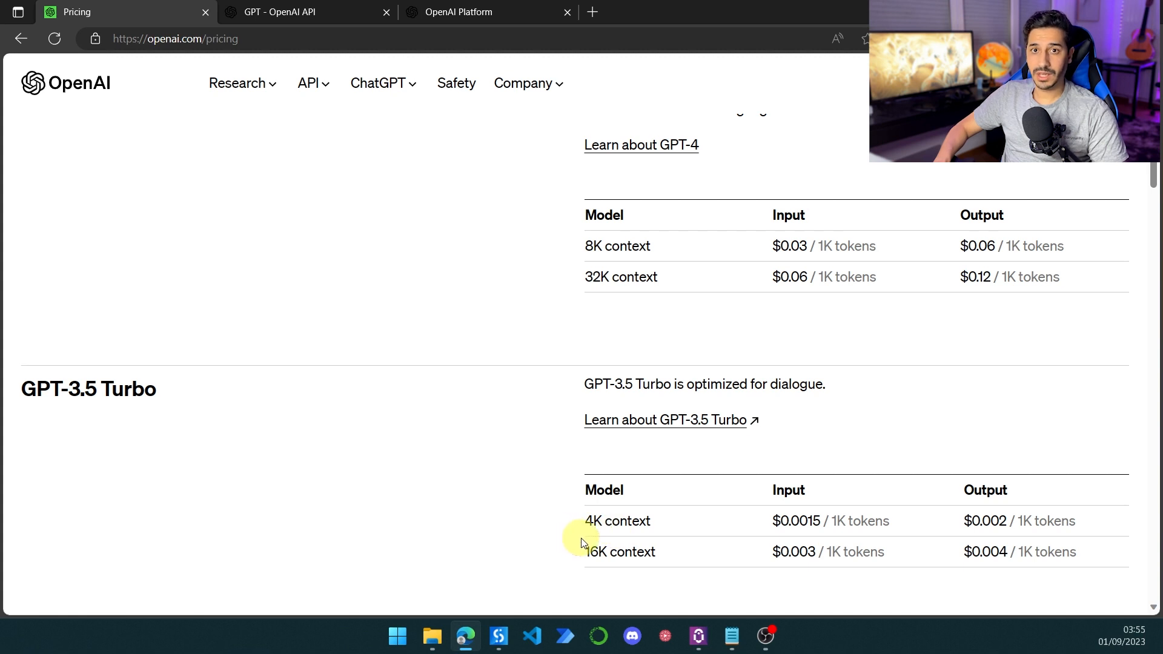
double_click(595, 521)
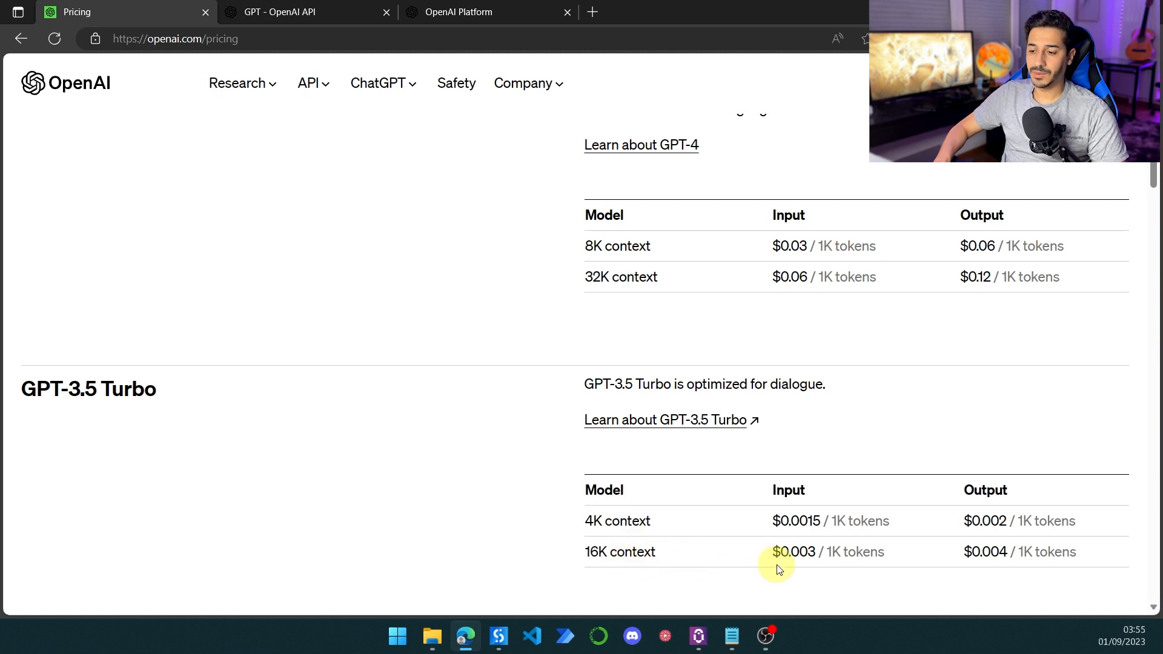
mouse_move(767, 581)
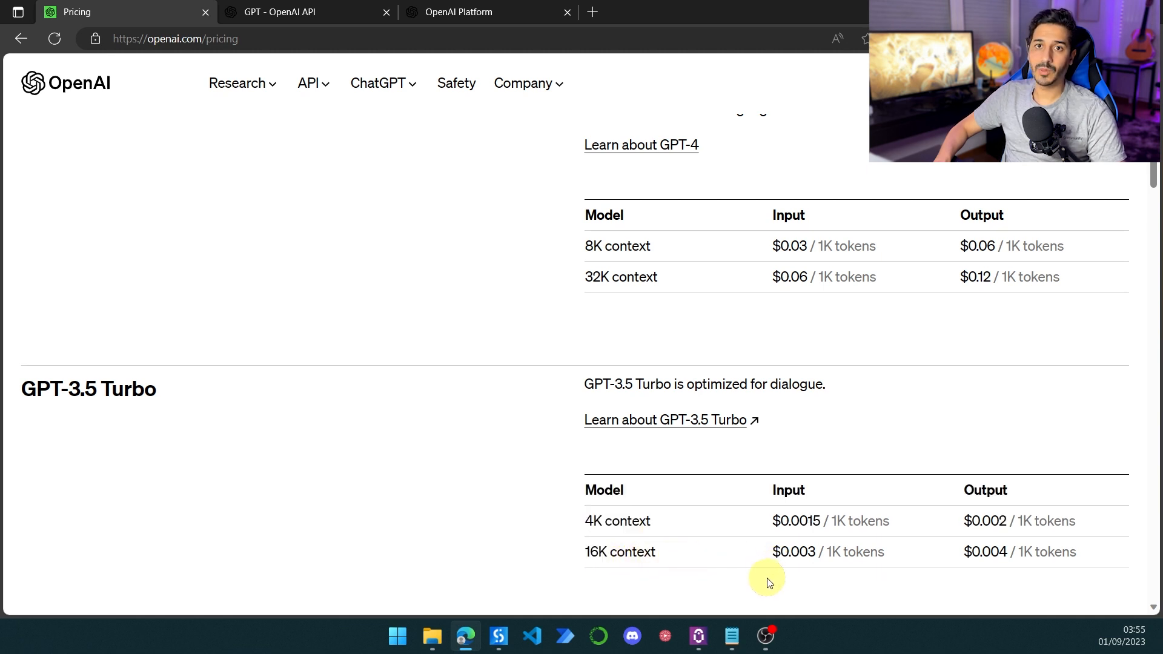
mouse_move(786, 565)
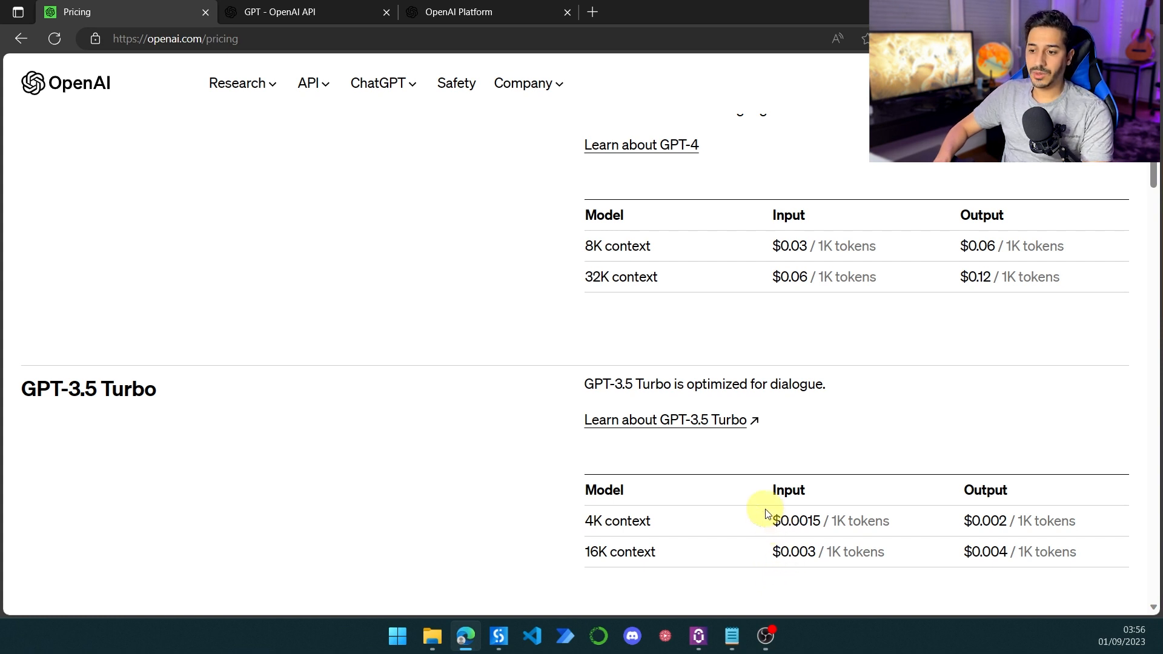
double_click(797, 521)
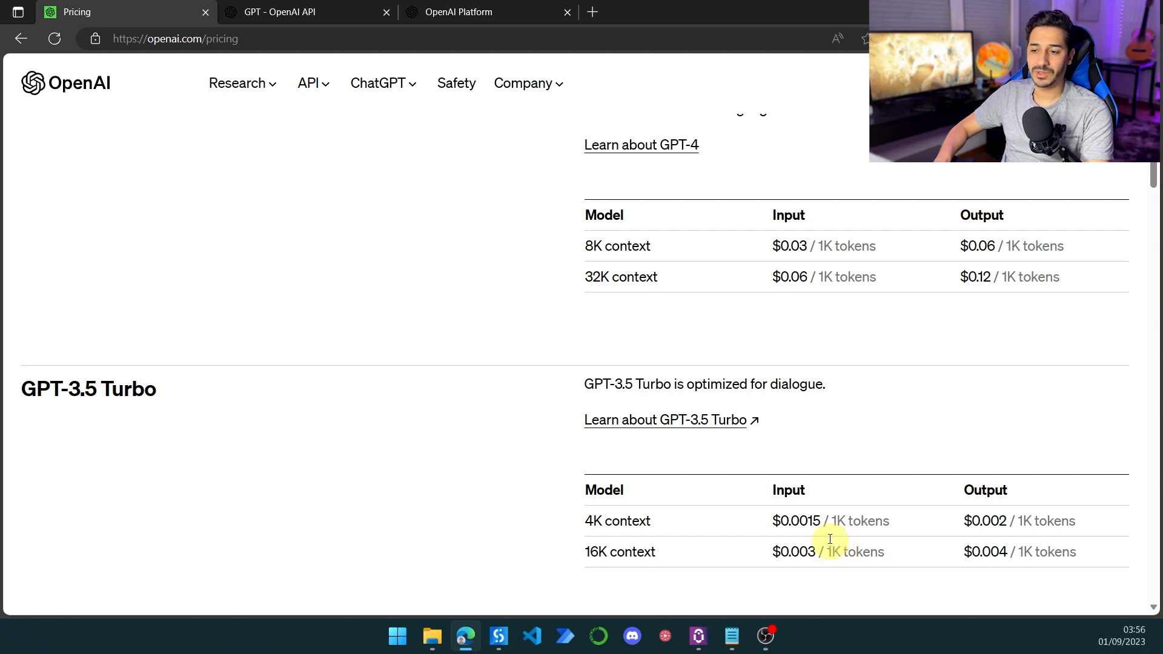
scroll(up, 3)
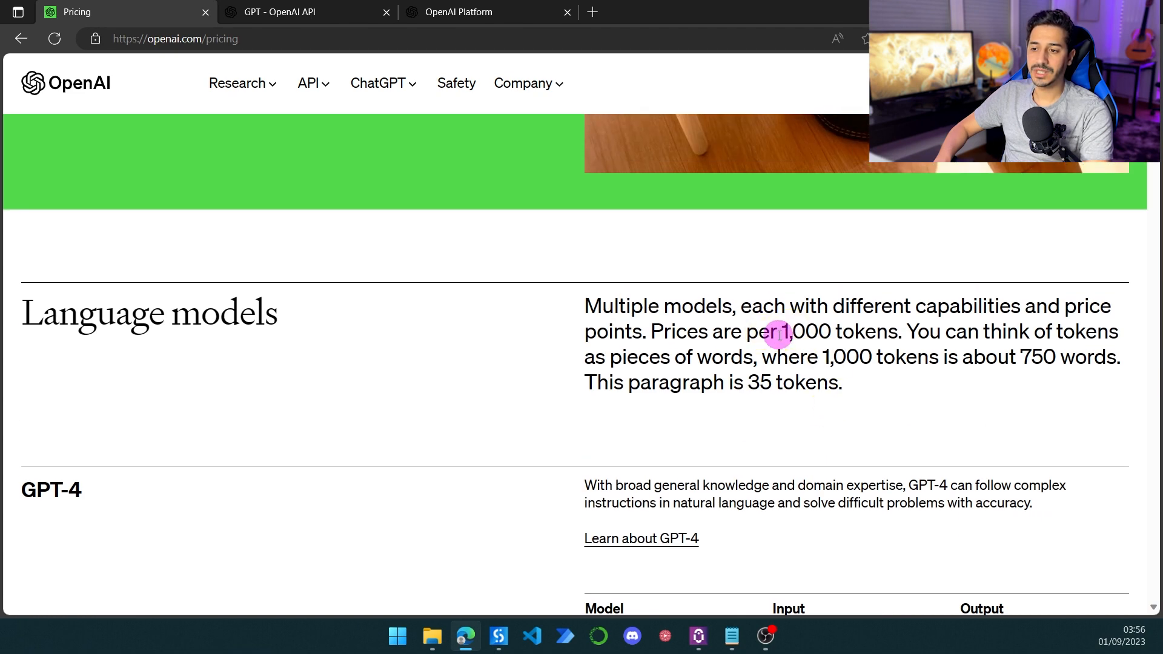
double_click(804, 332)
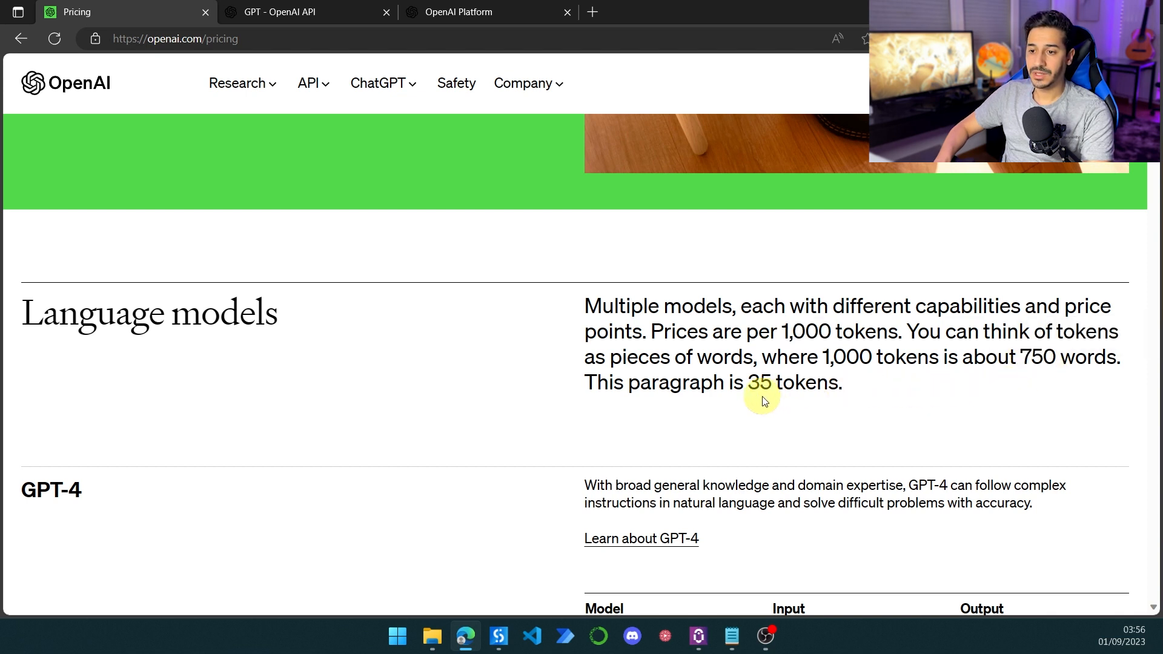
scroll(down, 3)
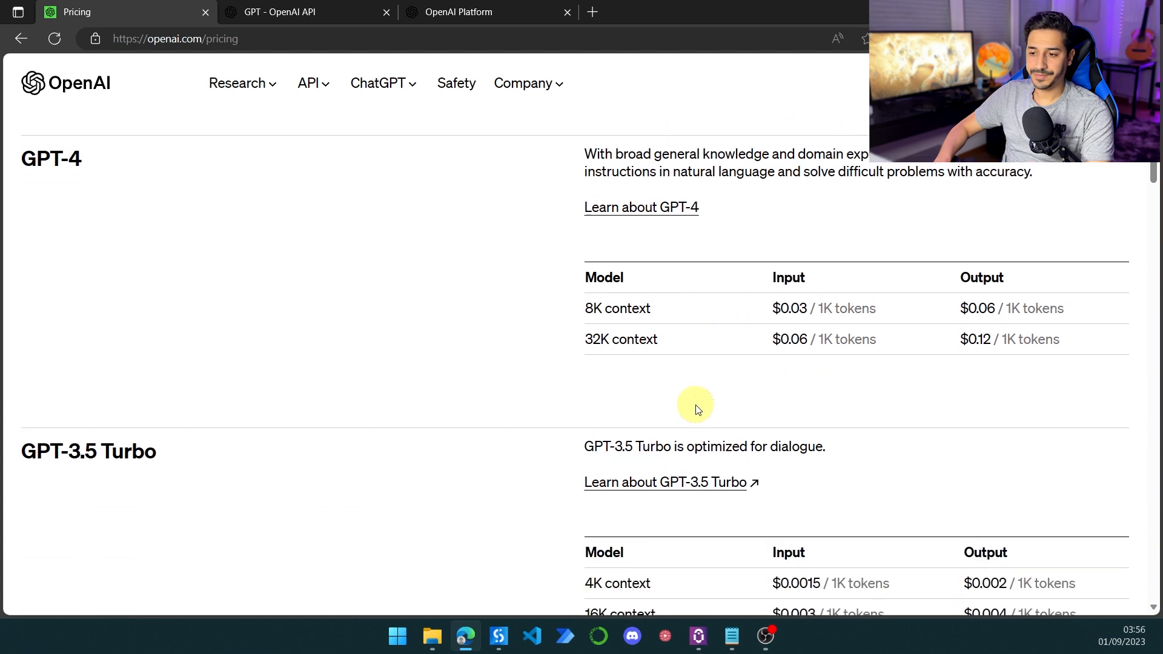
scroll(down, 3)
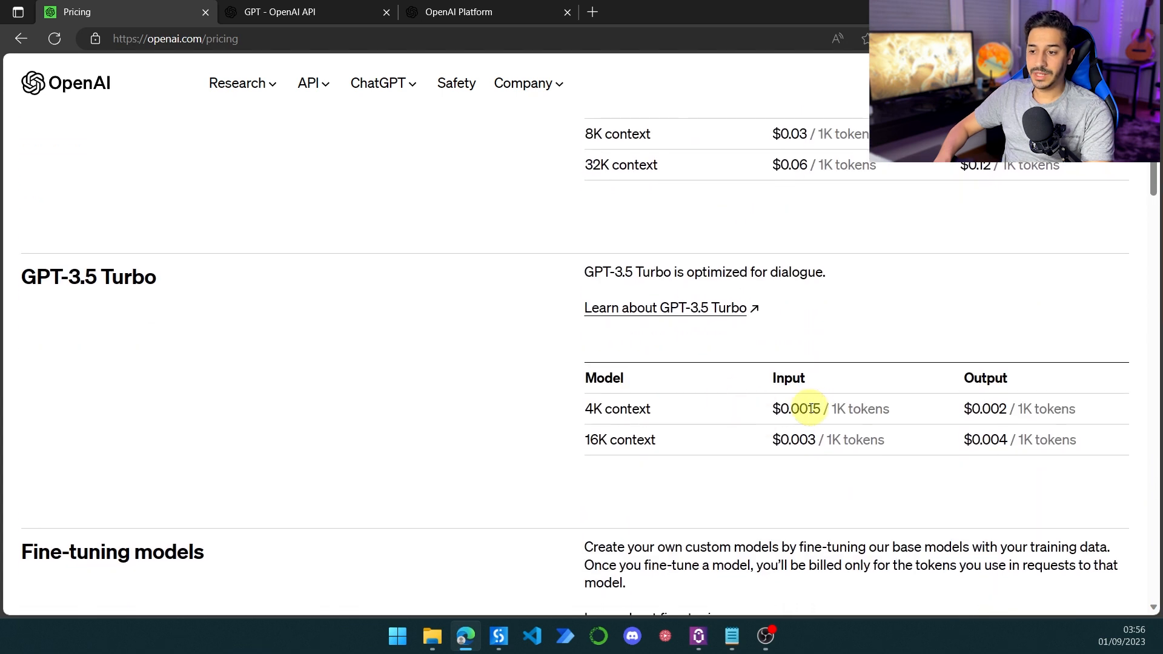
mouse_move(779, 475)
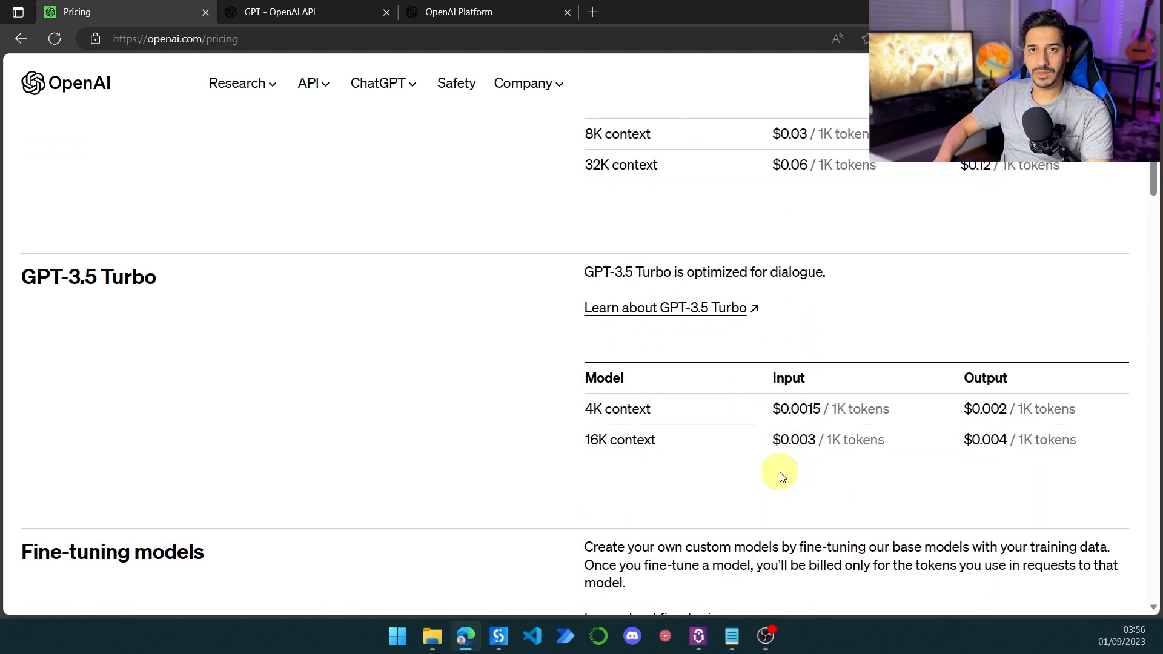
mouse_move(802, 421)
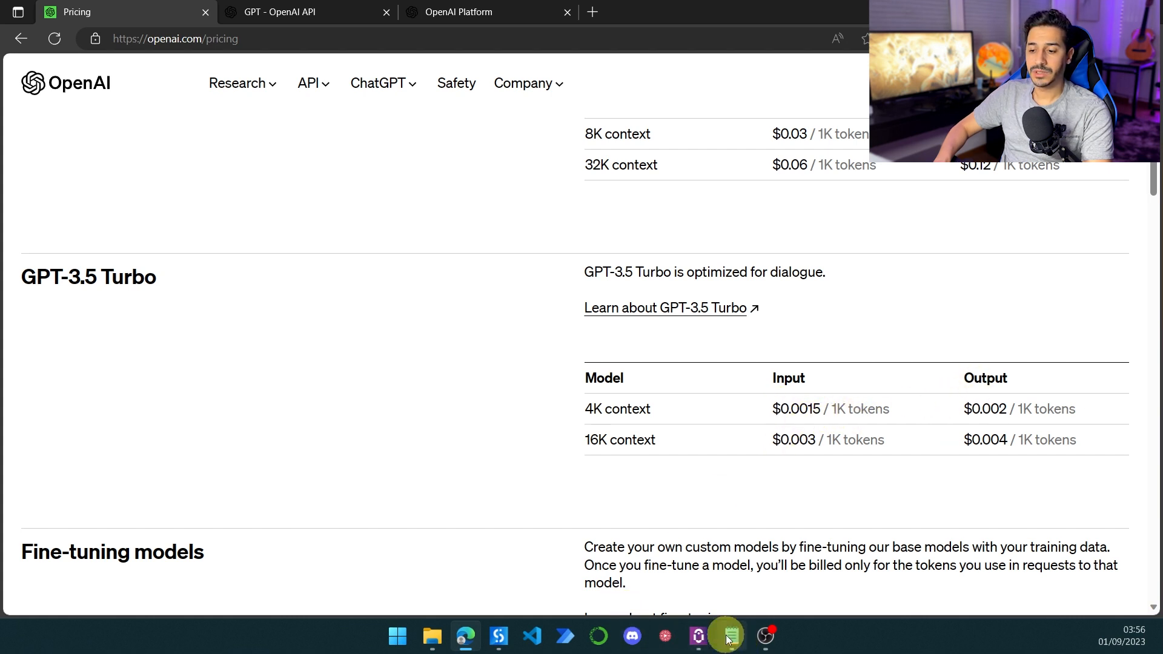
- Show the notes converting $1 into GPT-4 8K and GPT-3.5 Turbo 4K word counts
click(730, 636)
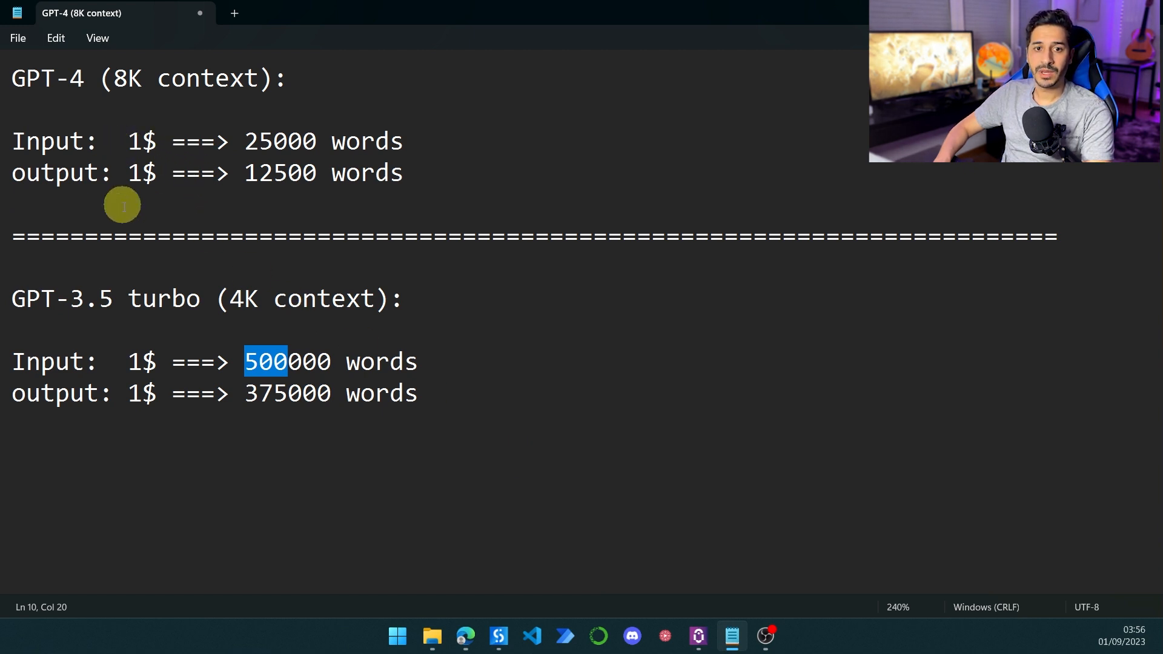
mouse_move(168, 304)
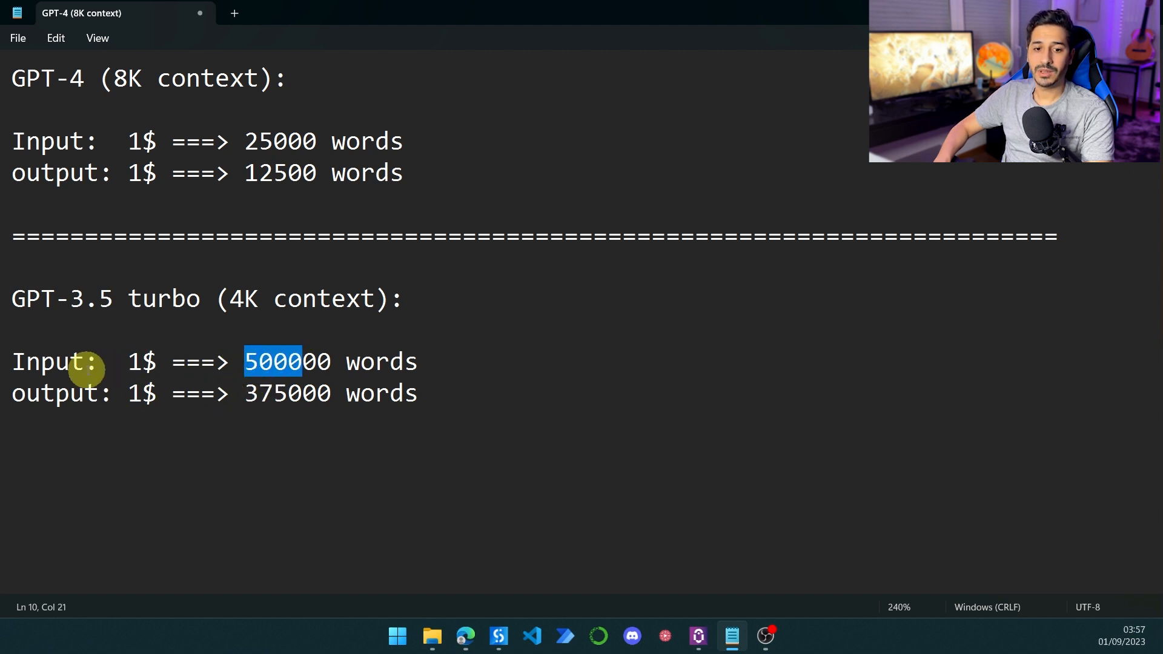
mouse_move(238, 393)
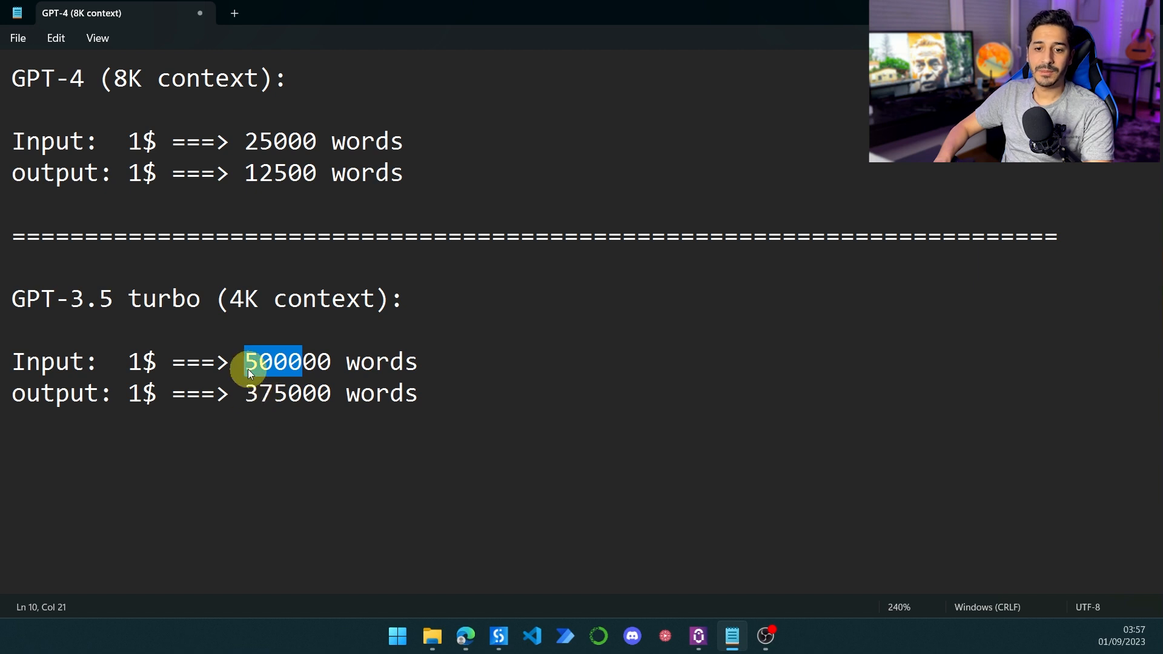
mouse_move(218, 393)
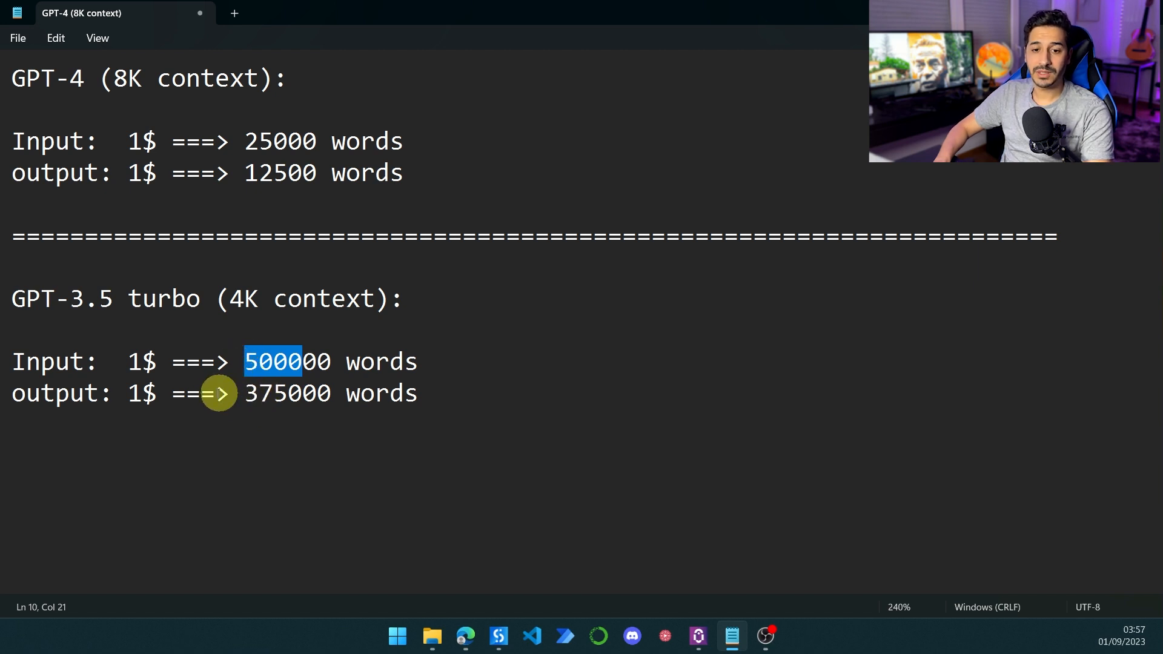
mouse_move(149, 378)
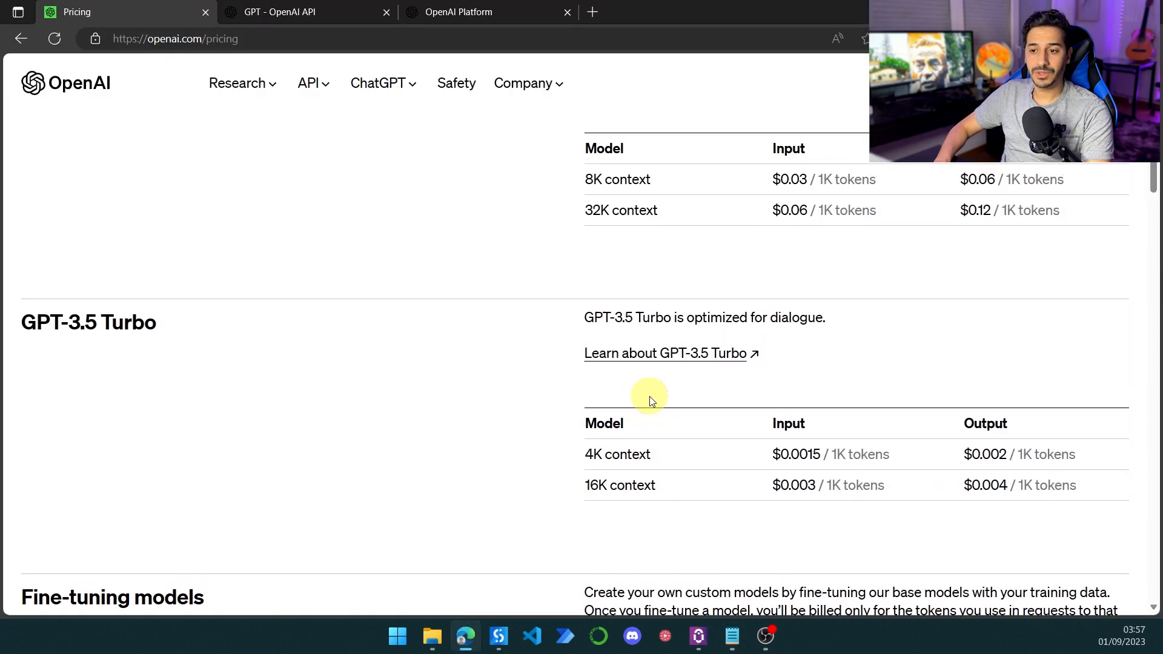
- Compare the GPT-4 8K and 32K context rates, then return to the Notepad notes
scroll(up, 3)
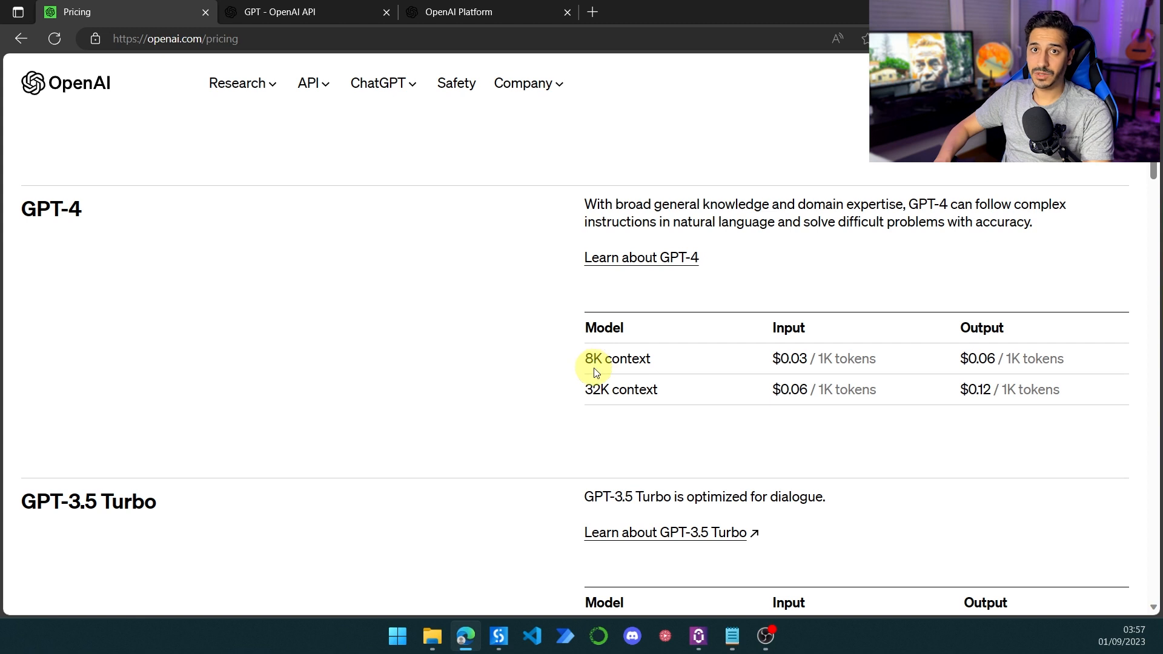
mouse_move(622, 380)
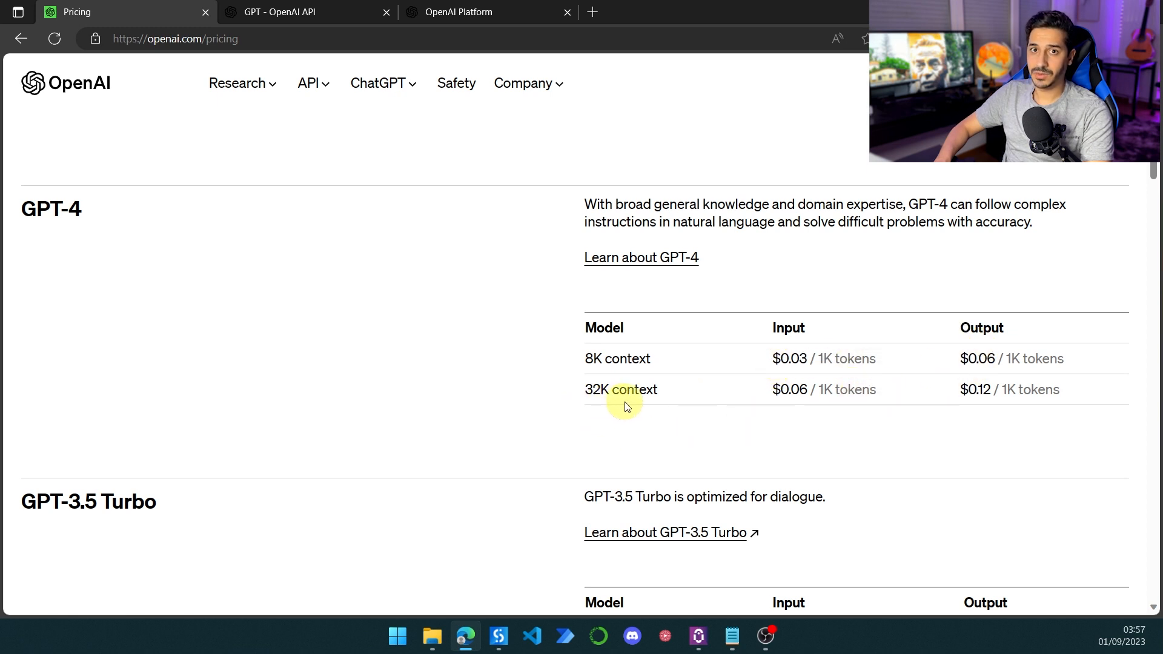
mouse_move(988, 405)
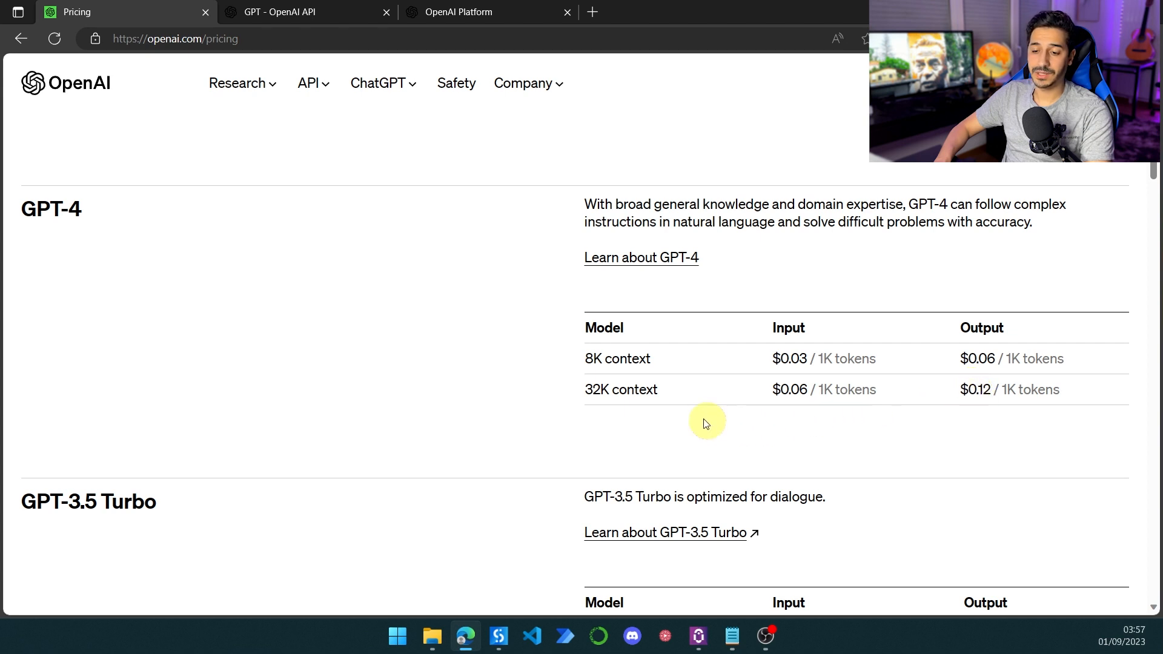
double_click(616, 358)
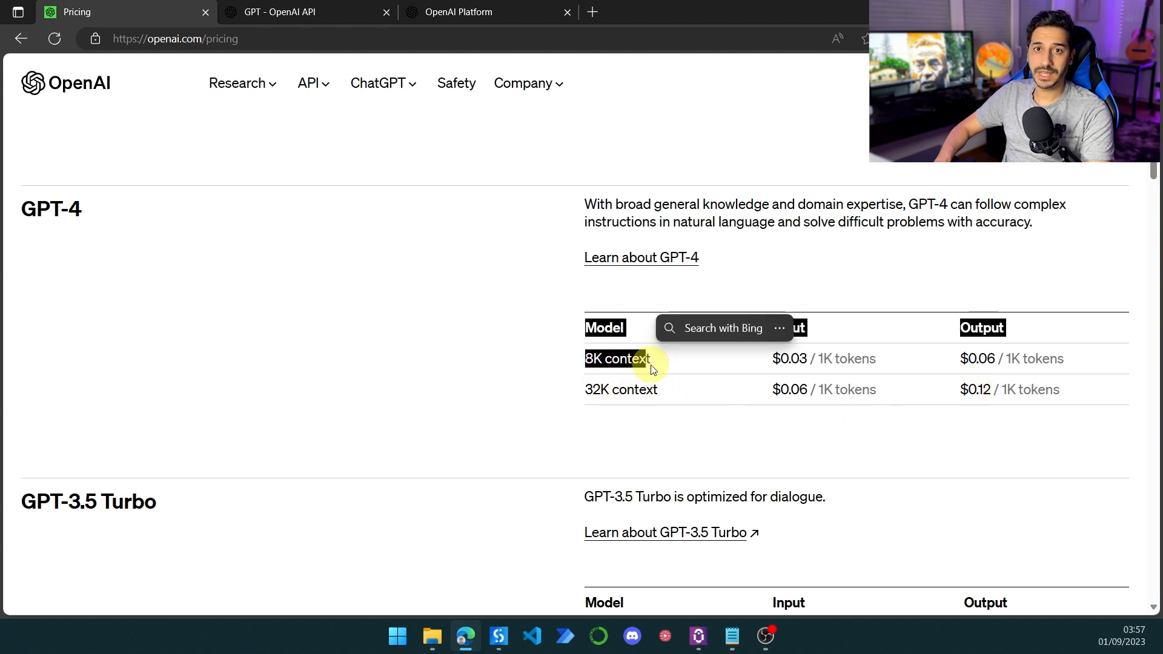
click(740, 637)
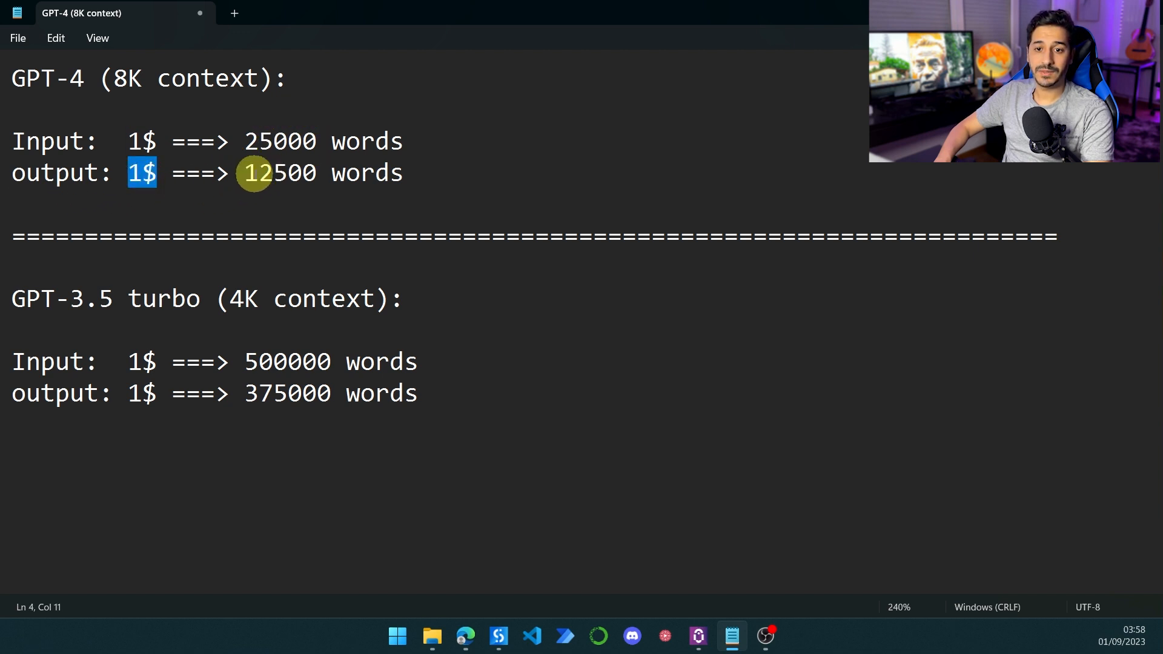
- Review the notes: GPT-4 8K at 25,000/12,500 words, GPT-3.5 Turbo at 500,000/375,000
double_click(280, 172)
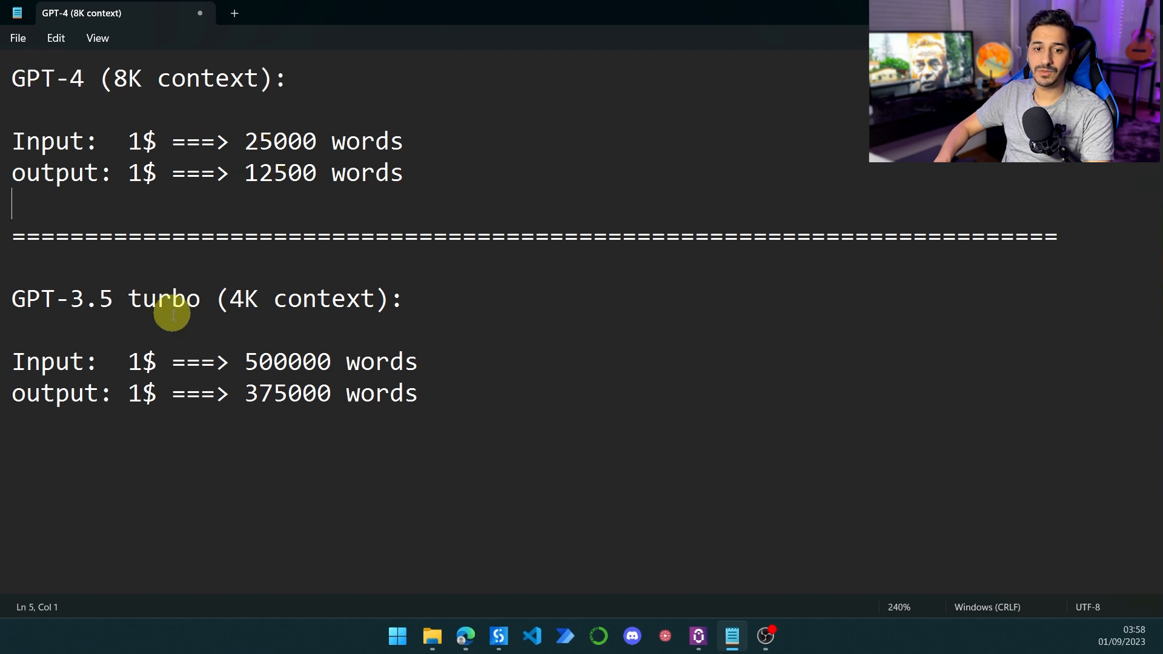
mouse_move(364, 508)
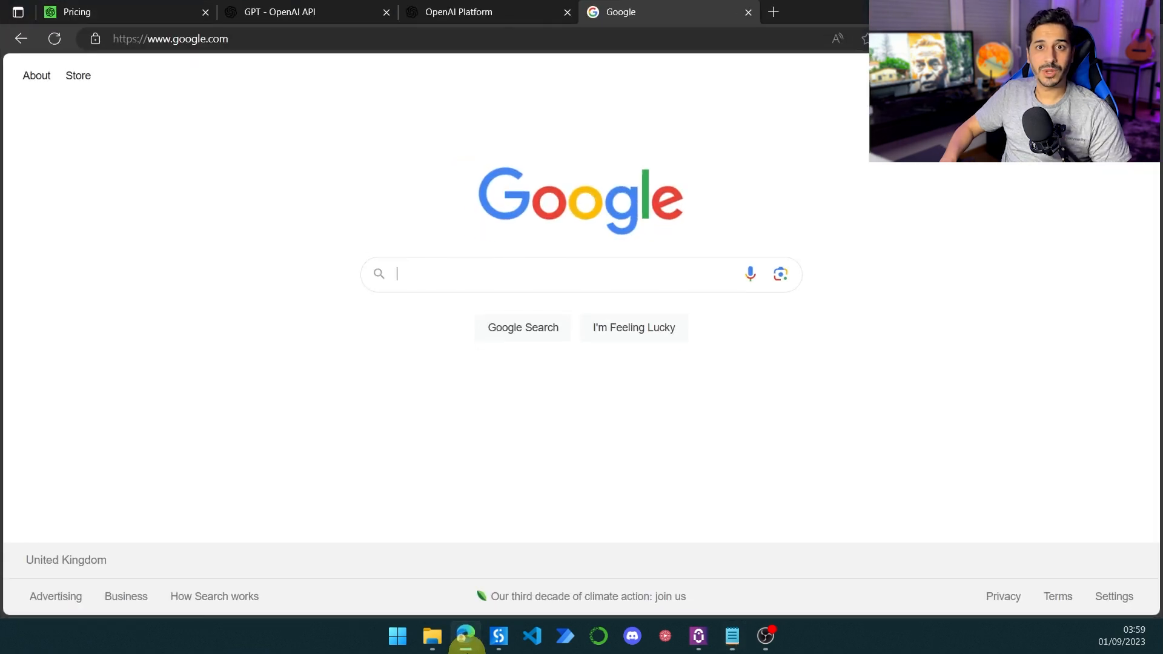
mouse_move(529, 278)
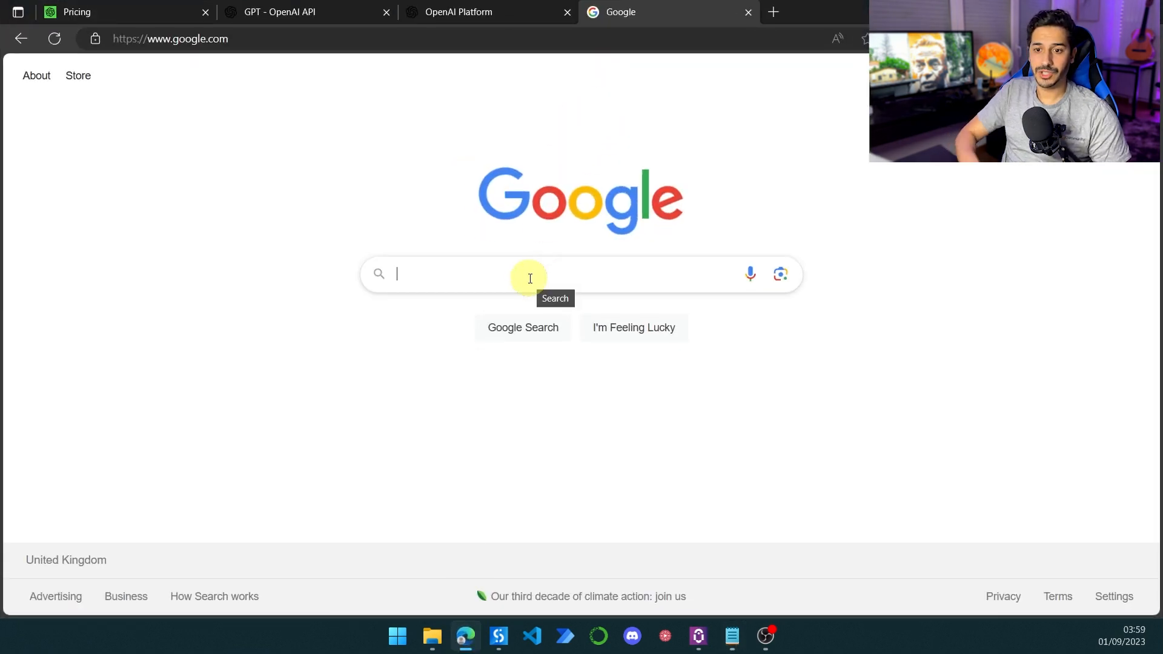
- Google GPT-4's parameter count (1.76 trillion), then return to the pricing notes
text(gpt3.5)
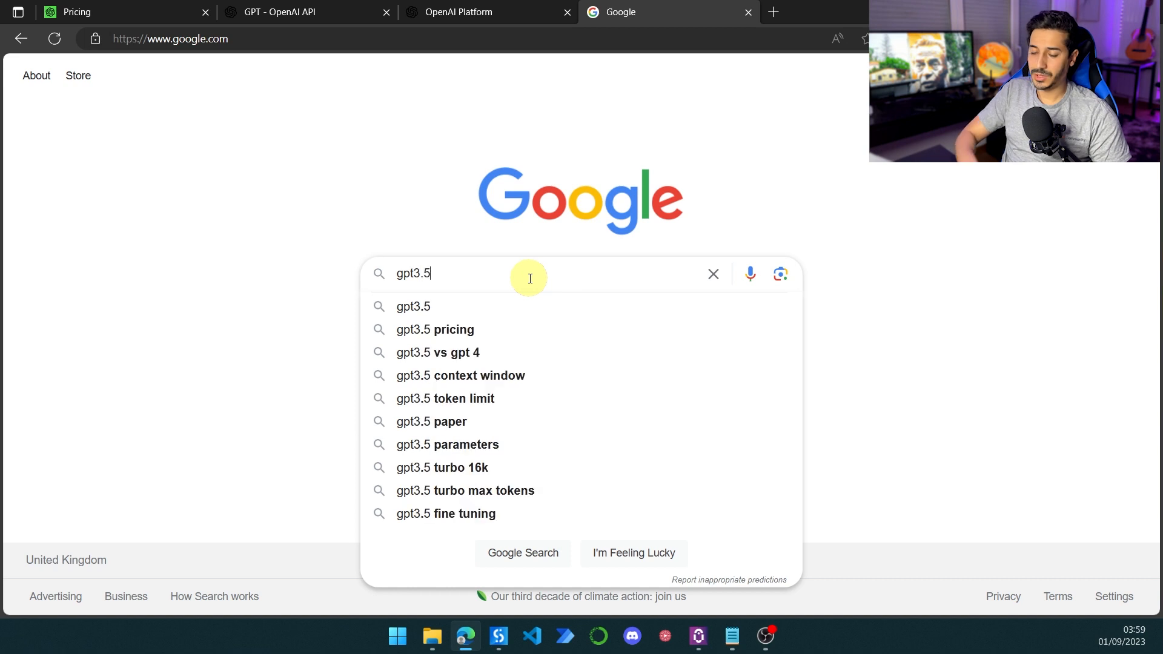
text(parameters)
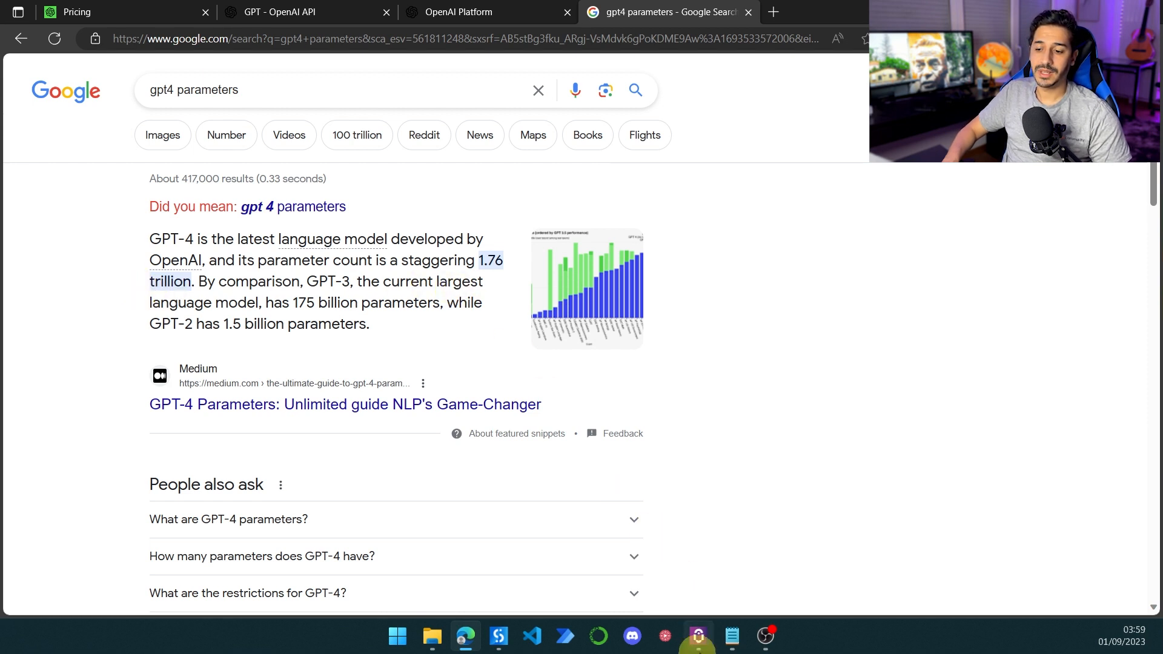
click(732, 636)
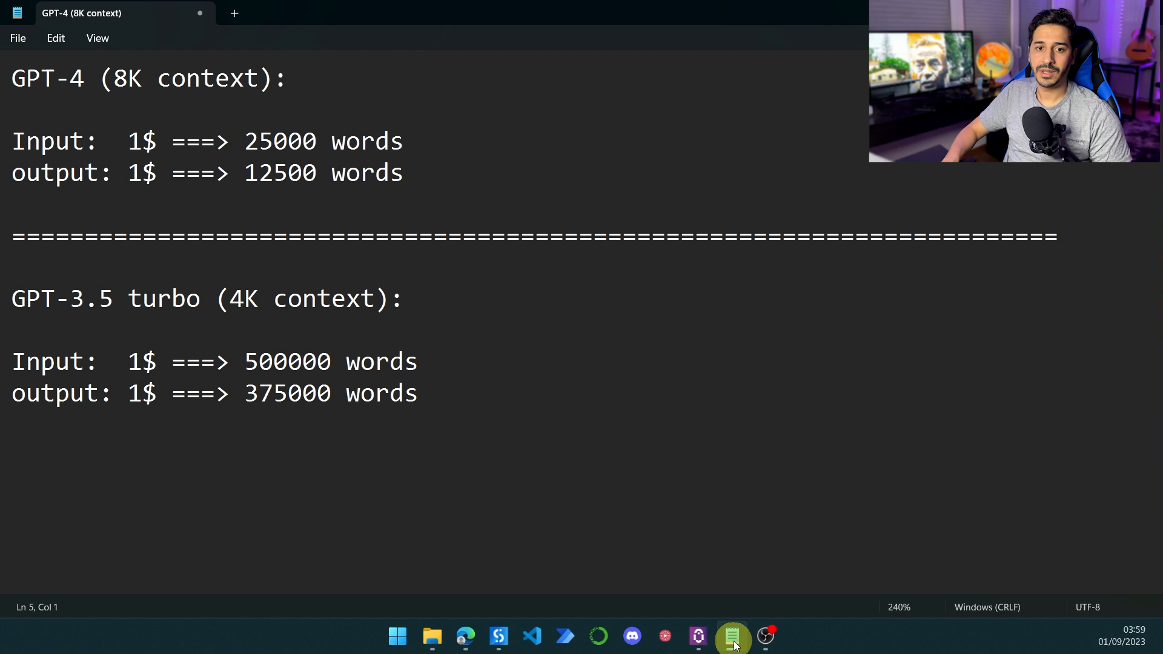
double_click(287, 298)
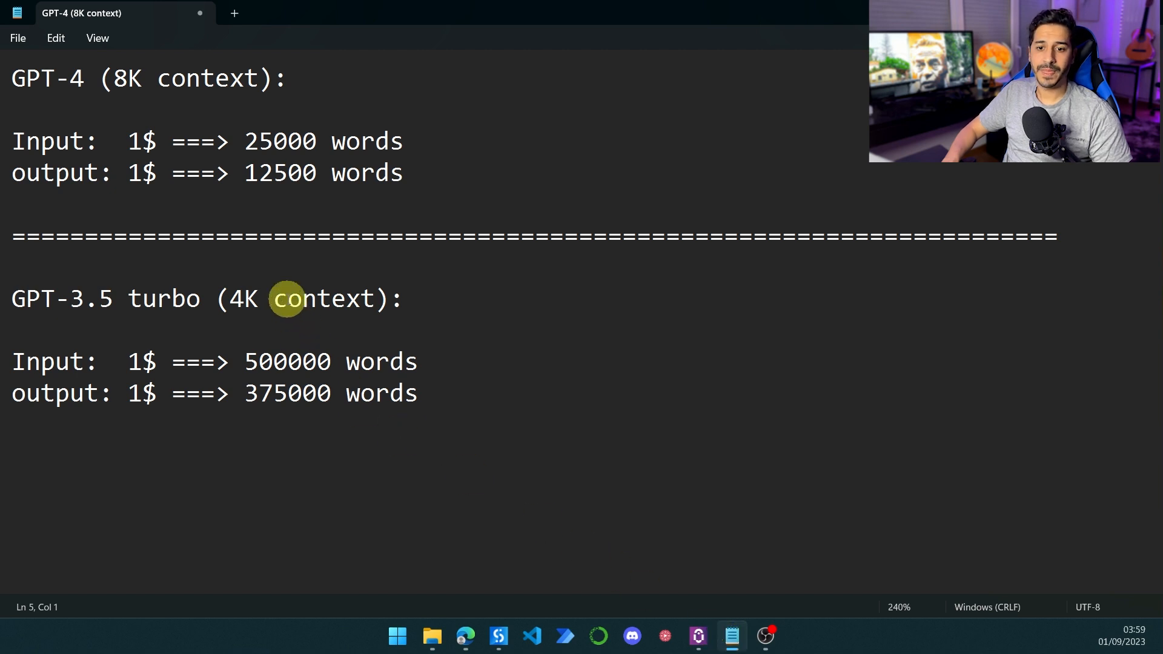
mouse_move(285, 340)
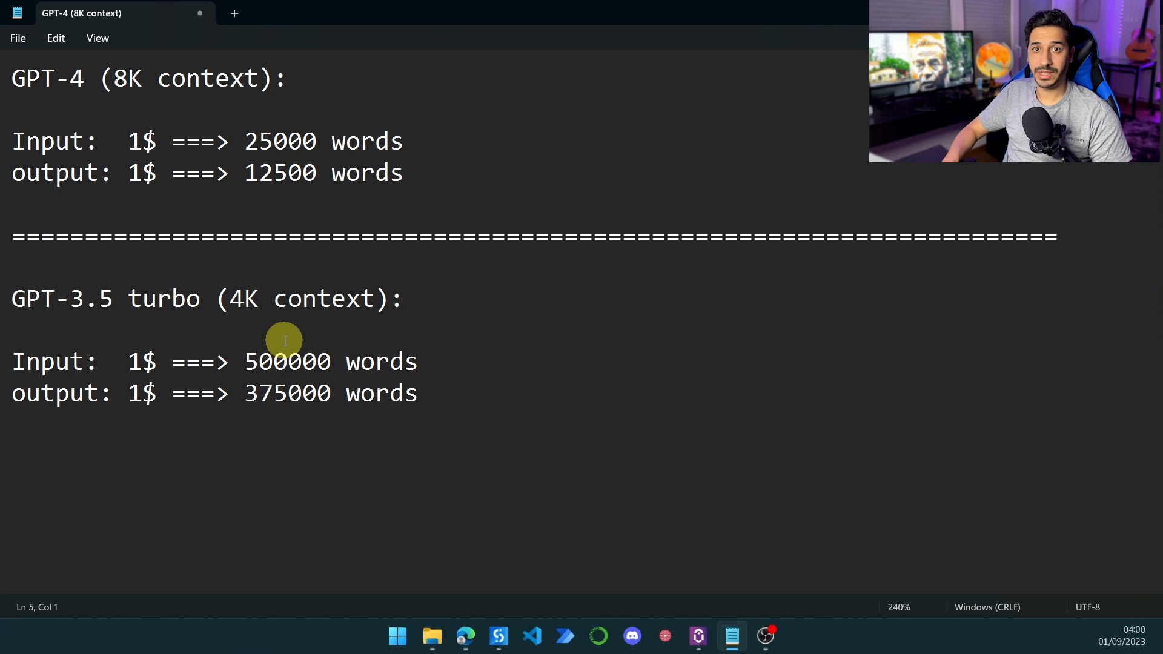
mouse_move(163, 141)
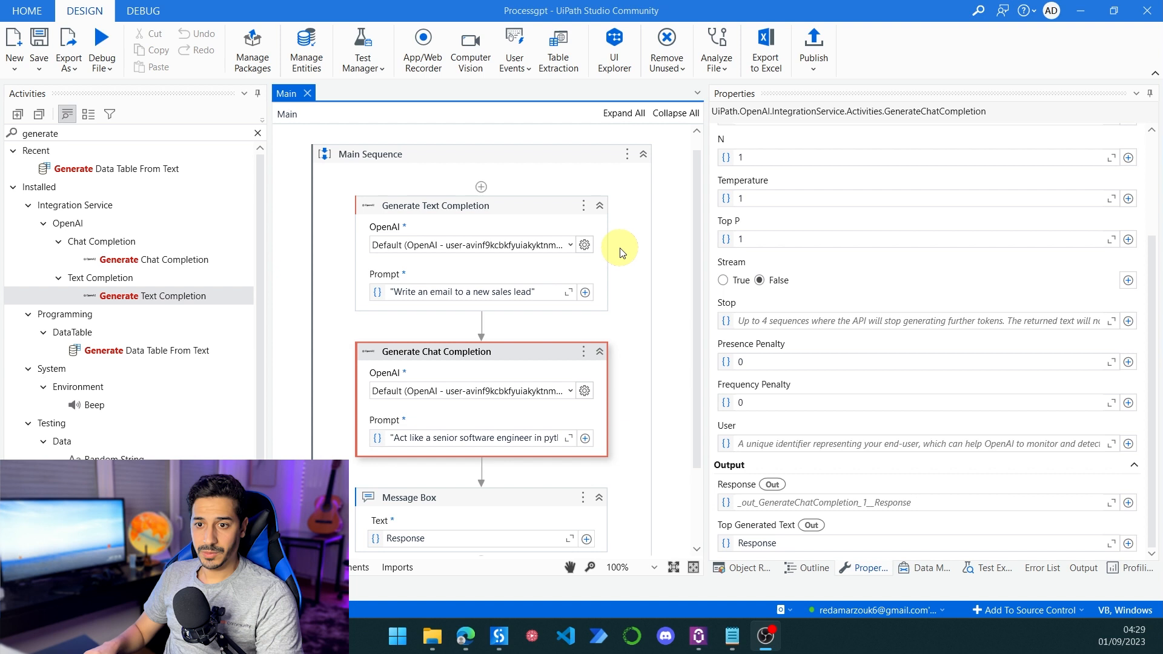
mouse_move(697, 247)
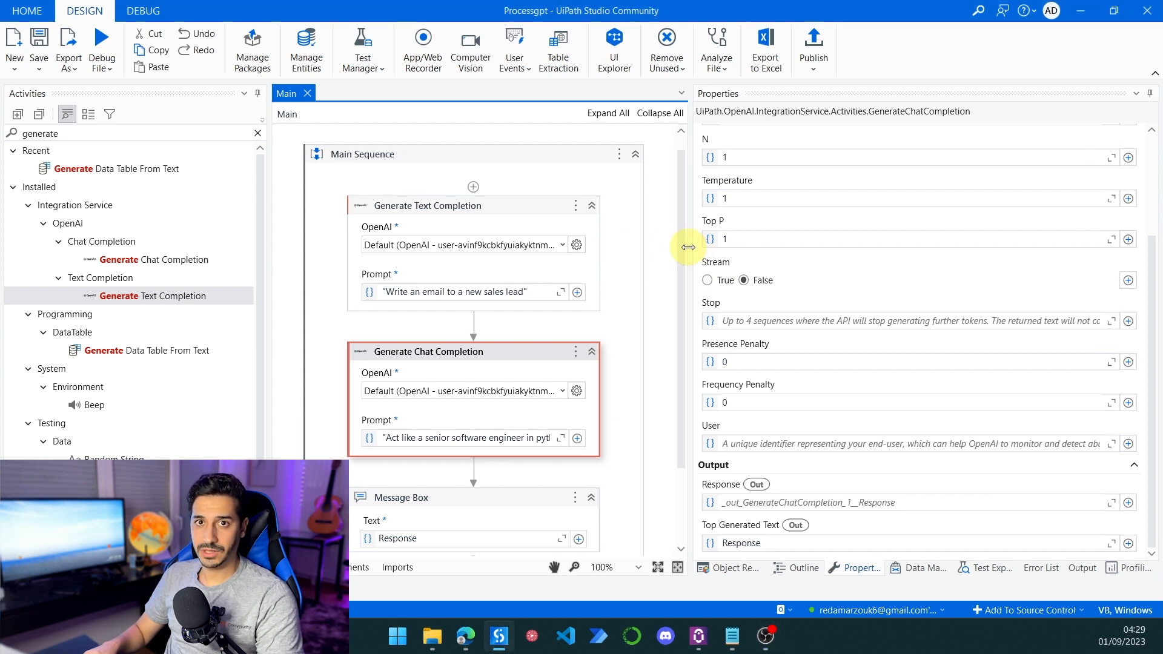
mouse_move(601, 282)
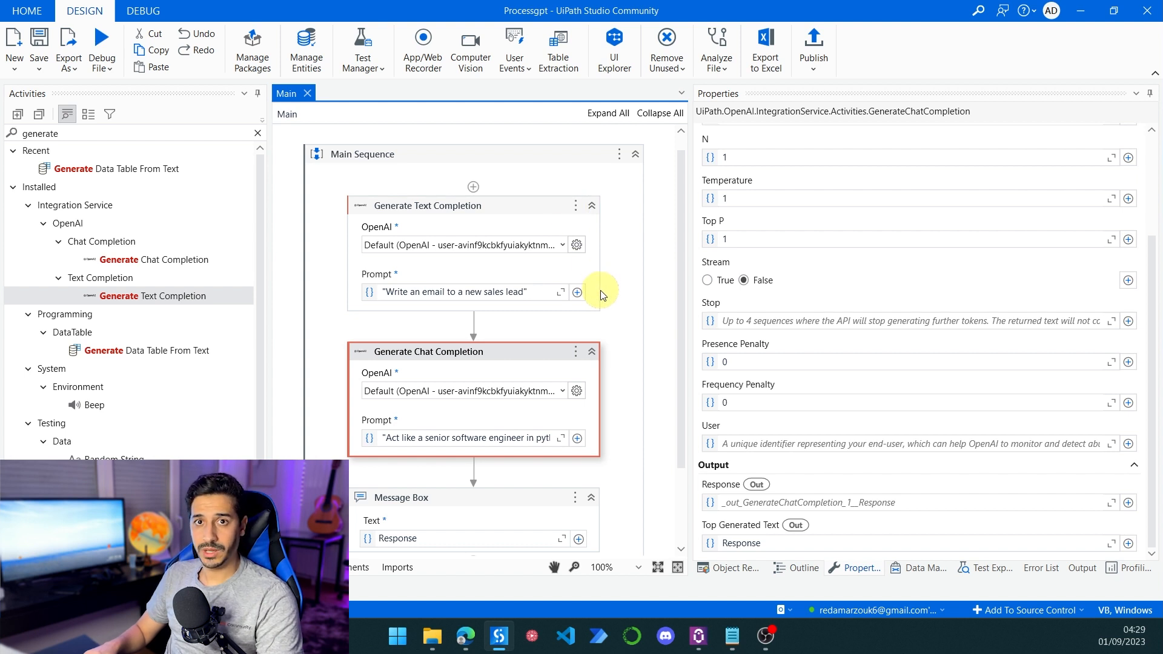
mouse_move(556, 282)
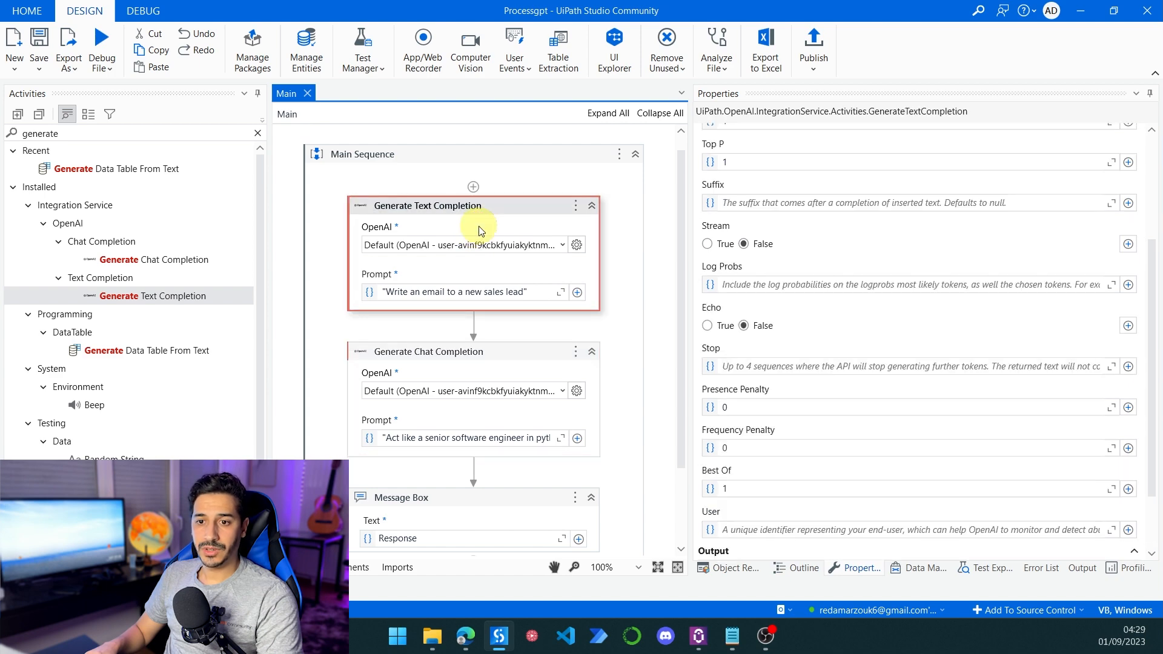
- Select Generate Text Completion to show its properties, with model text-davinci-003
click(463, 350)
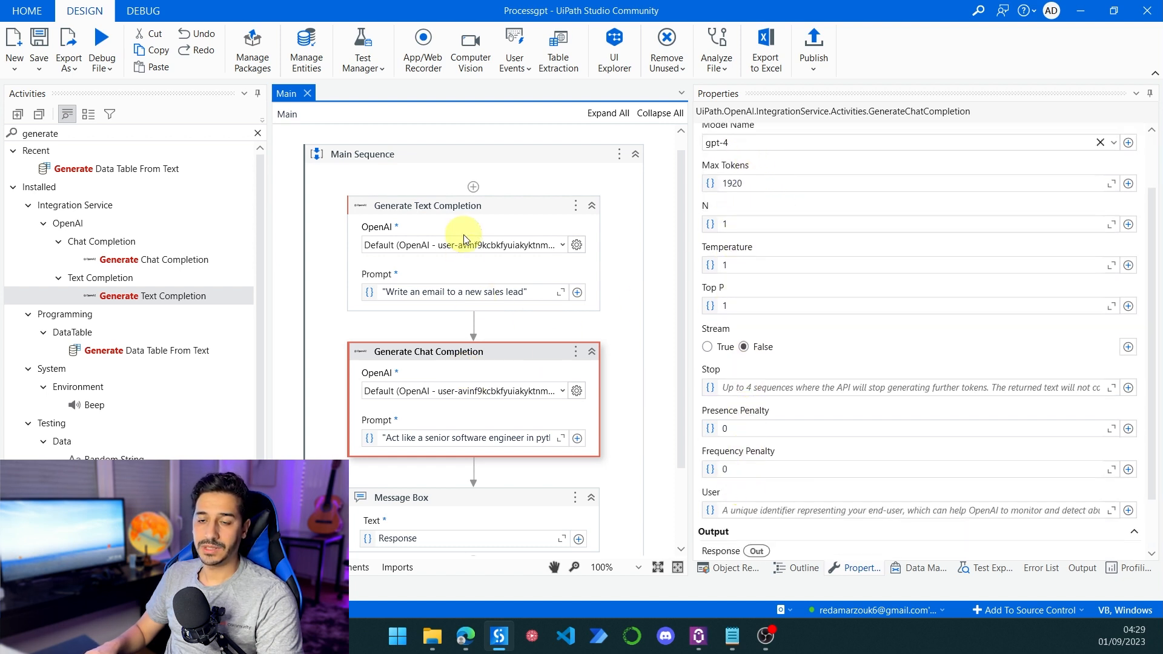
click(427, 206)
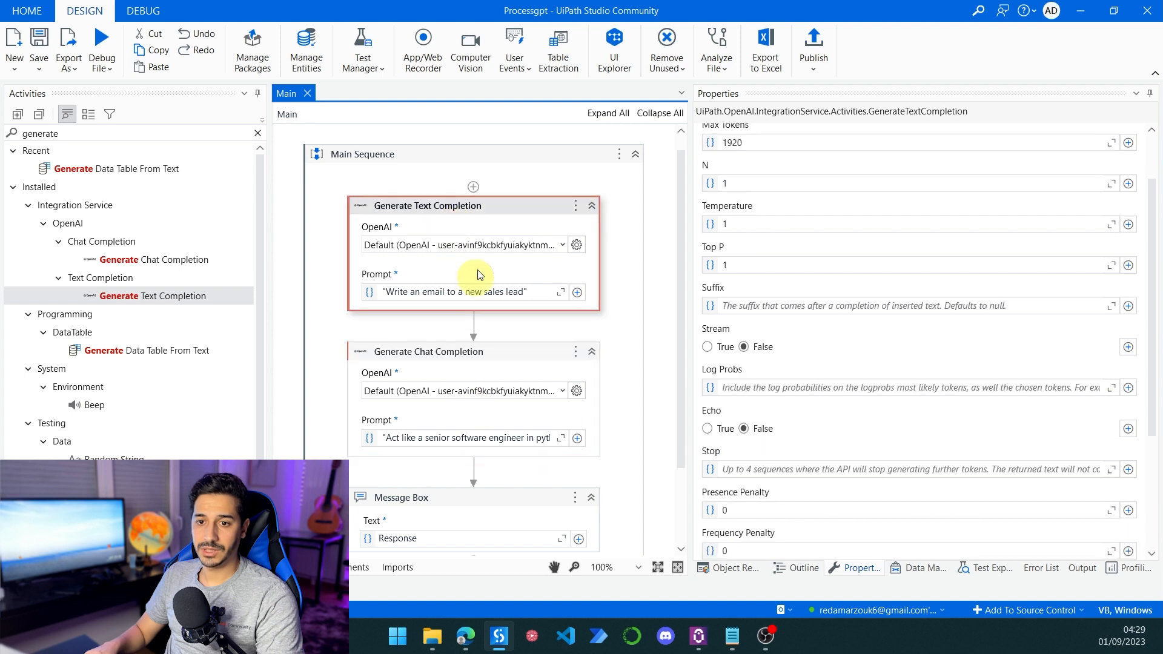
mouse_move(475, 228)
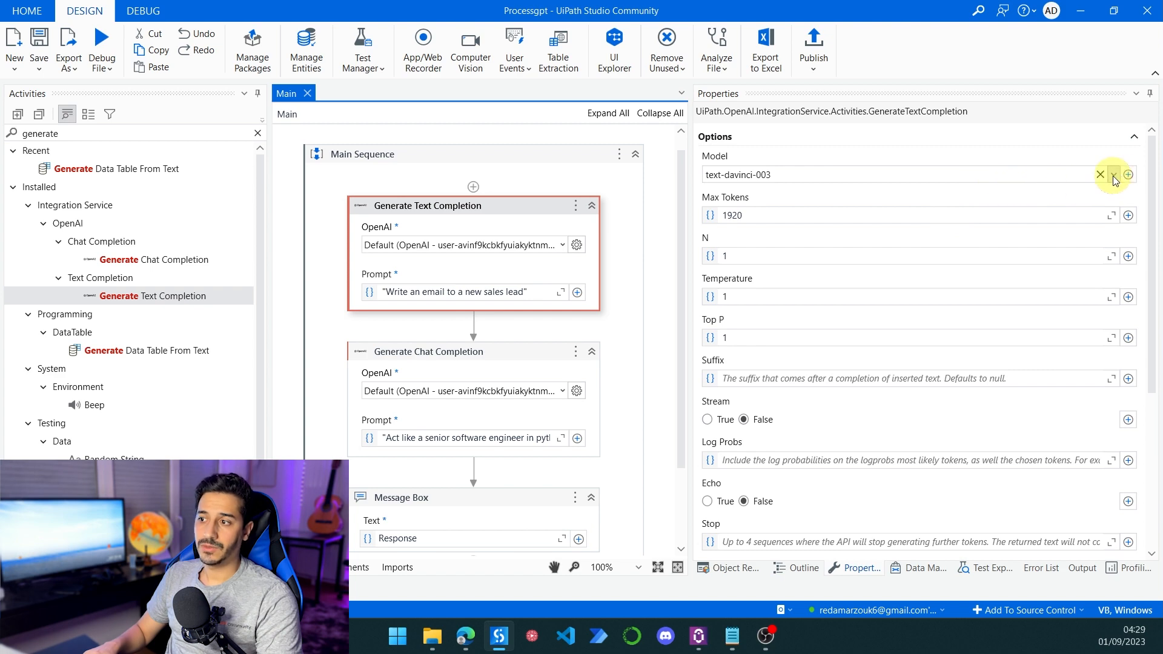
click(1124, 174)
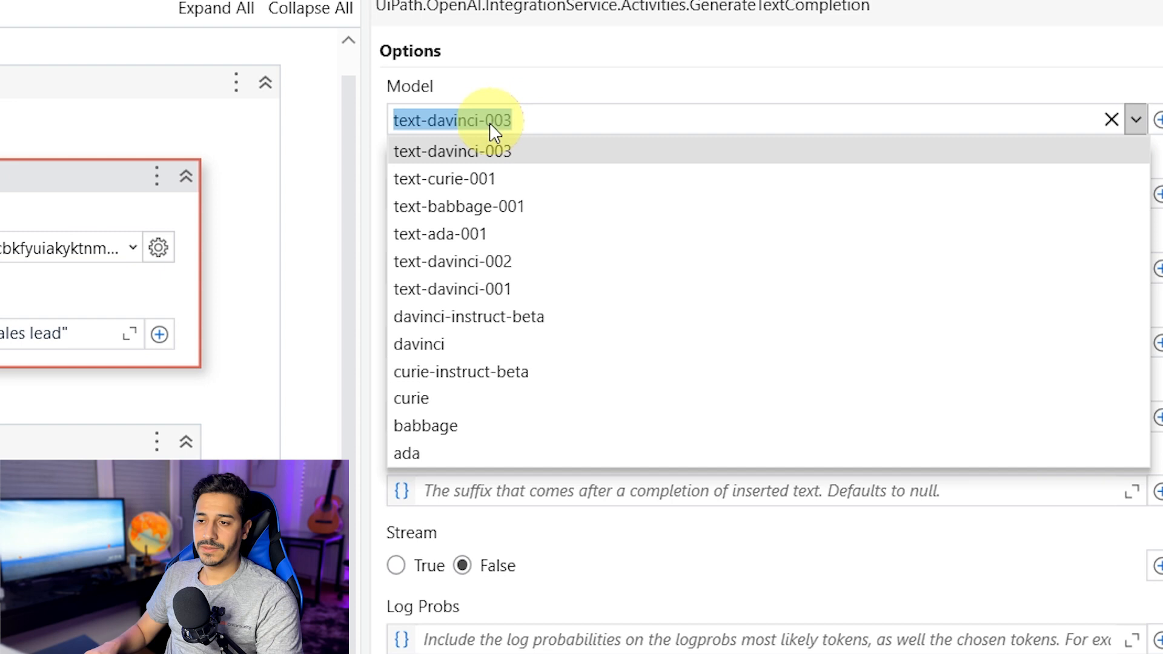
mouse_move(507, 206)
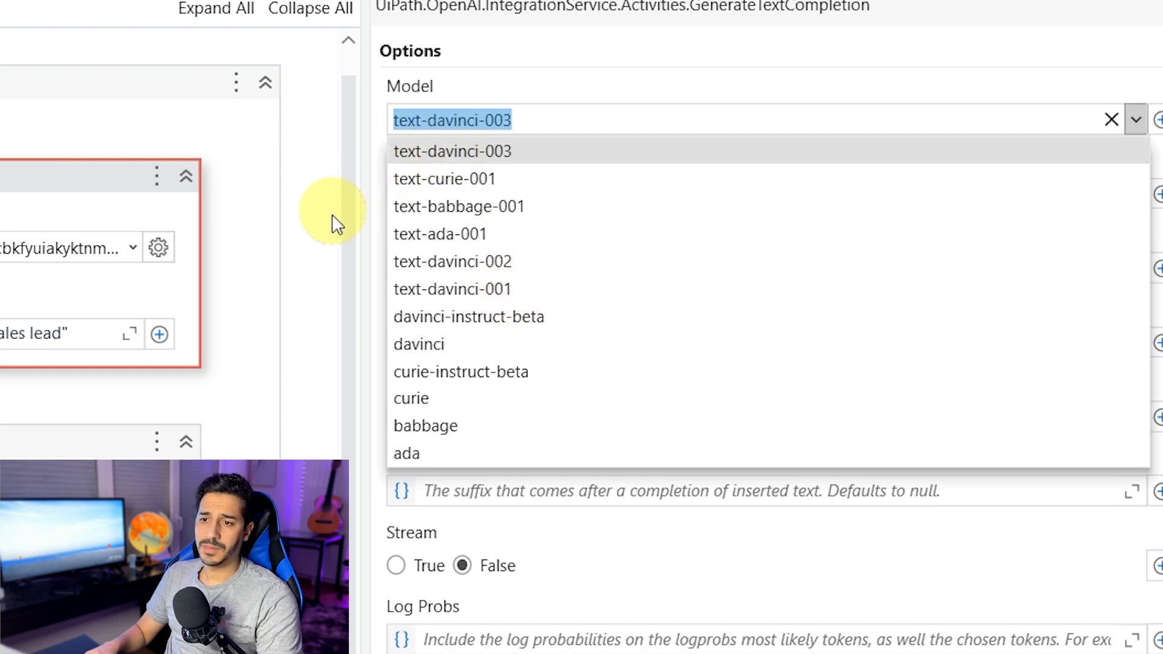
mouse_move(319, 236)
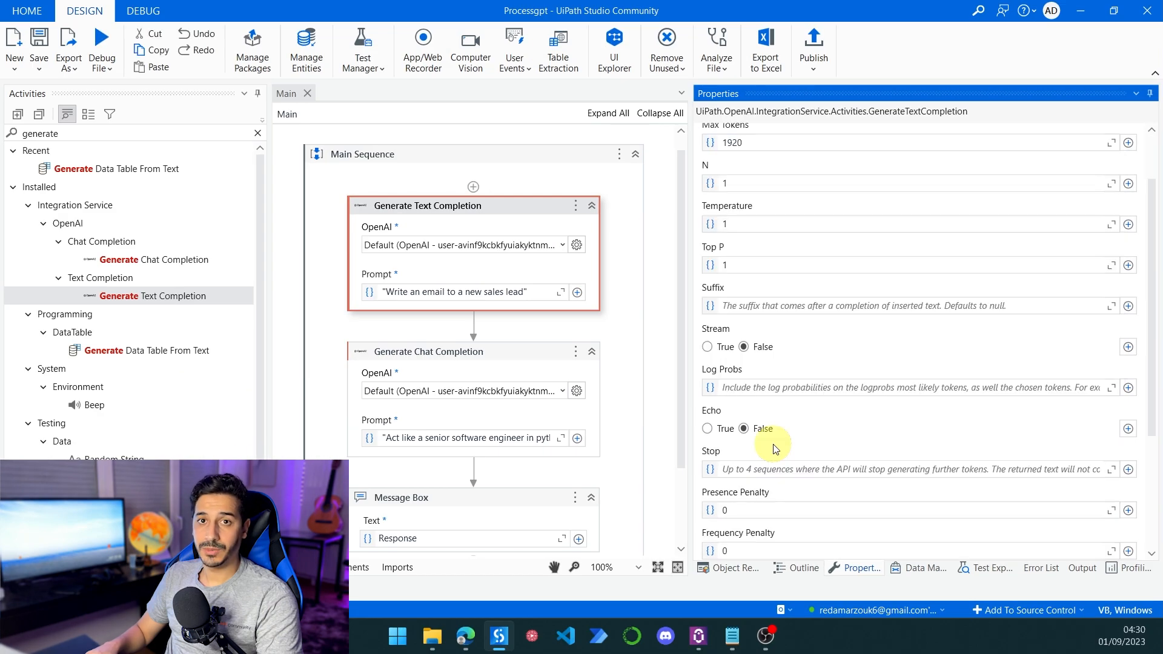
mouse_move(528, 223)
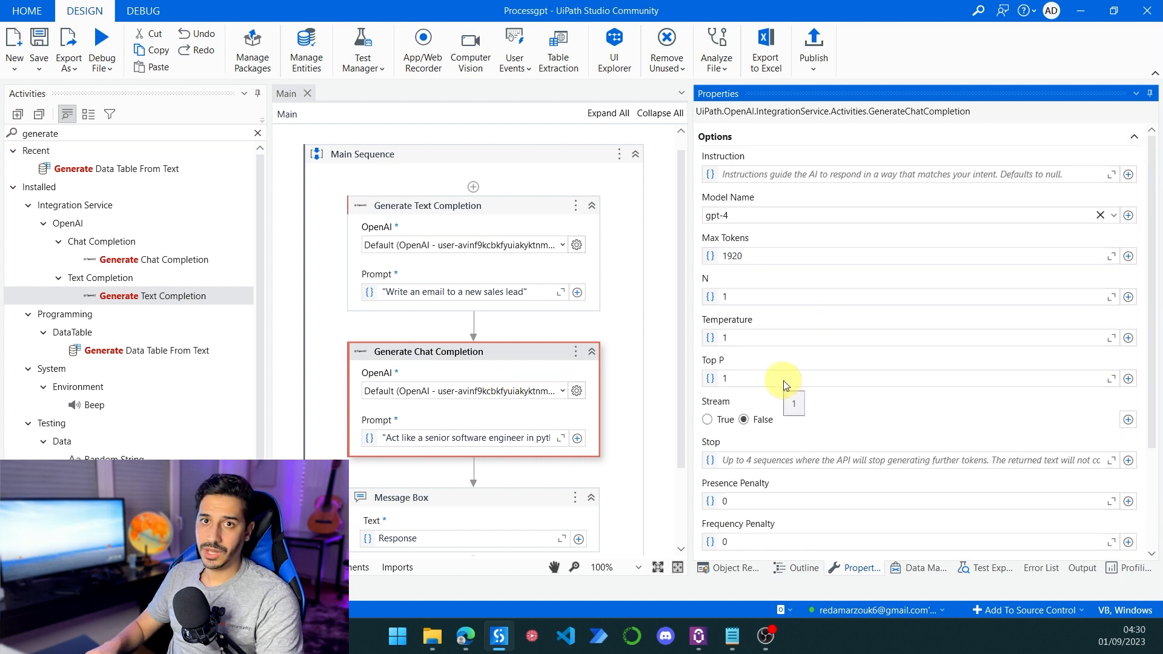
mouse_move(806, 287)
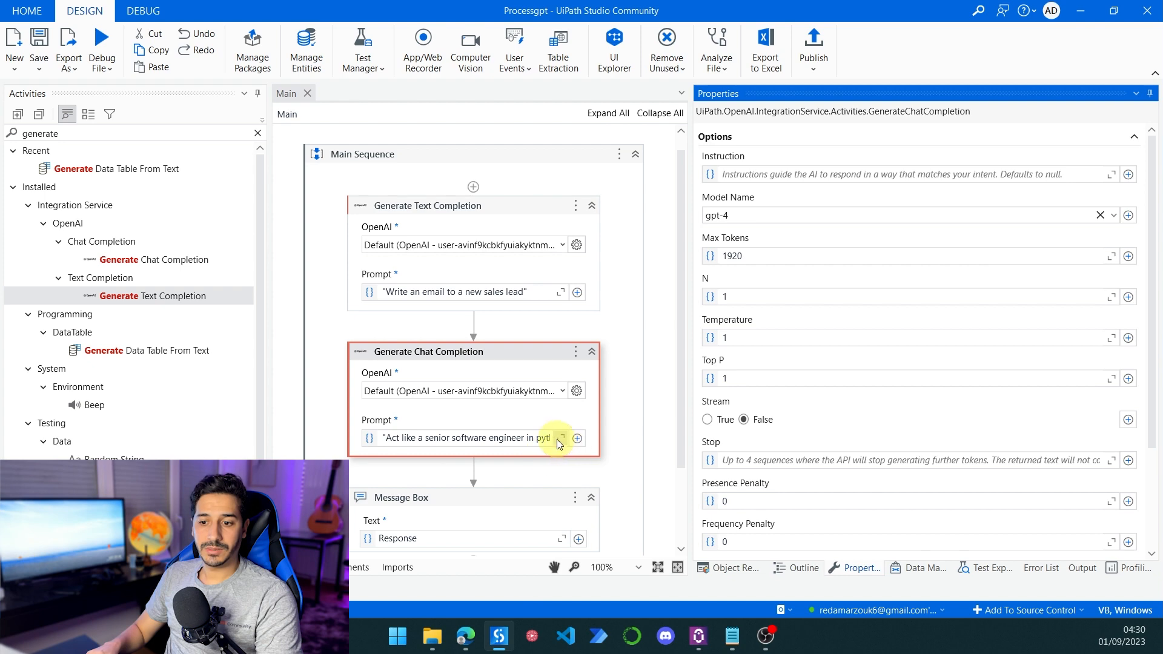
- Read the Python Fibonacci prompt in the Expression Editor and save it unchanged
click(561, 438)
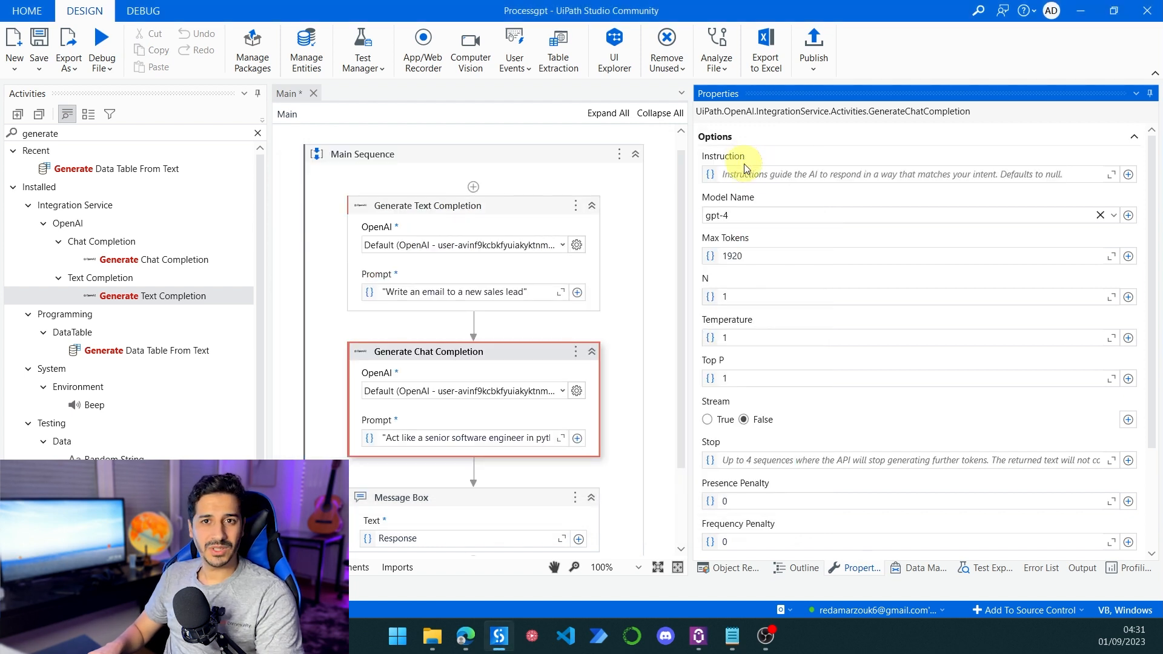
mouse_move(750, 178)
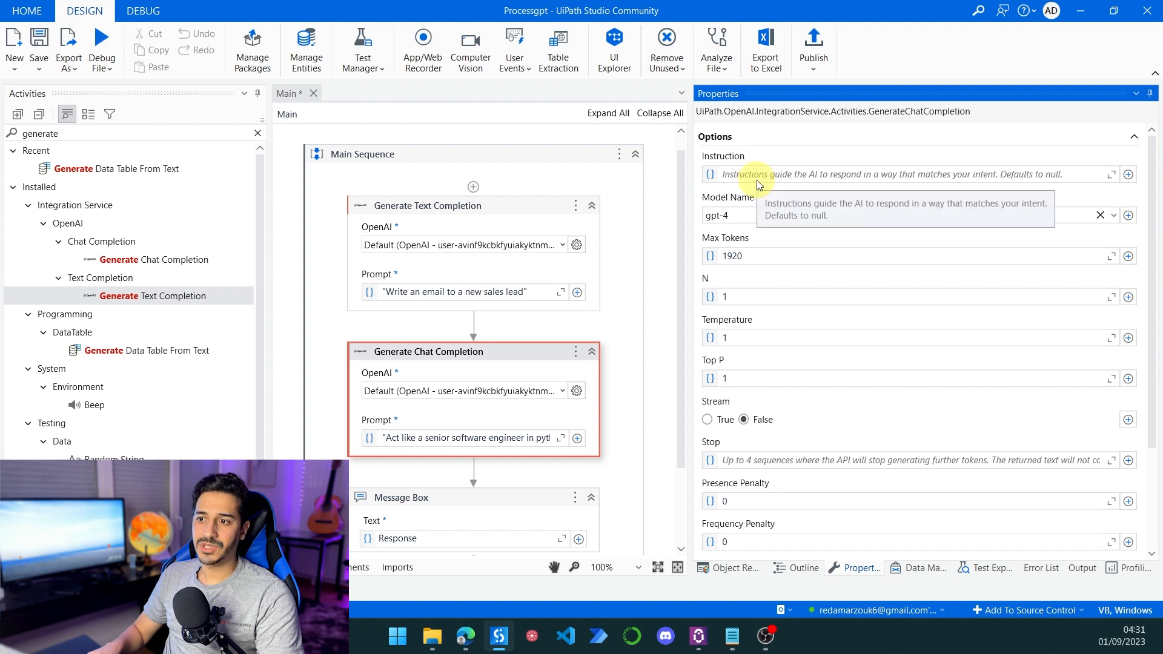
mouse_move(757, 187)
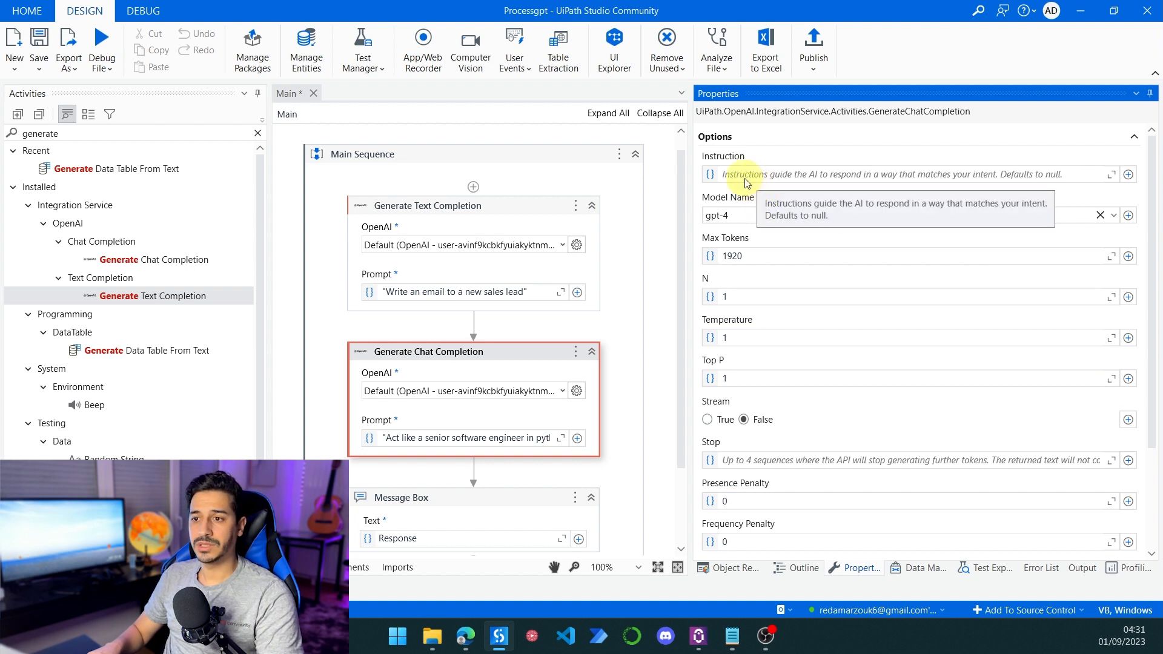
mouse_move(725, 215)
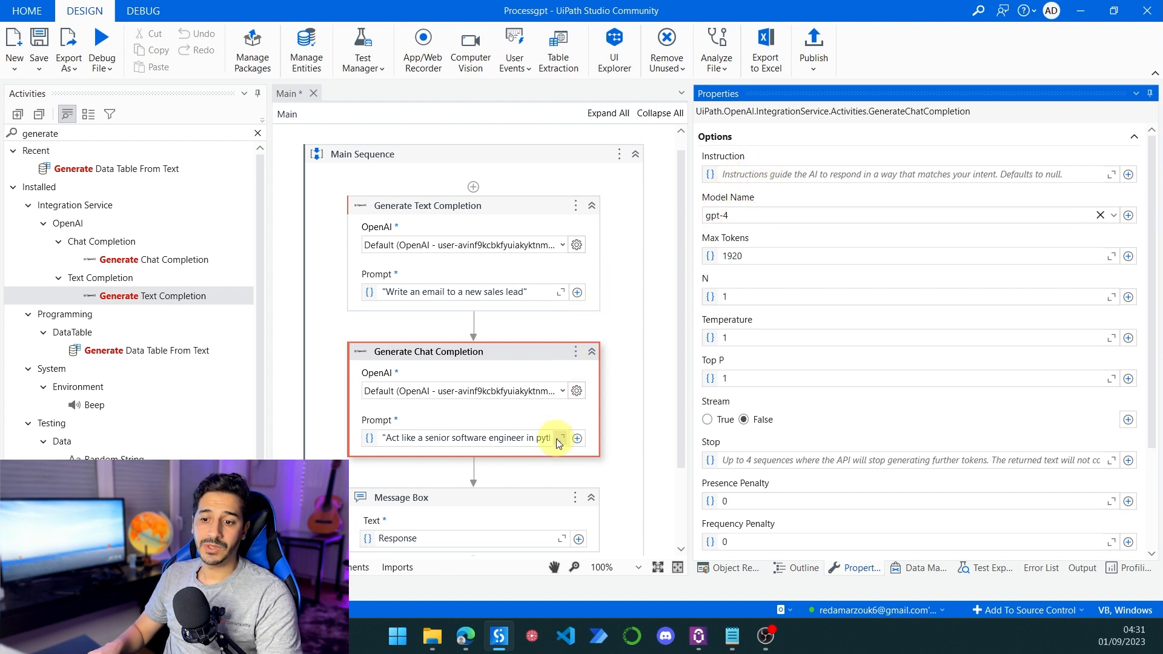
click(561, 437)
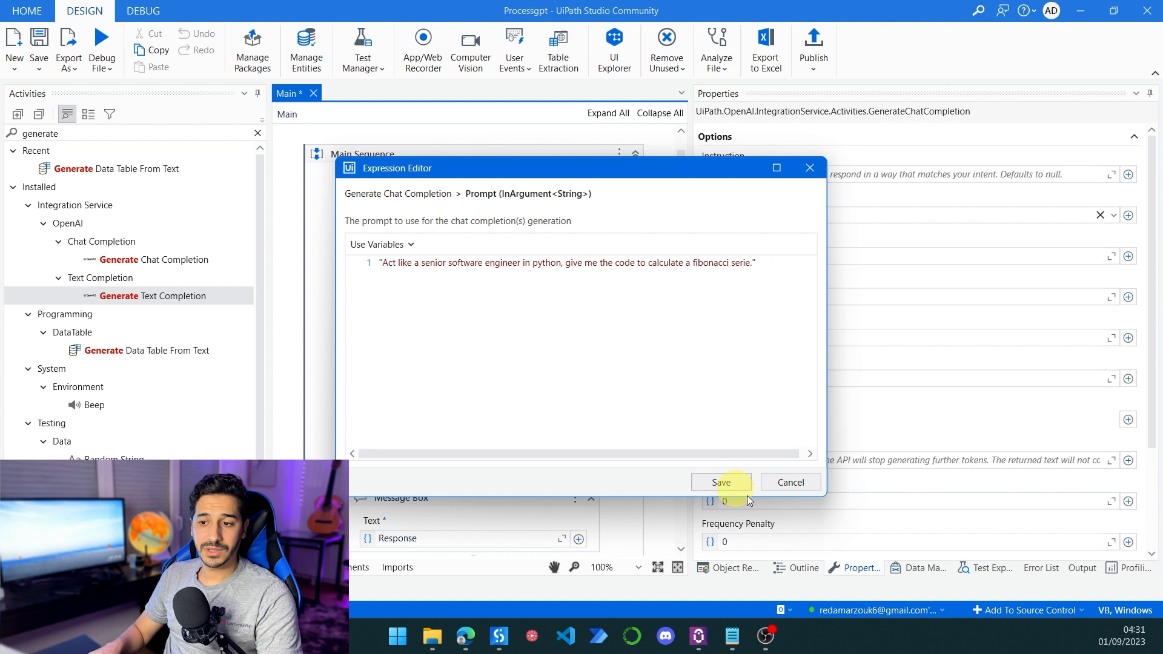
click(720, 483)
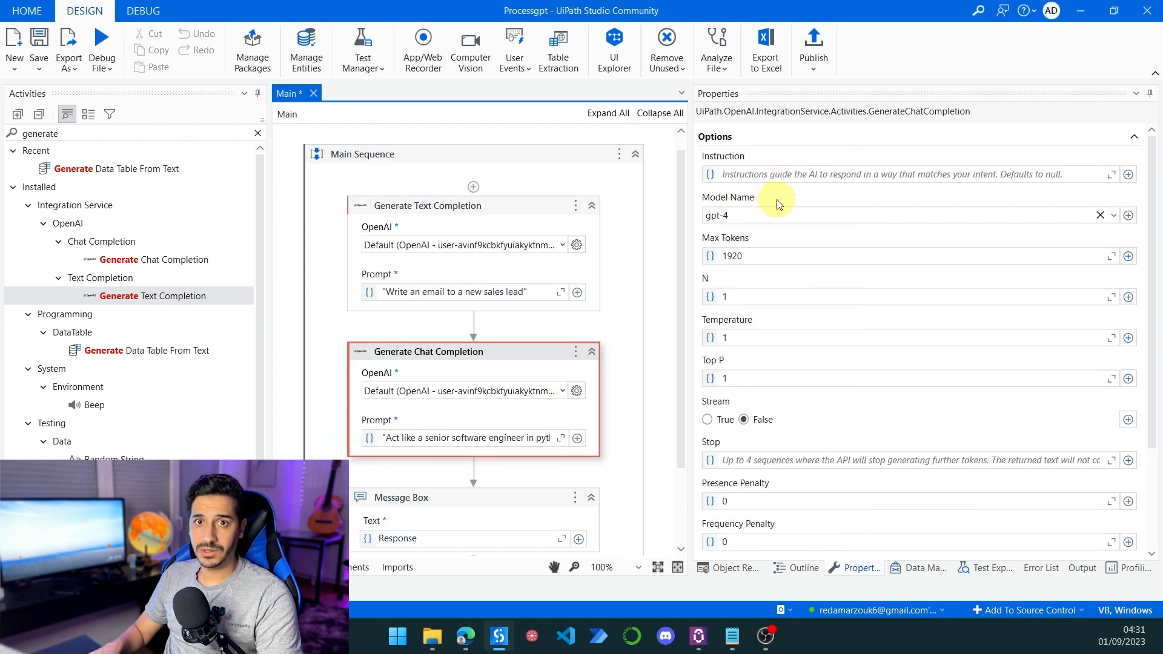
mouse_move(734, 169)
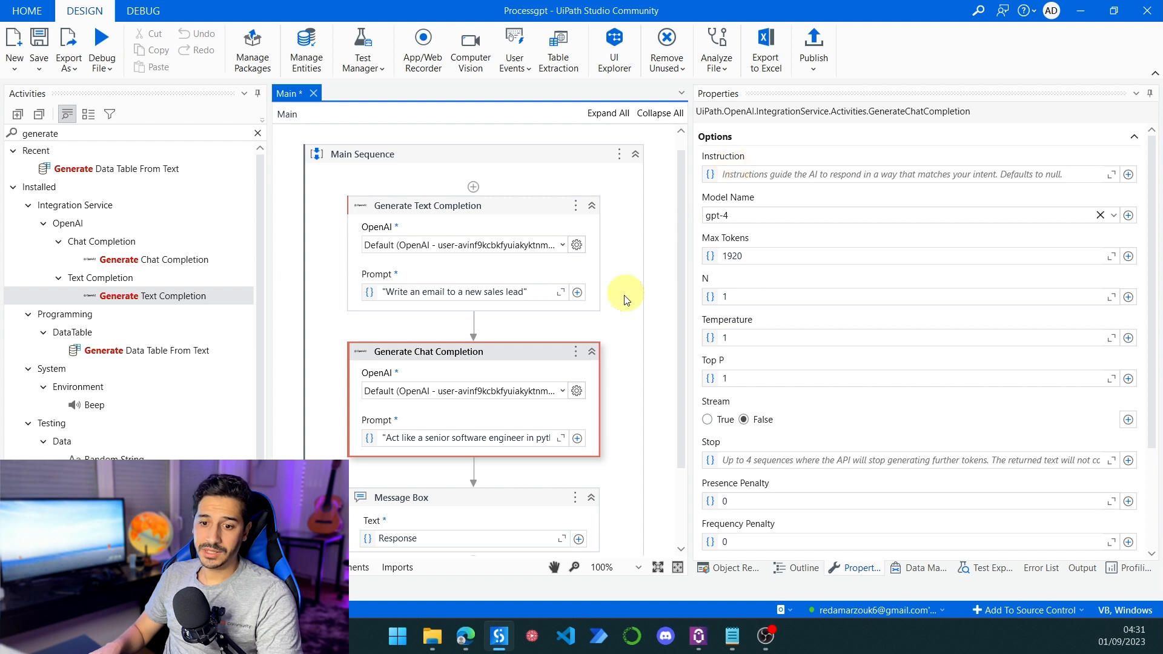
mouse_move(418, 432)
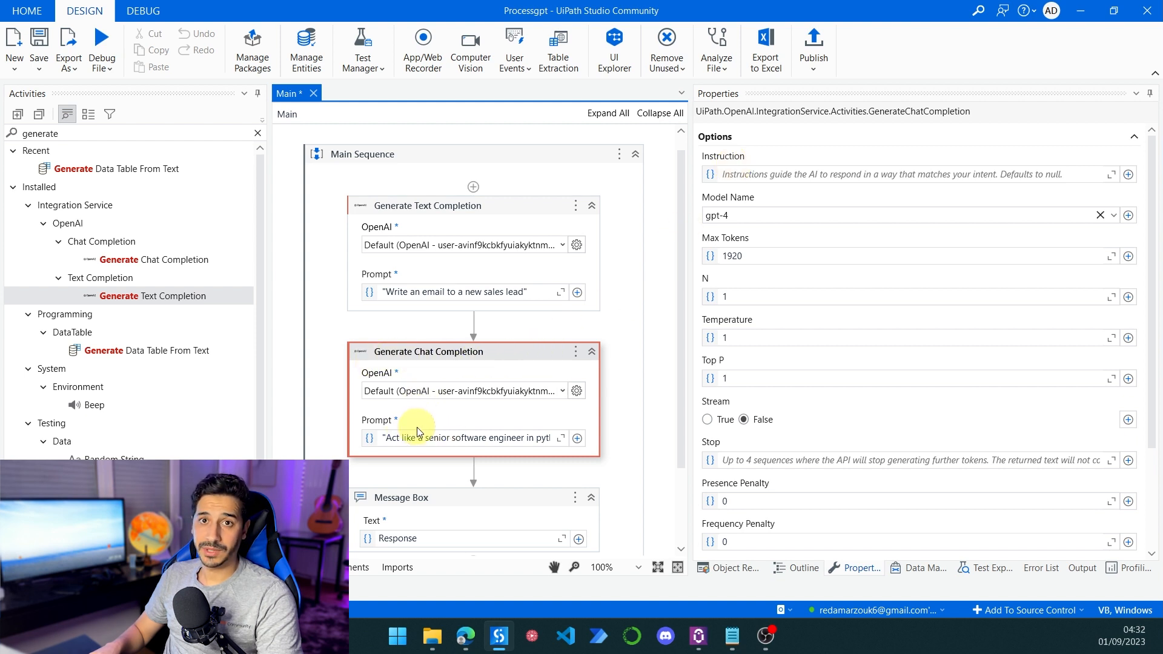
mouse_move(724, 185)
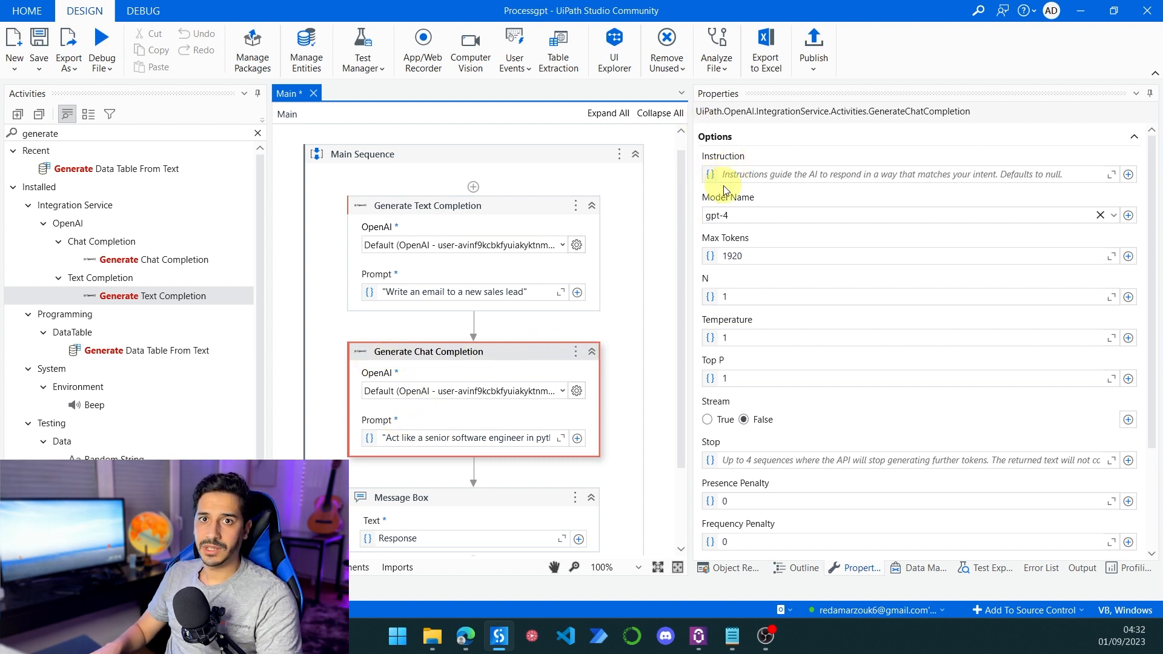
mouse_move(751, 219)
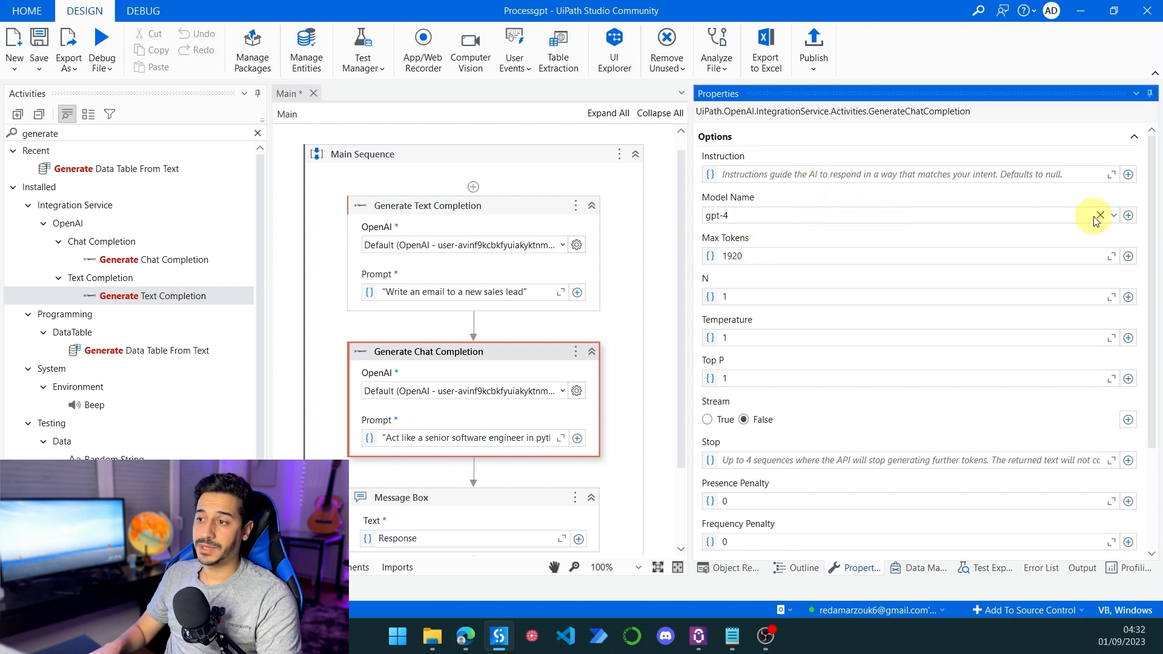
click(1113, 215)
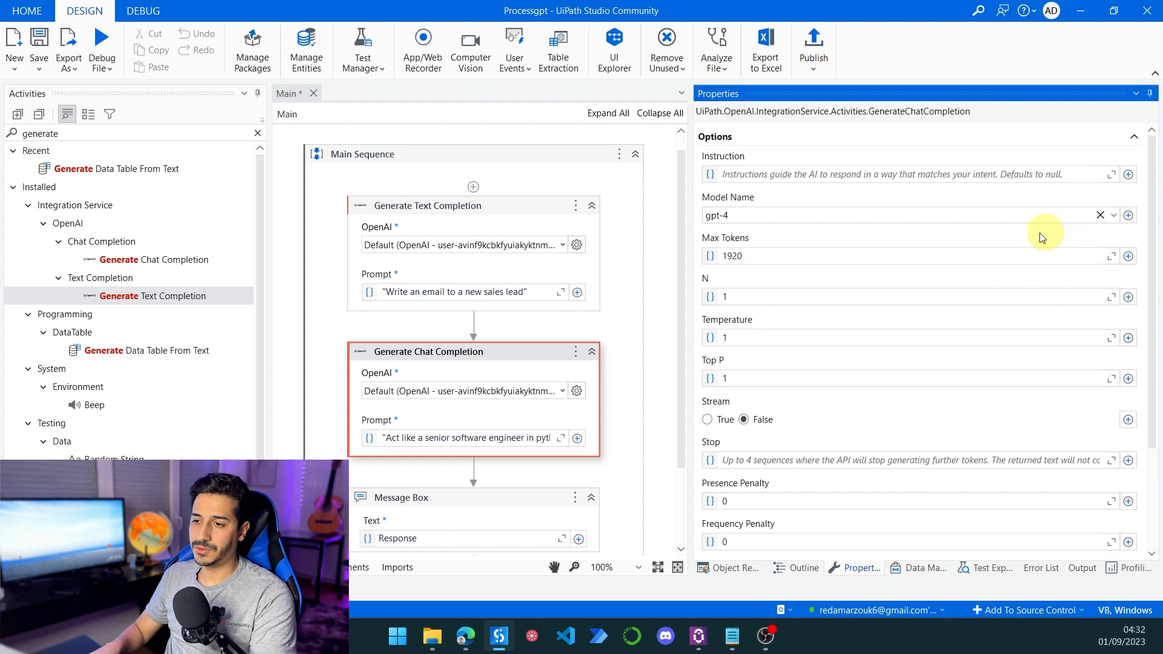
mouse_move(753, 261)
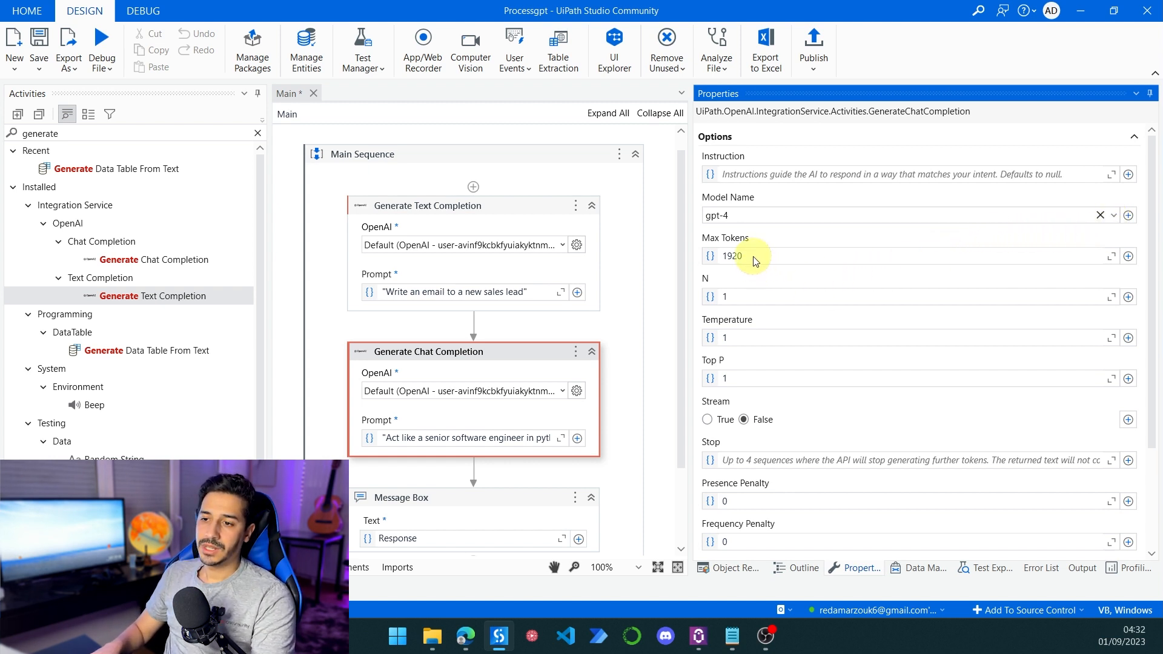
mouse_move(752, 256)
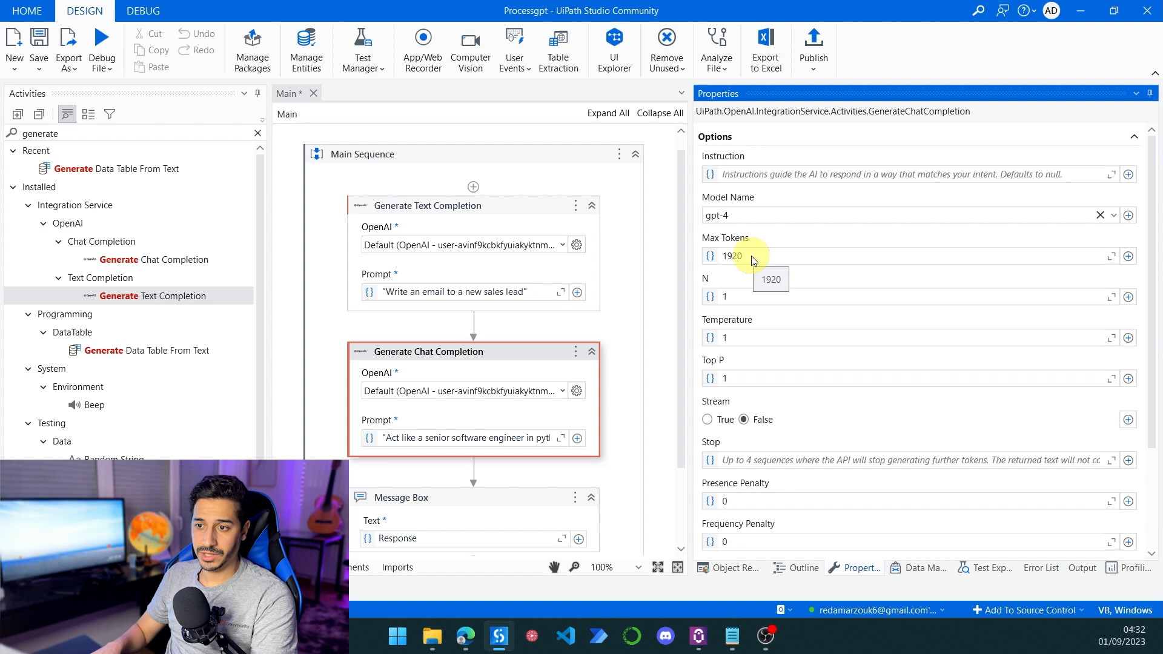
mouse_move(749, 397)
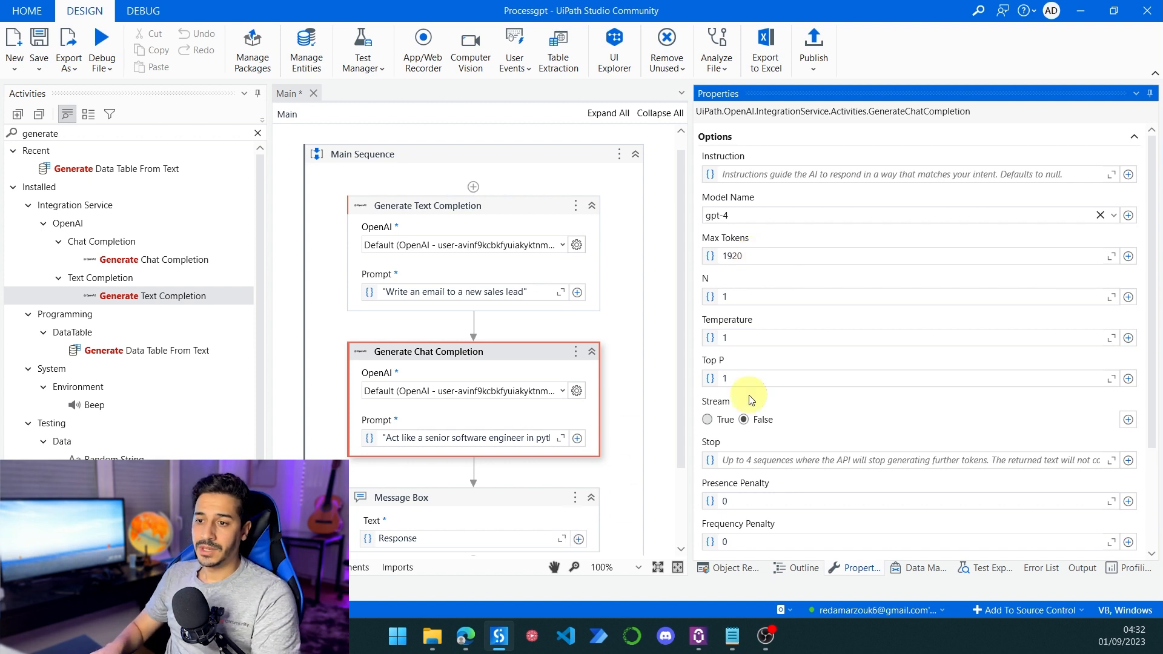
mouse_move(718, 280)
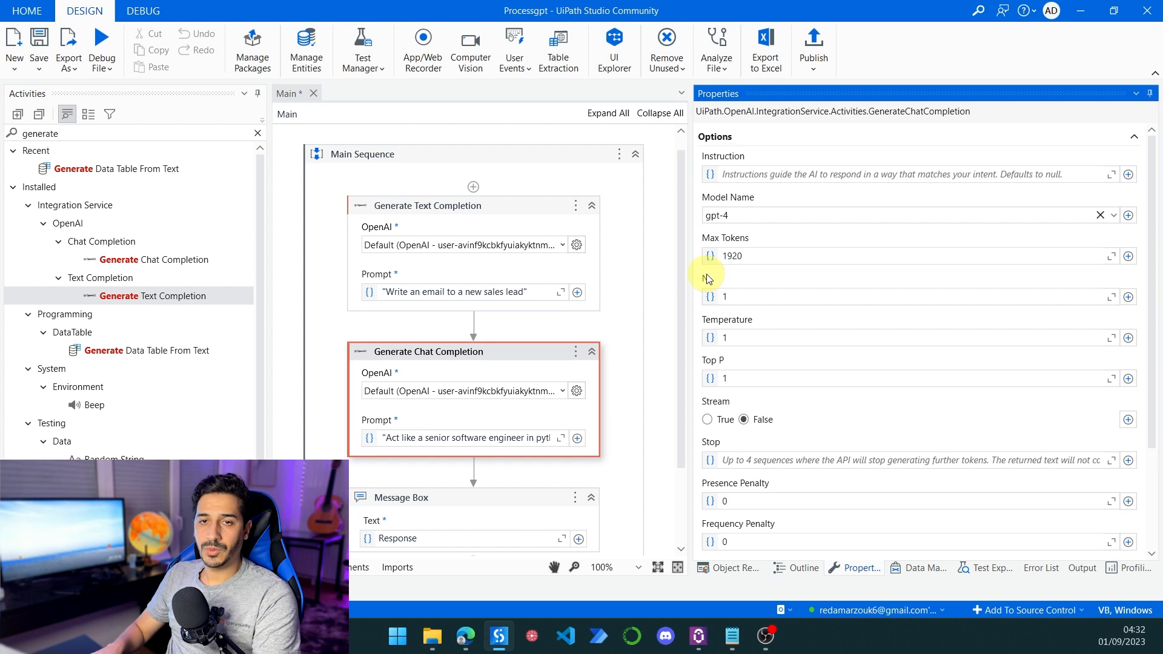
mouse_move(709, 278)
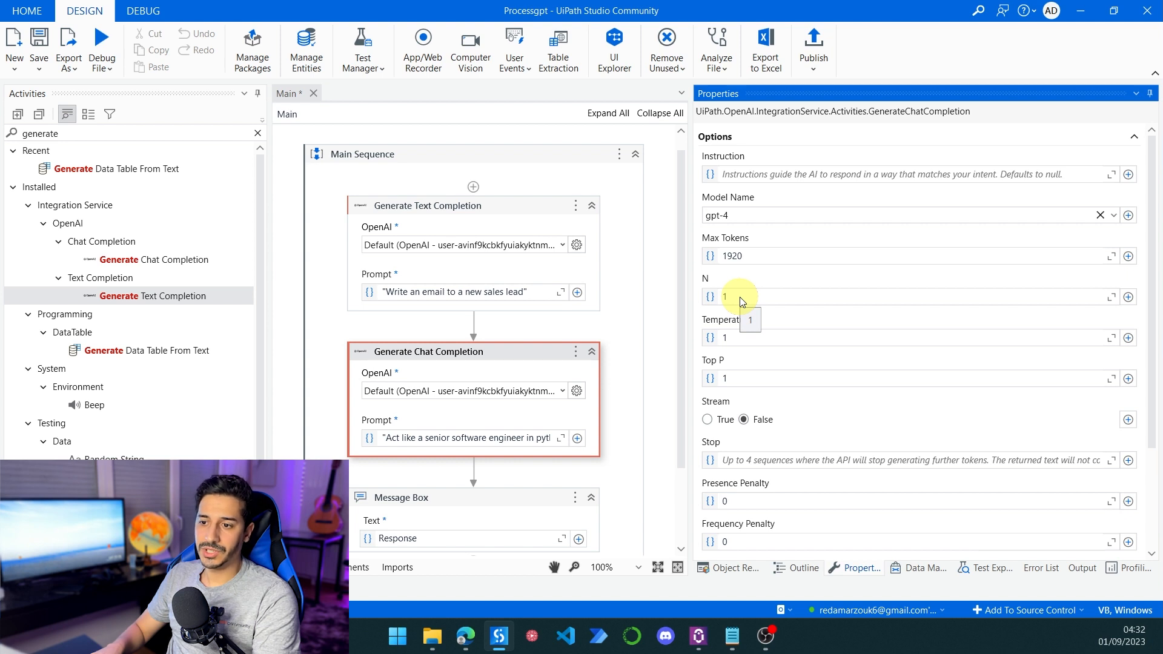
mouse_move(731, 341)
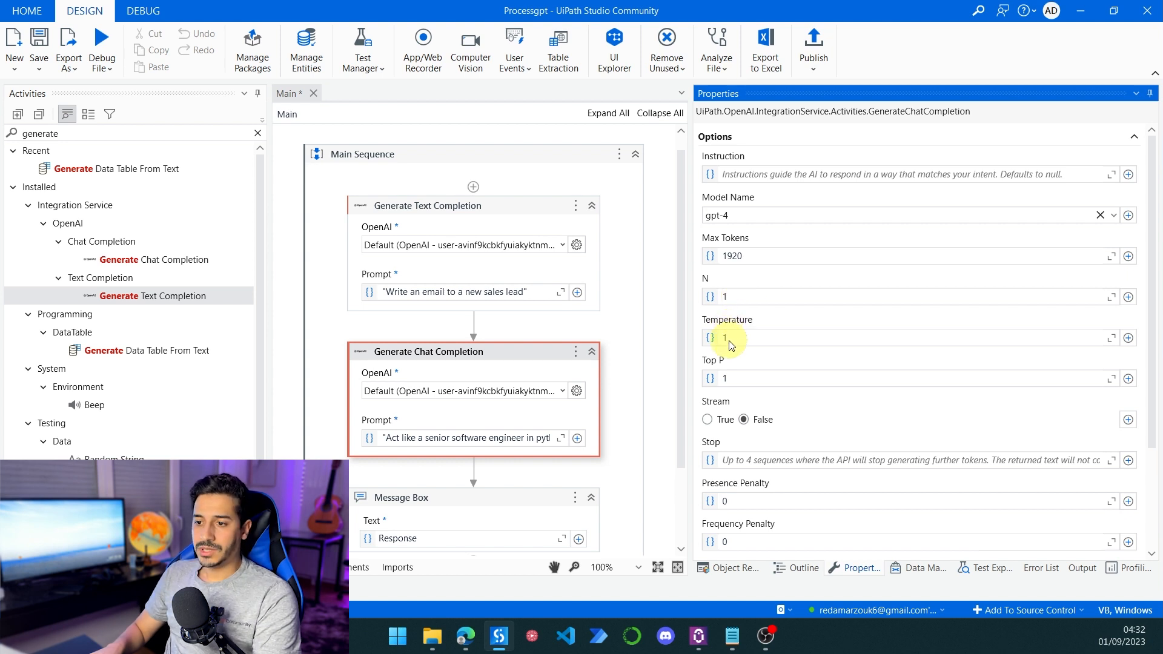
mouse_move(726, 319)
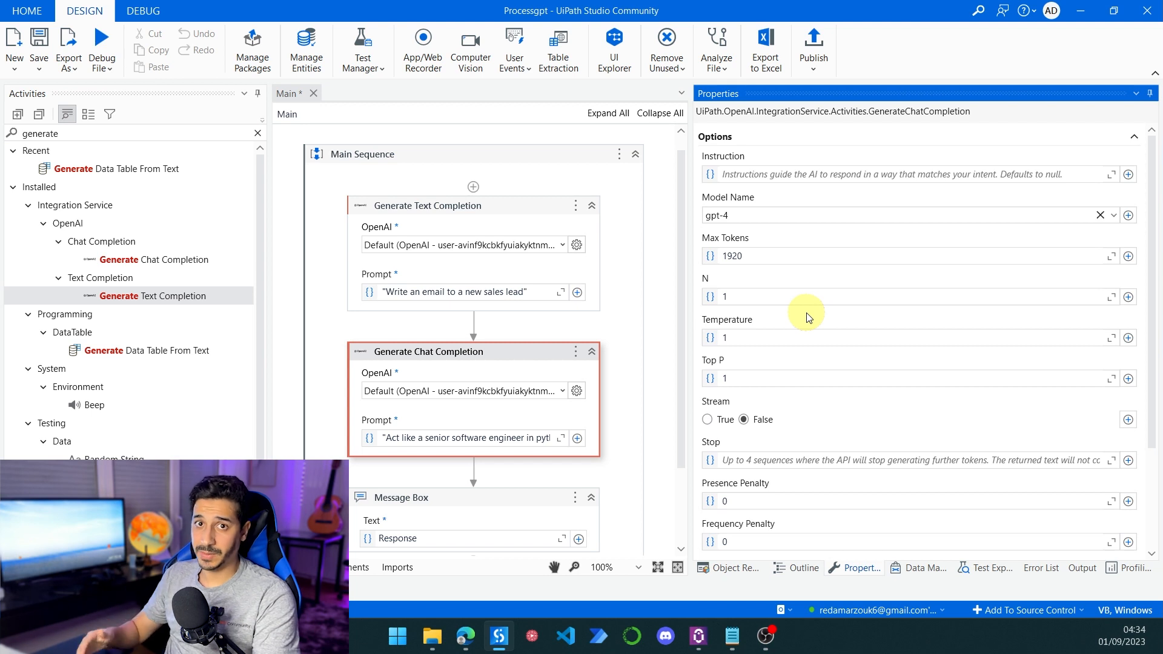
mouse_move(836, 335)
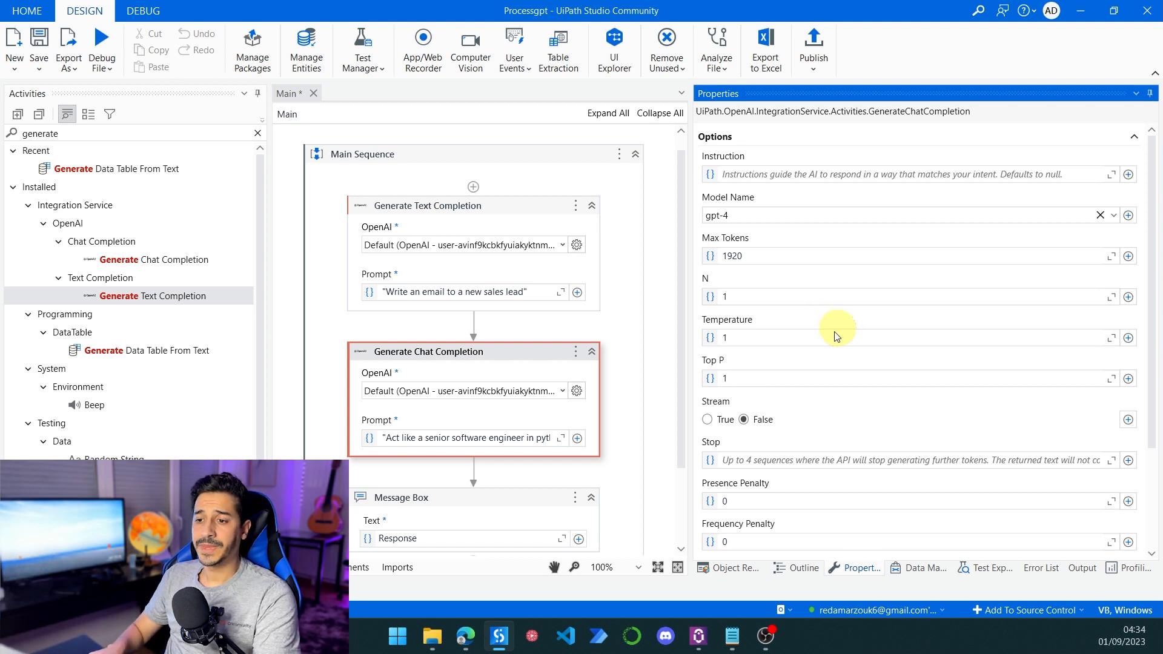
mouse_move(714, 361)
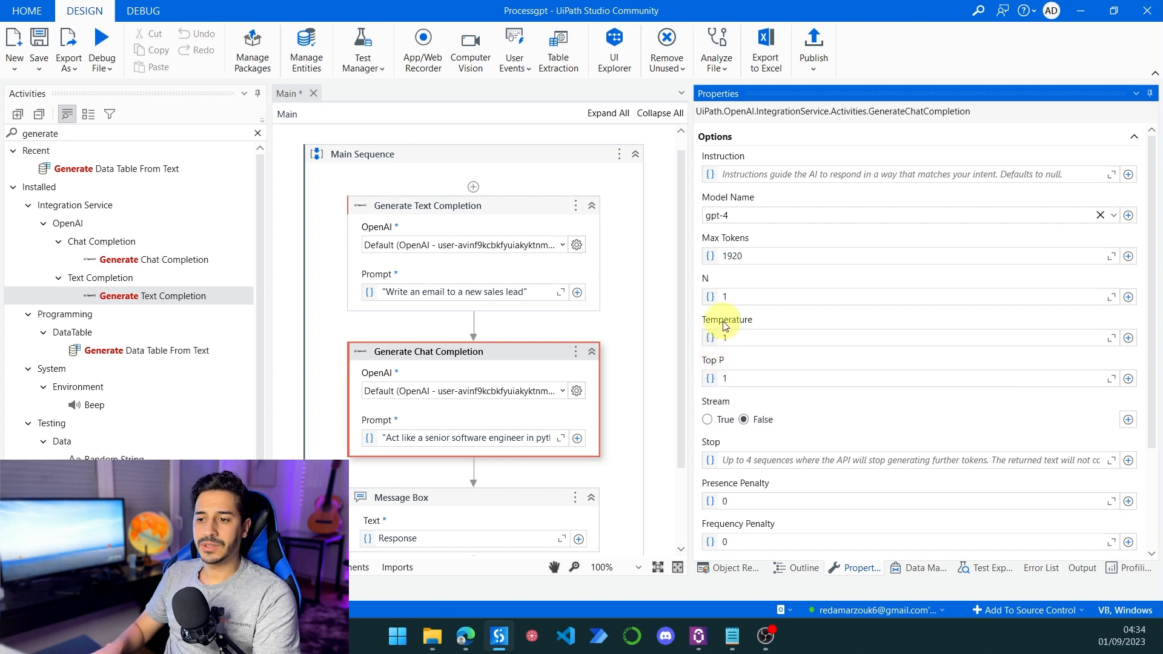
mouse_move(726, 325)
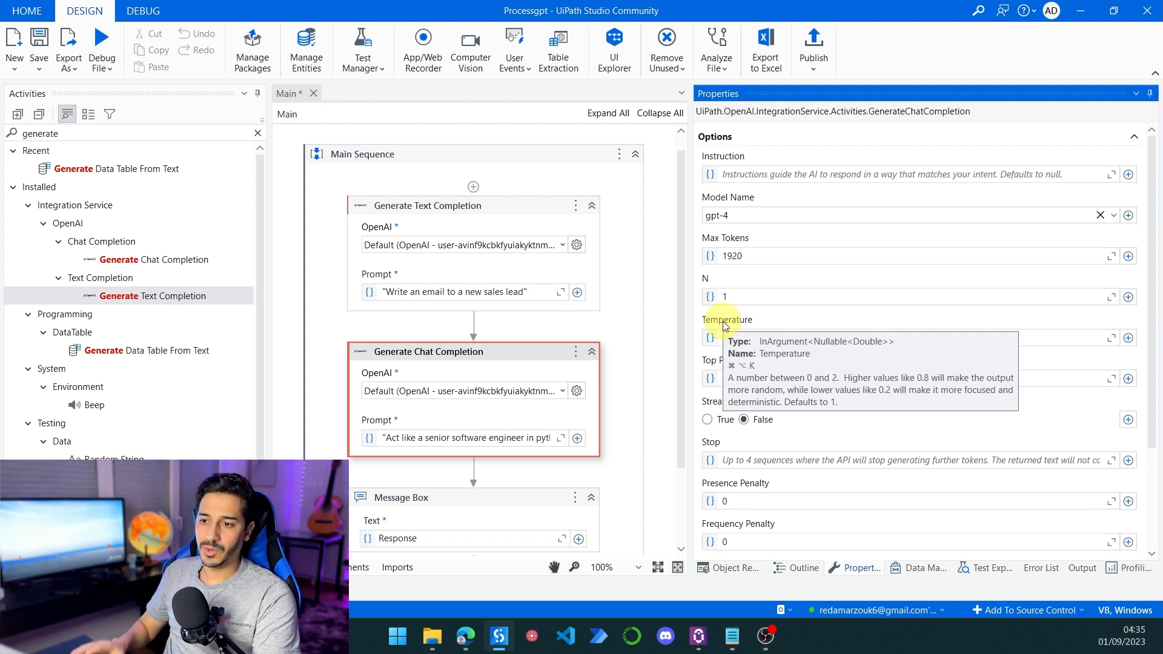
mouse_move(720, 363)
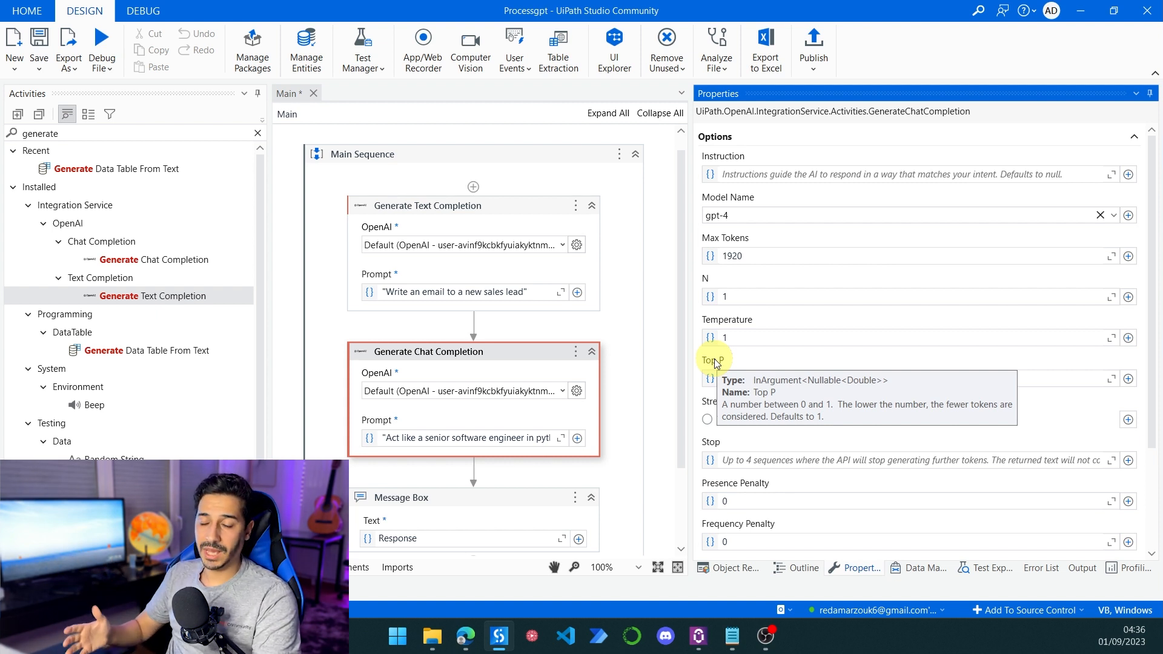
mouse_move(730, 320)
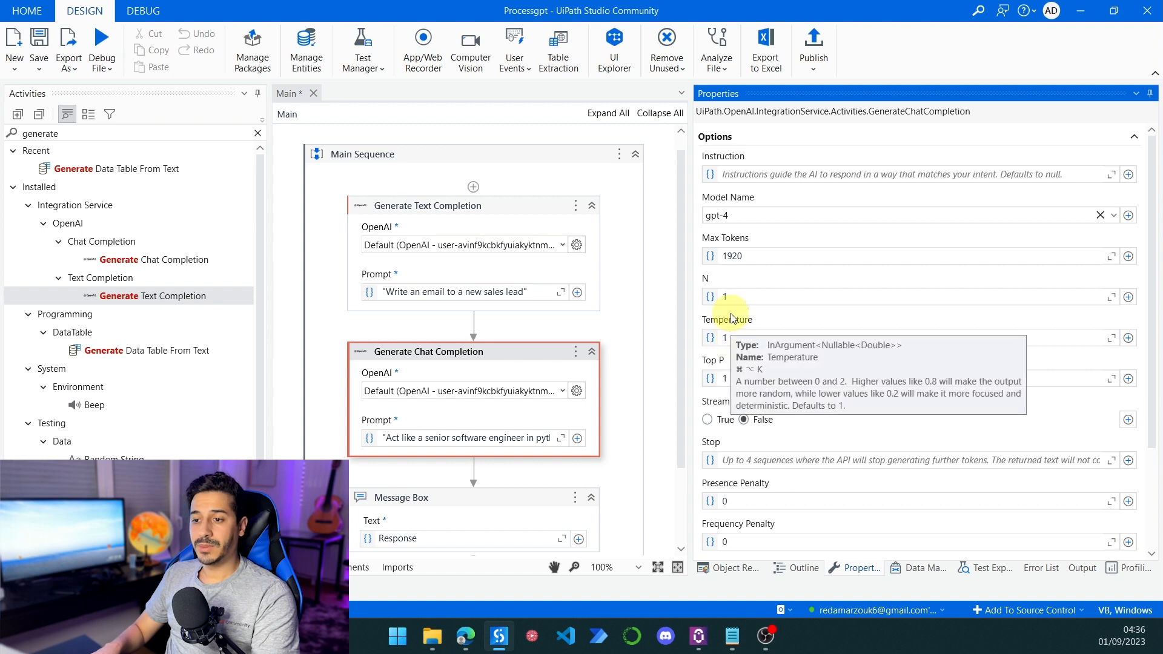
mouse_move(718, 365)
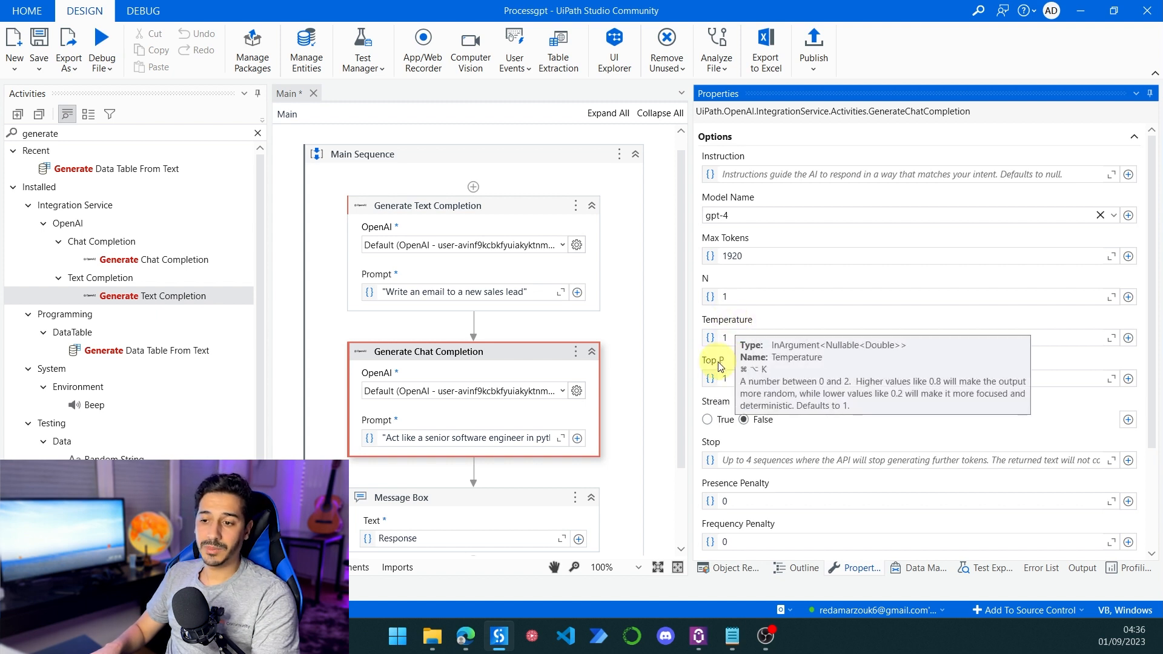
mouse_move(716, 366)
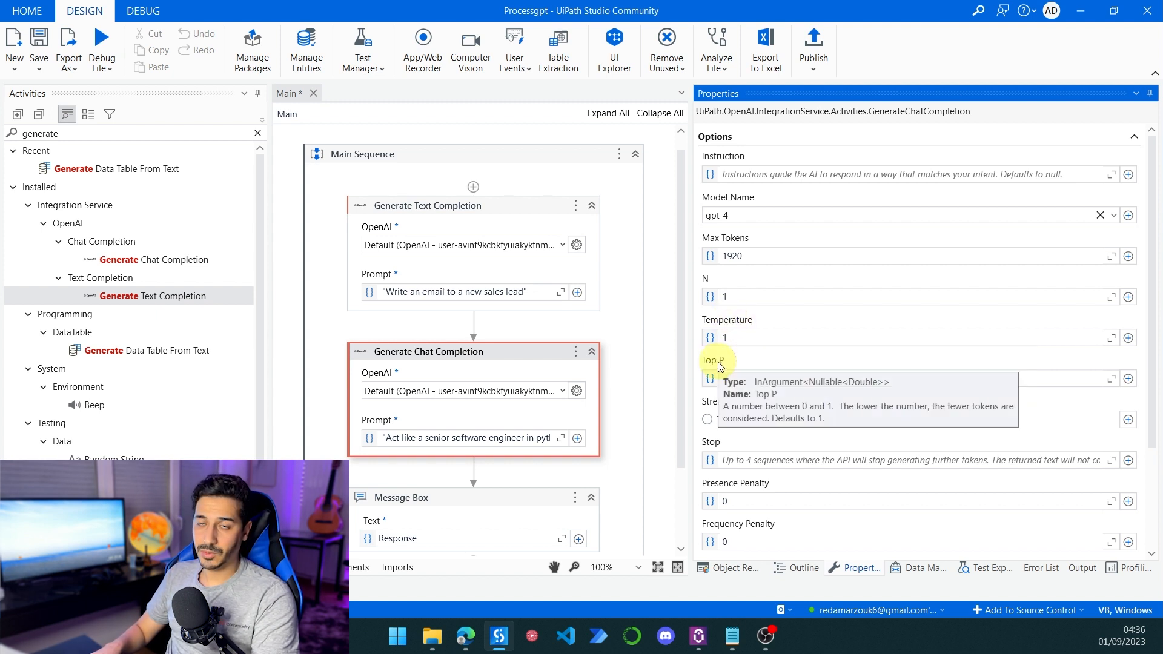
scroll(down, 3)
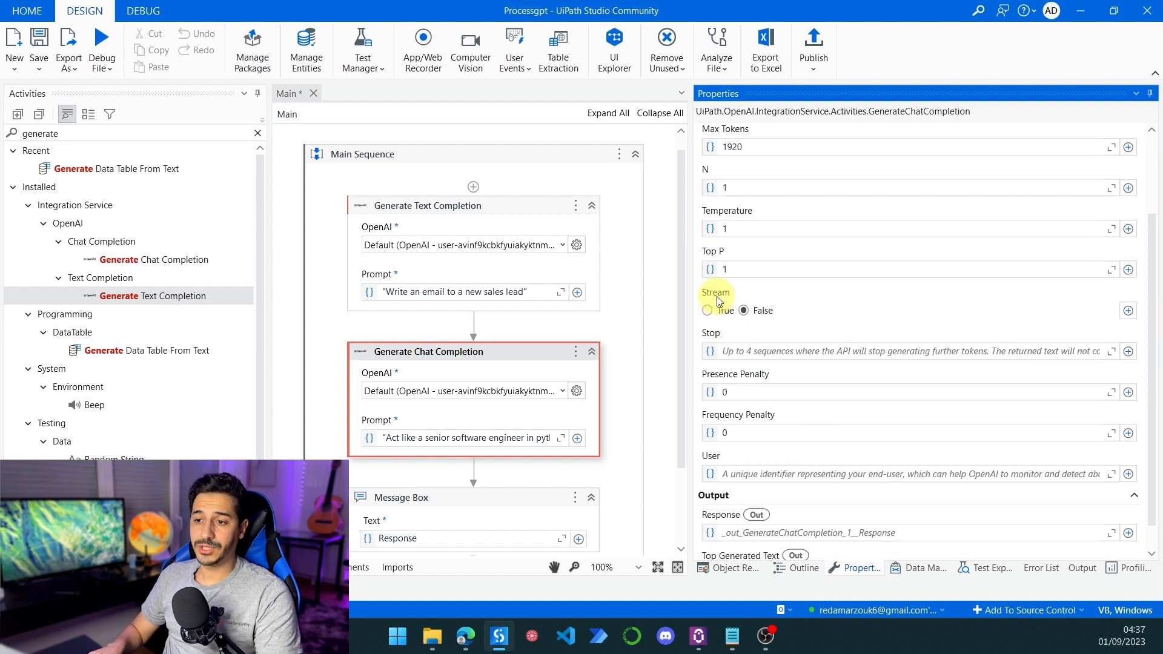
mouse_move(717, 302)
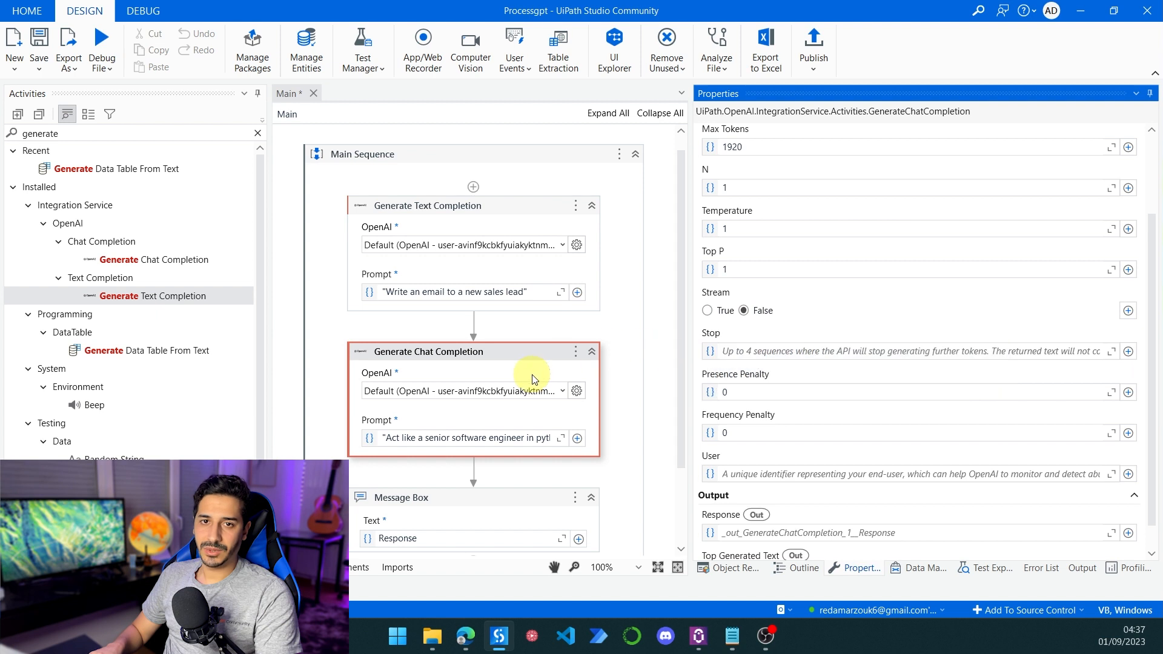
mouse_move(730, 339)
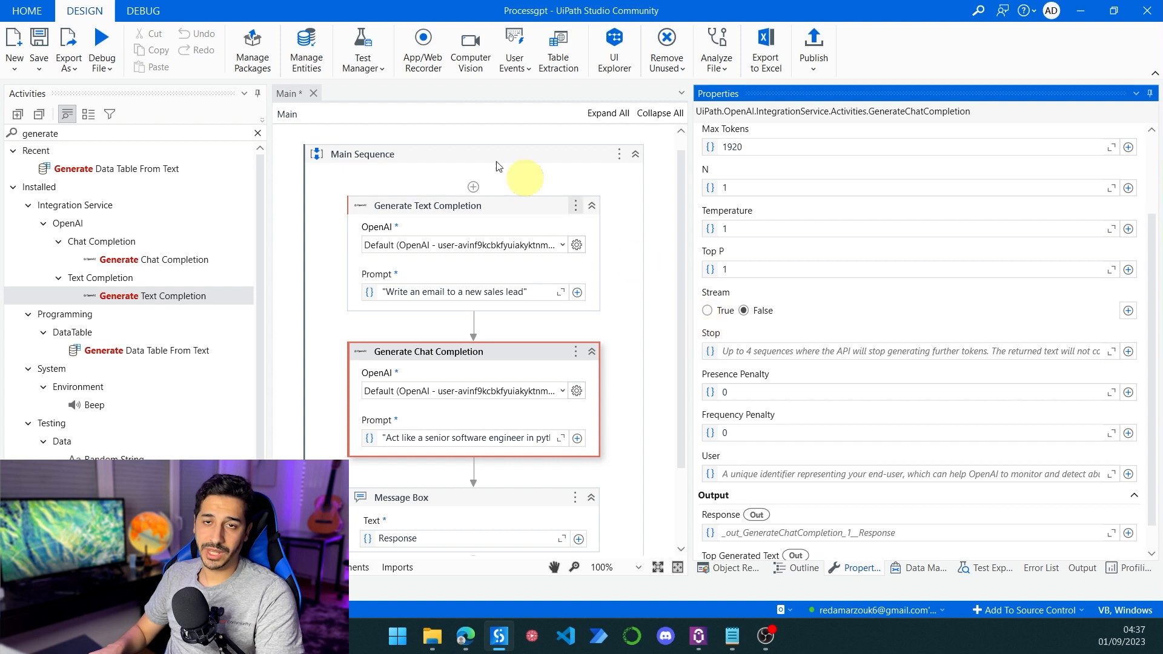
mouse_move(648, 315)
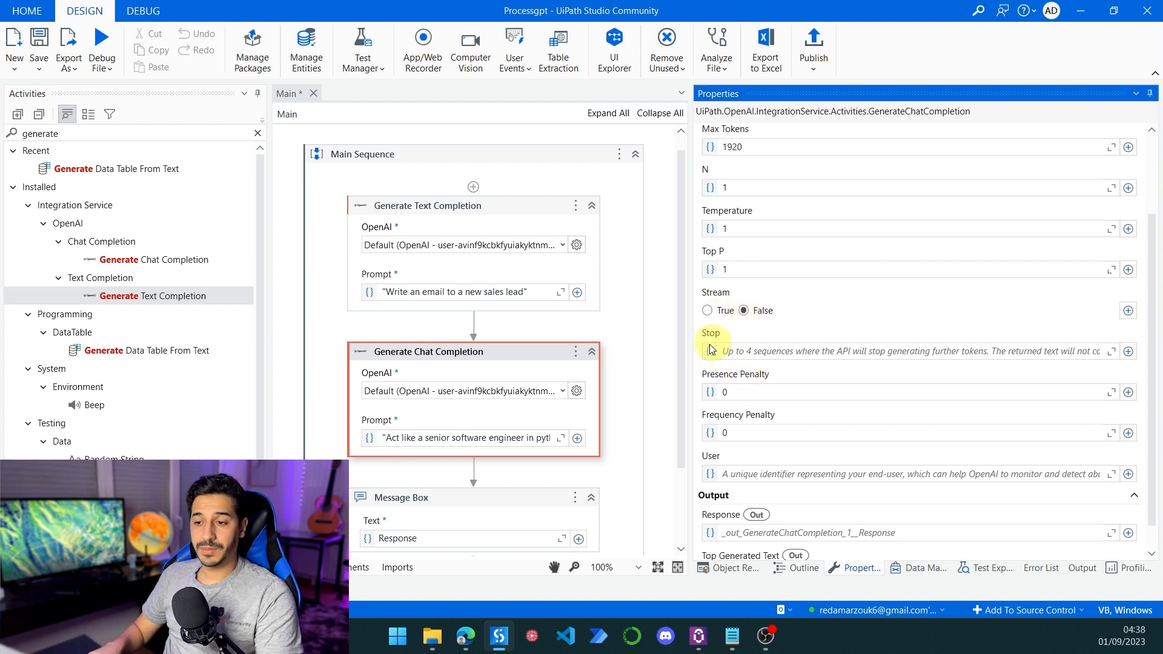
mouse_move(711, 333)
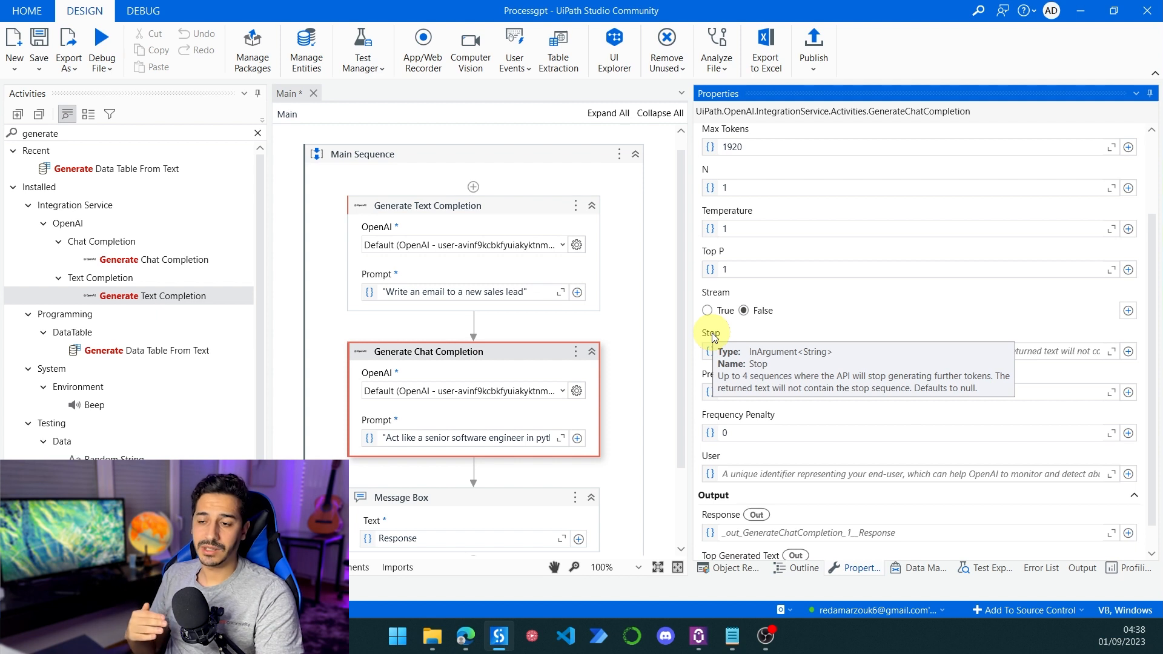
mouse_move(483, 496)
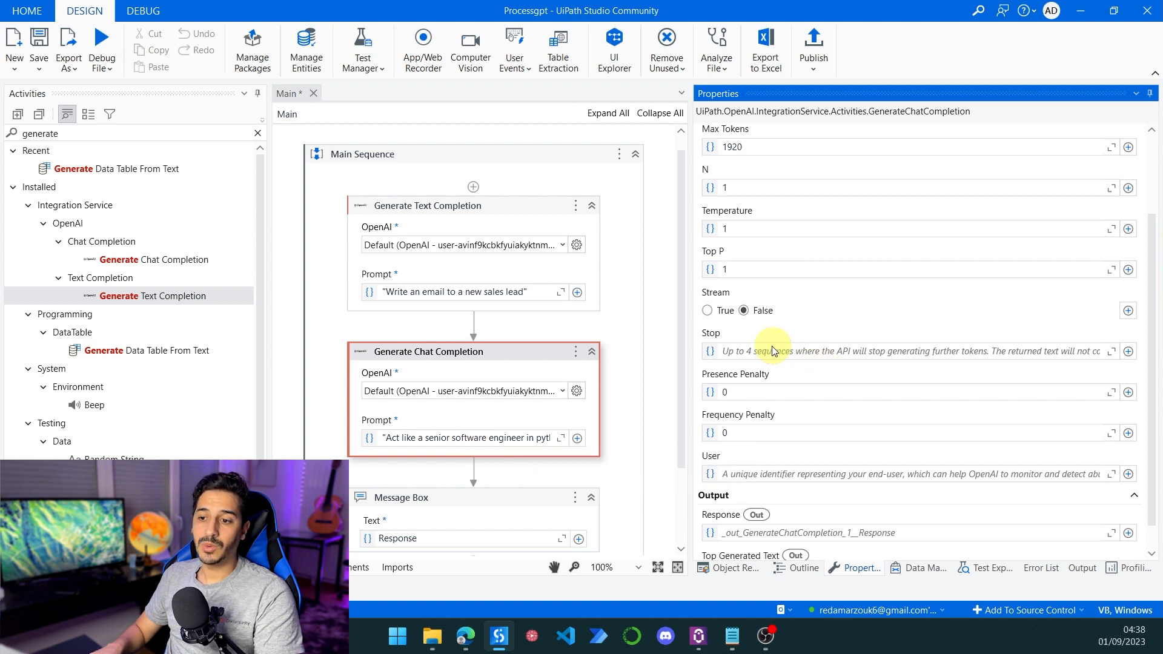
mouse_move(753, 350)
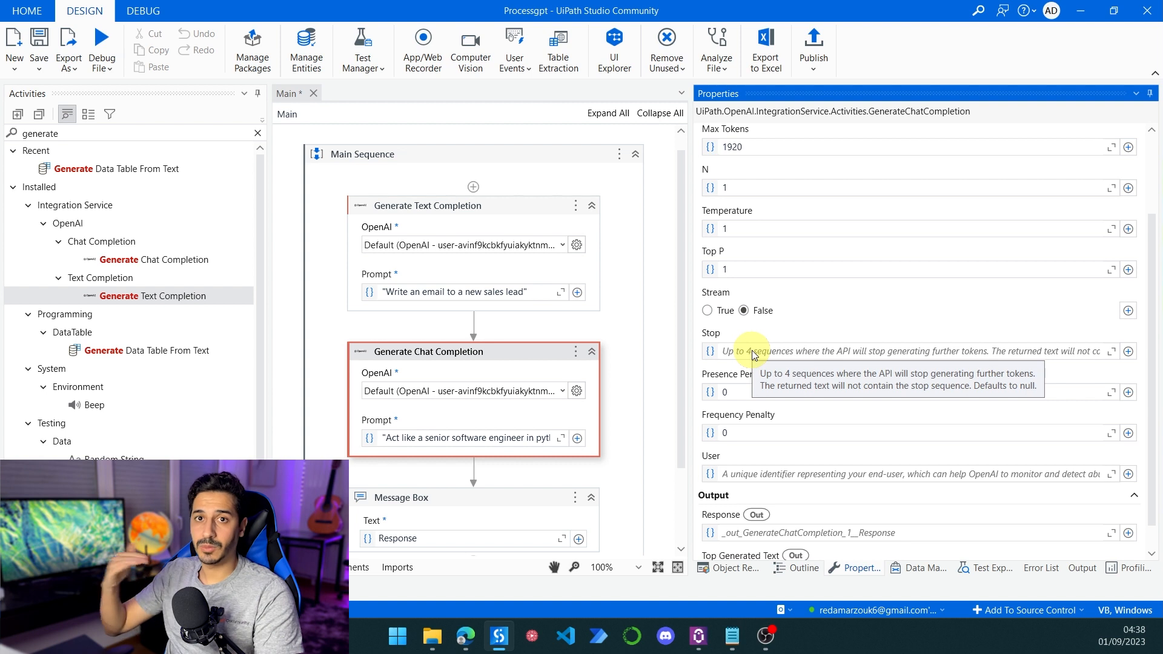
mouse_move(718, 334)
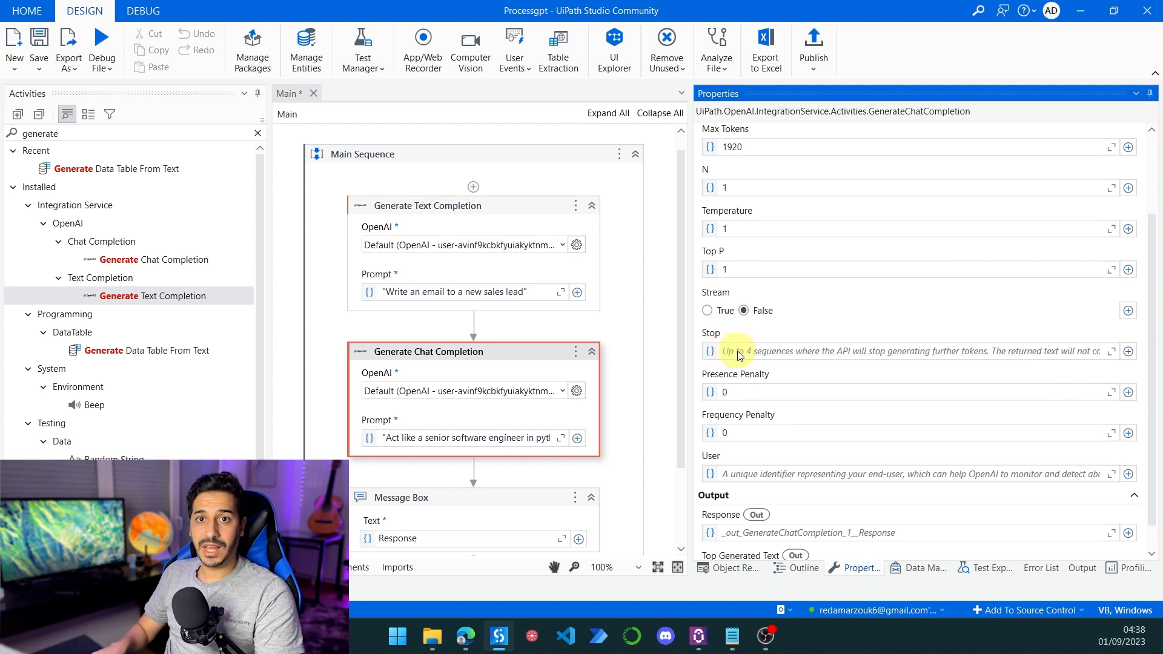
mouse_move(739, 351)
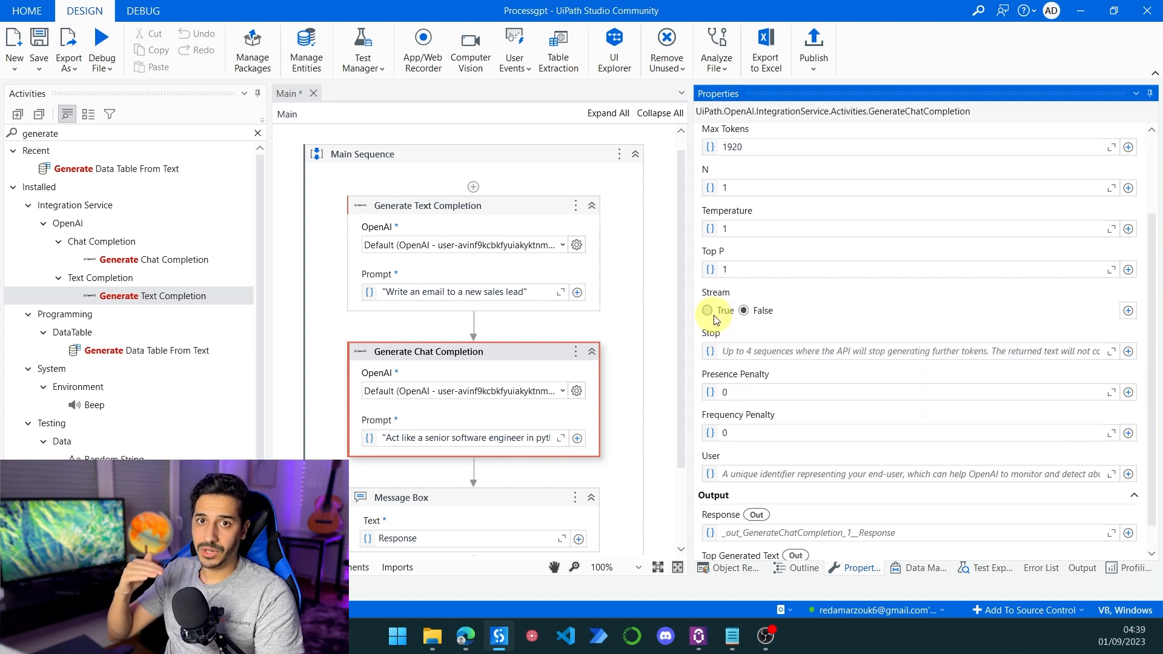
mouse_move(710, 333)
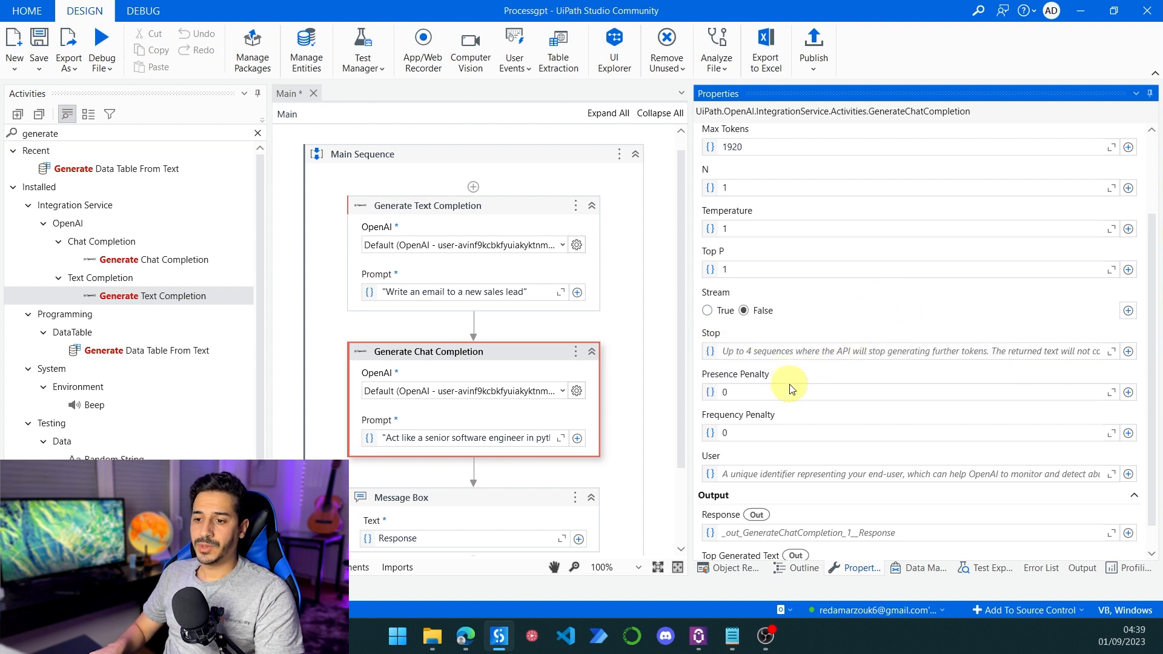
- Scroll the Properties panel to the Response and Top Generated Text outputs
scroll(down, 3)
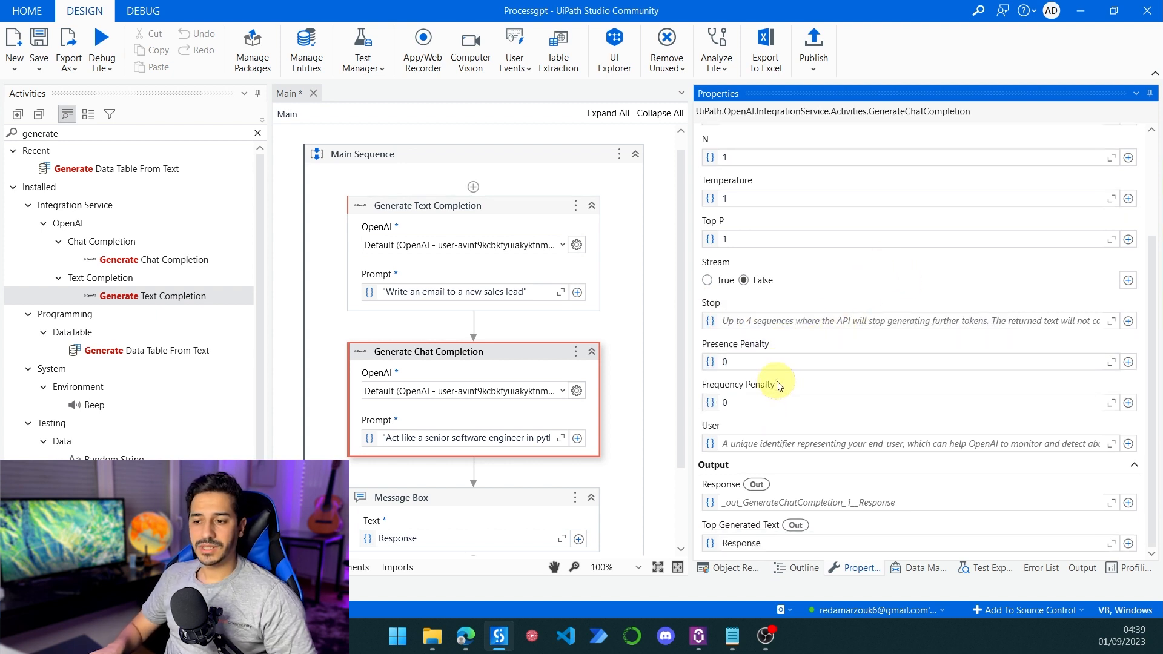
mouse_move(739, 338)
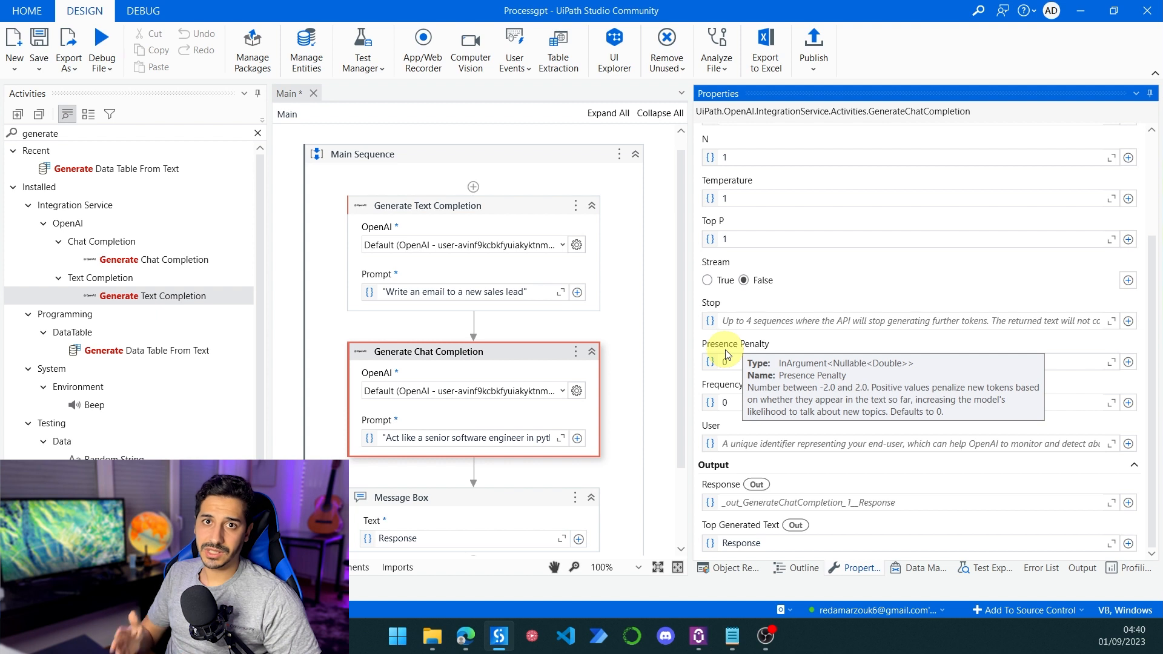
mouse_move(730, 385)
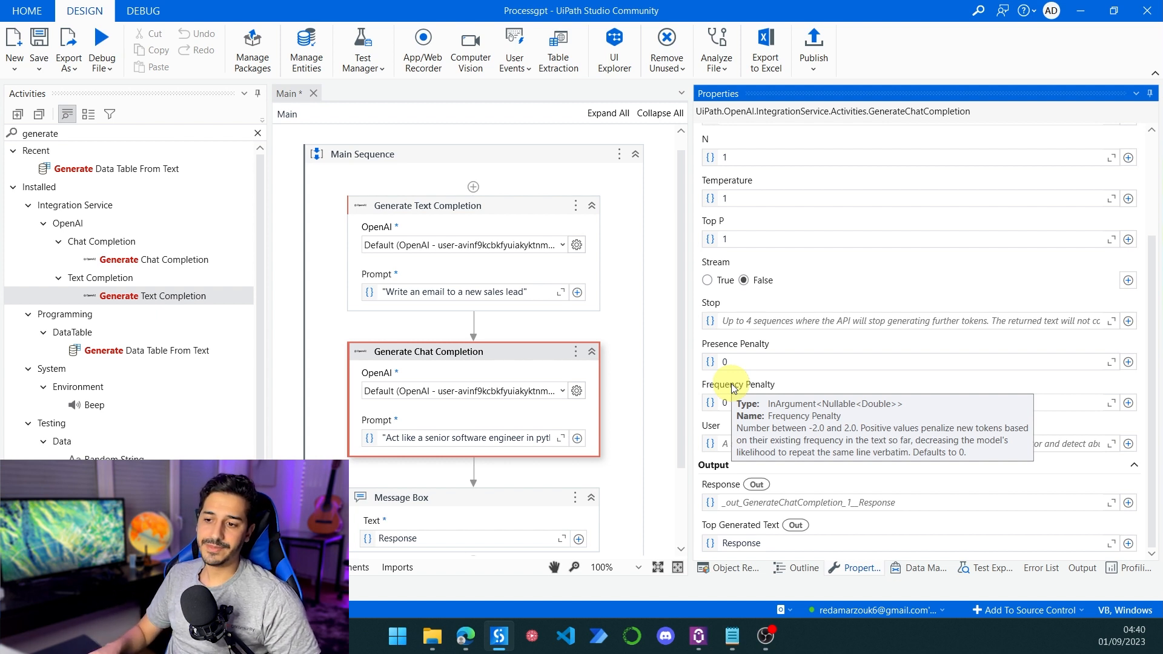
mouse_move(710, 429)
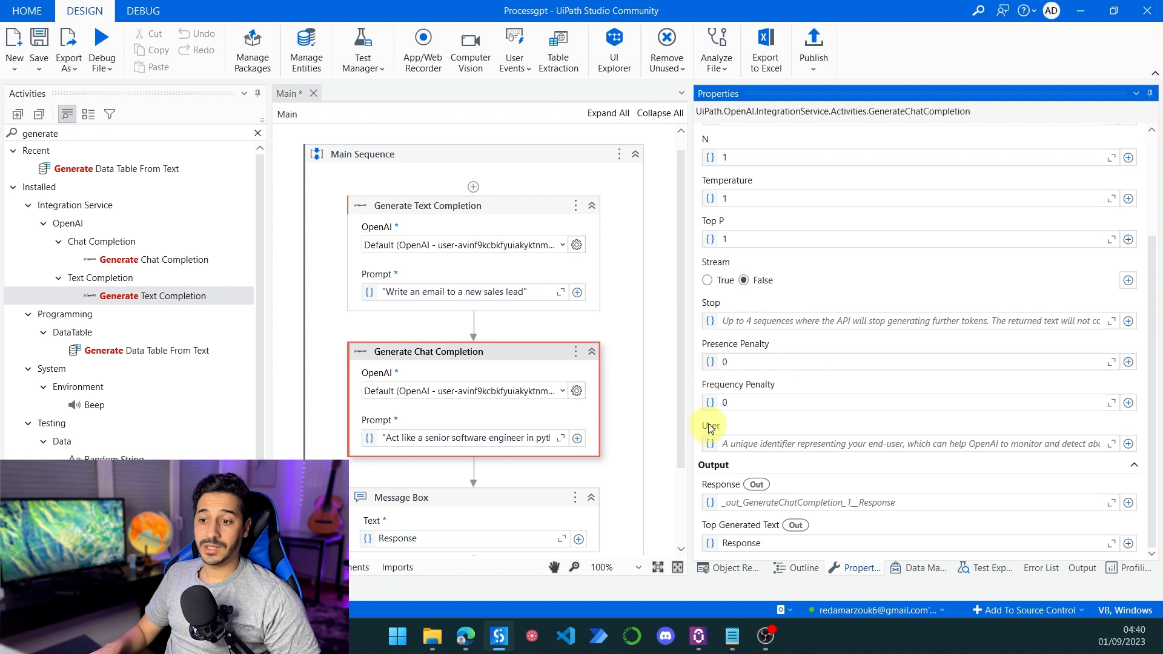
mouse_move(710, 426)
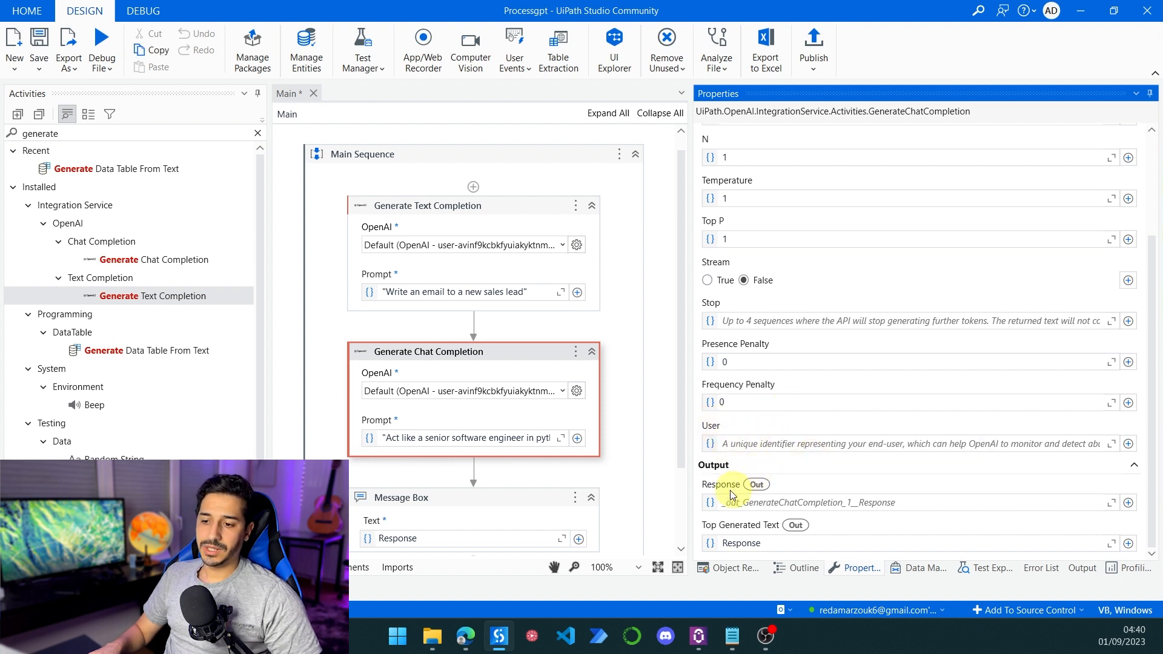
mouse_move(720, 485)
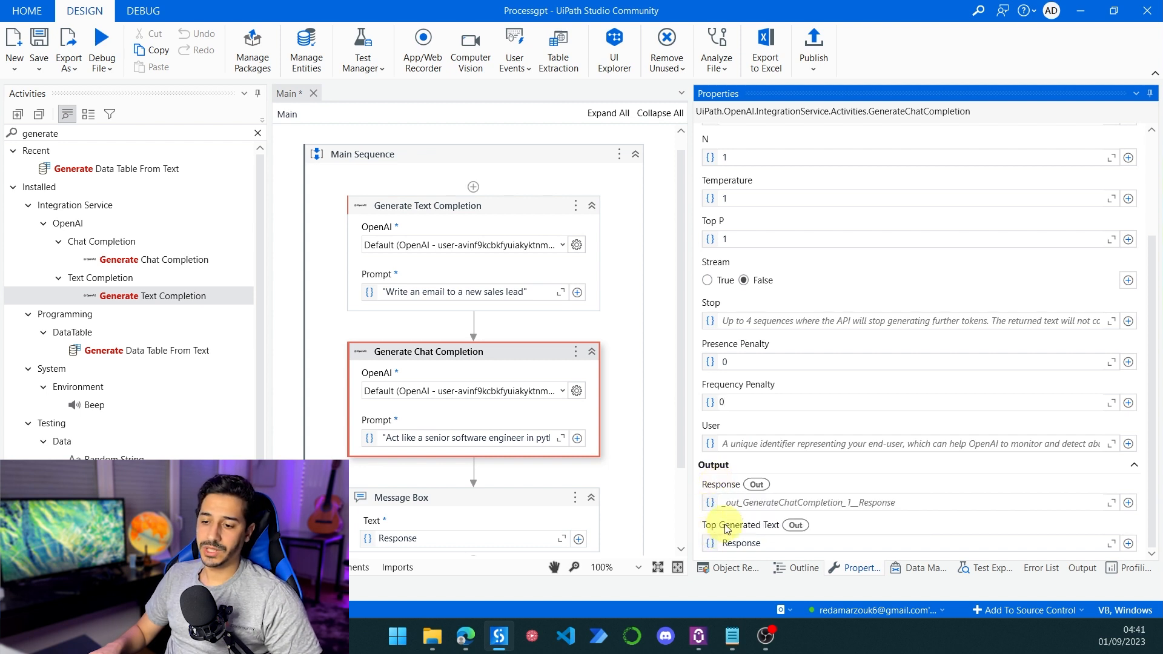
mouse_move(744, 525)
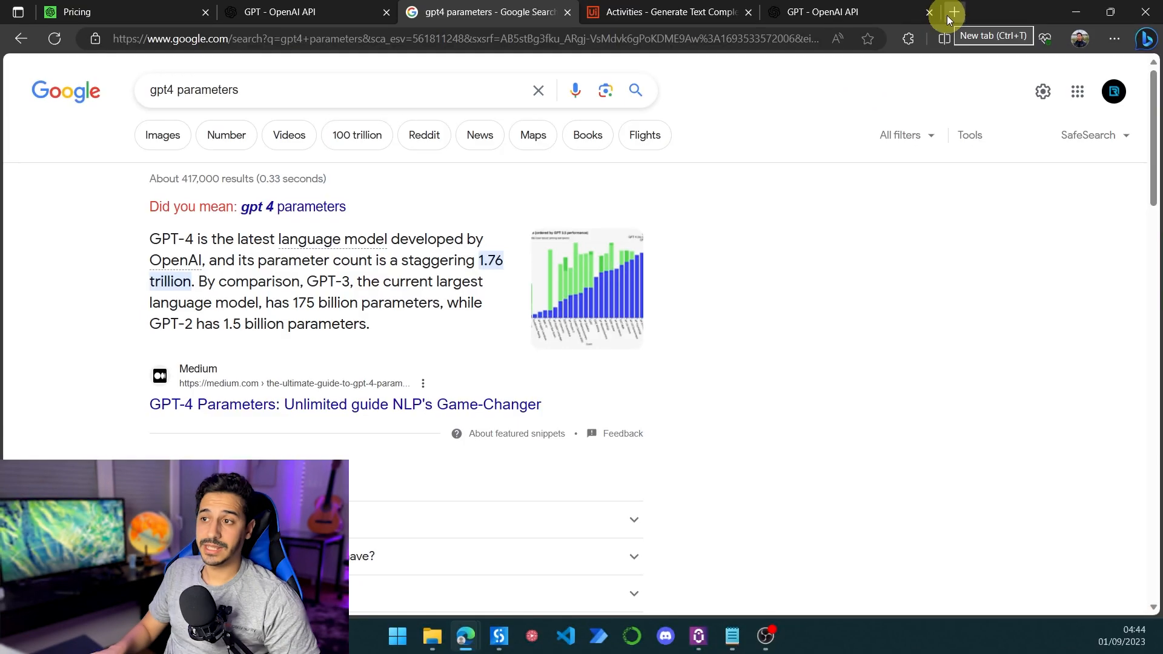
- Load Automation Cloud in a new tab and enter Integration Service's connectors catalog
click(952, 12)
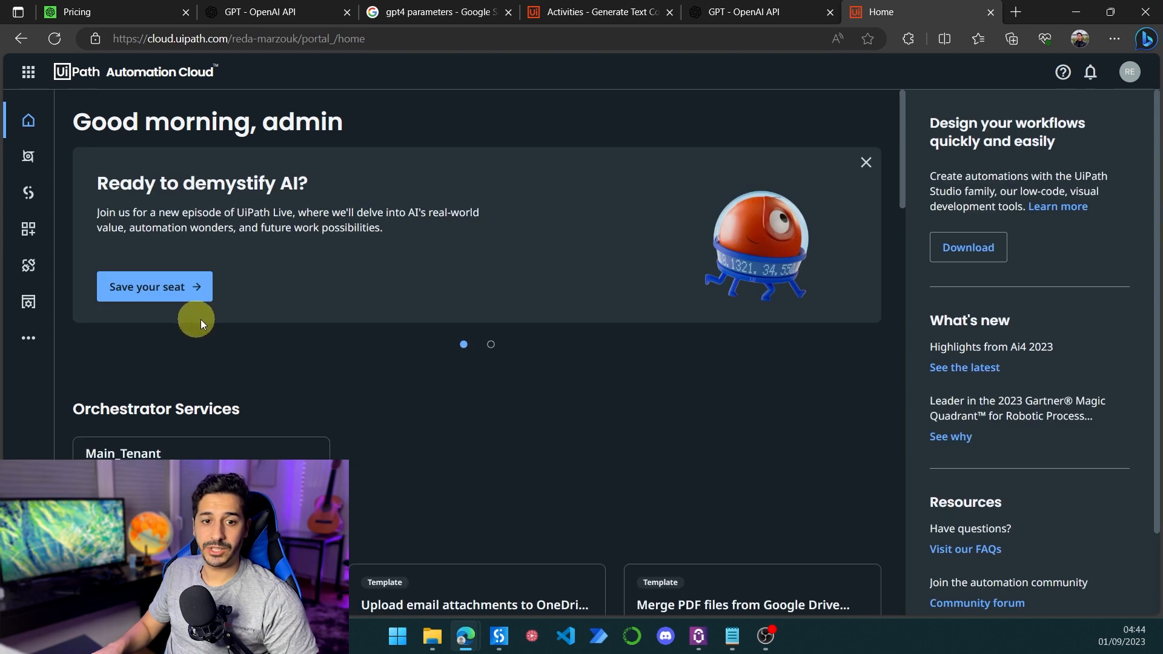
mouse_move(29, 229)
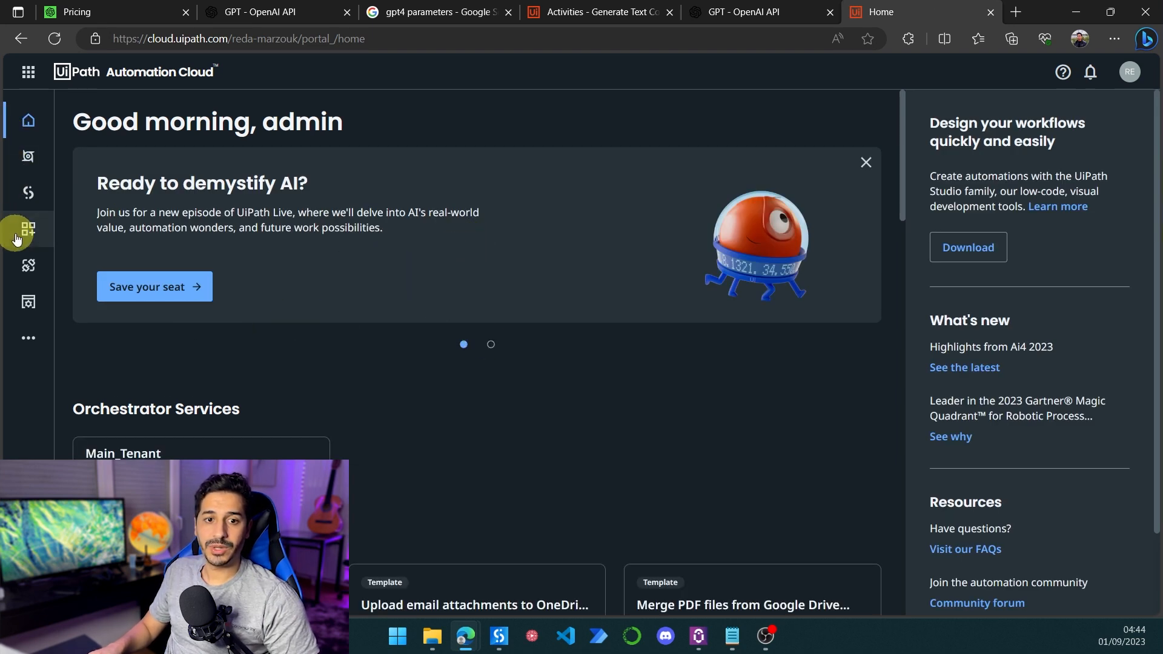
click(29, 266)
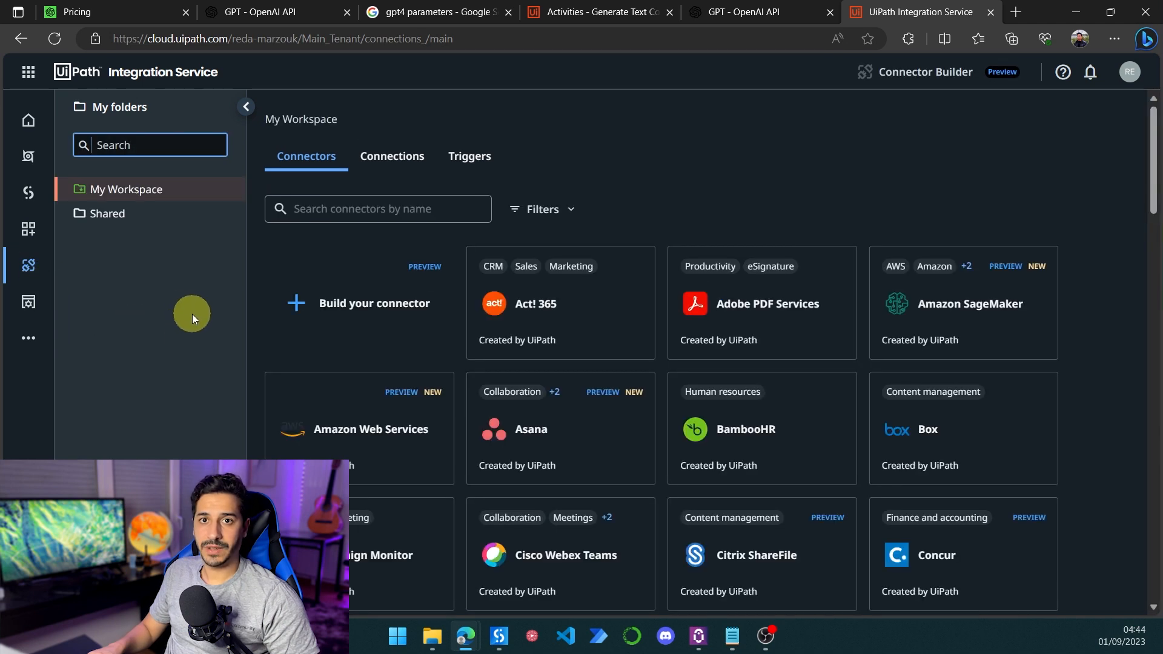
mouse_move(198, 324)
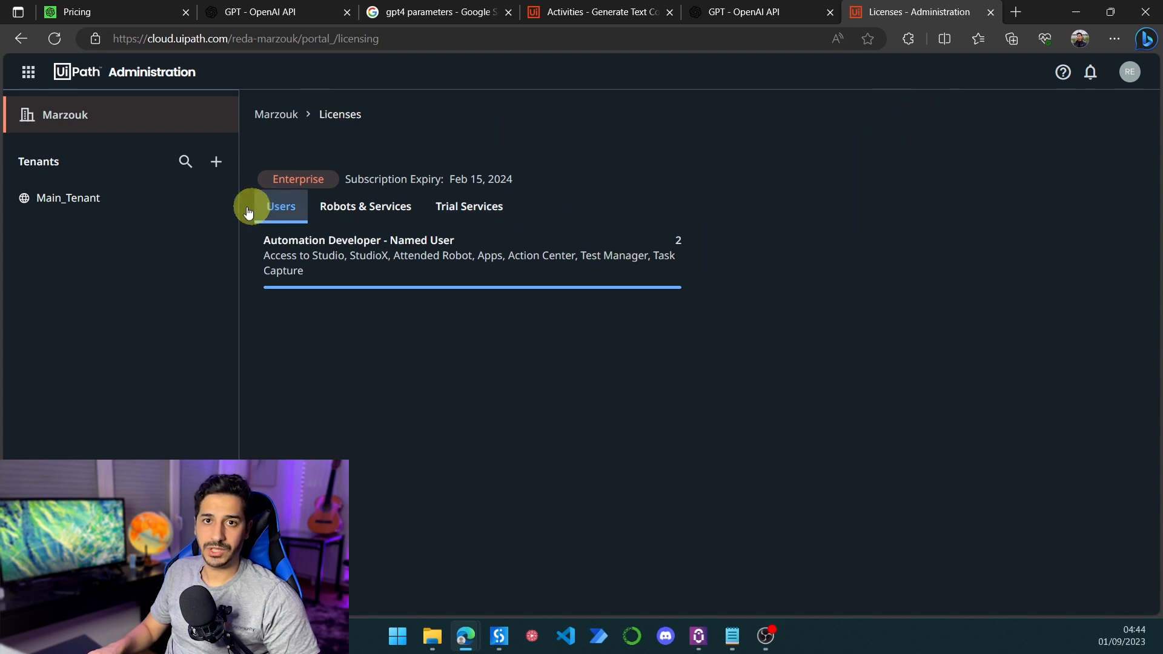
mouse_move(803, 69)
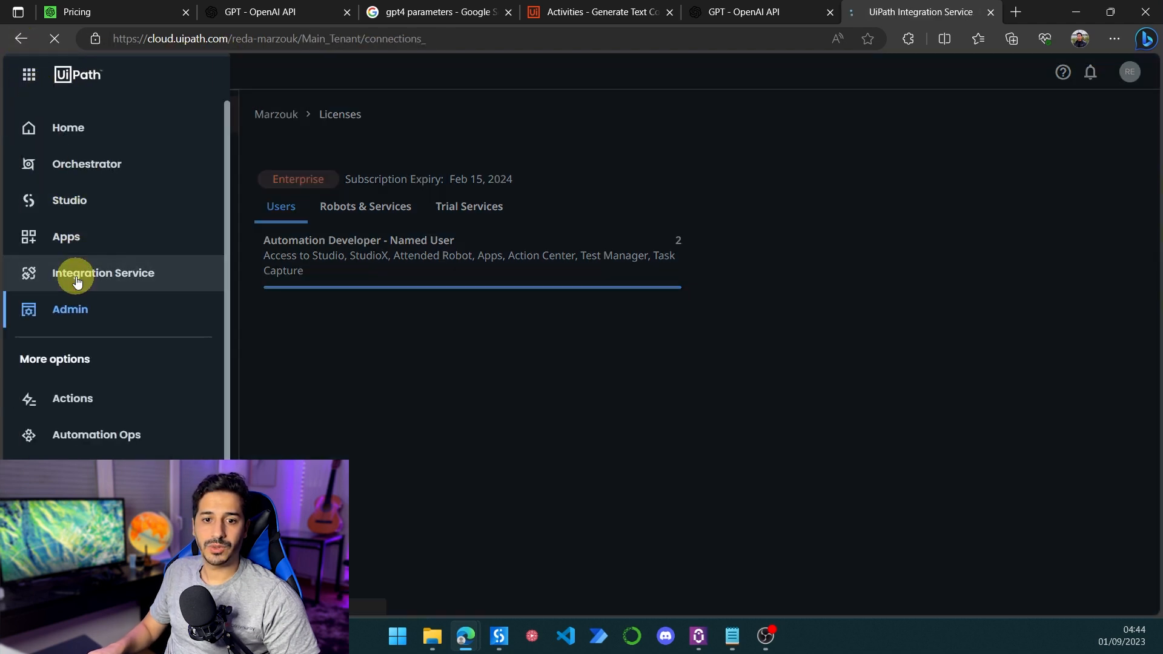
- Find the OpenAI connector, begin a new connection, and open OpenAI's platform for a key
click(104, 274)
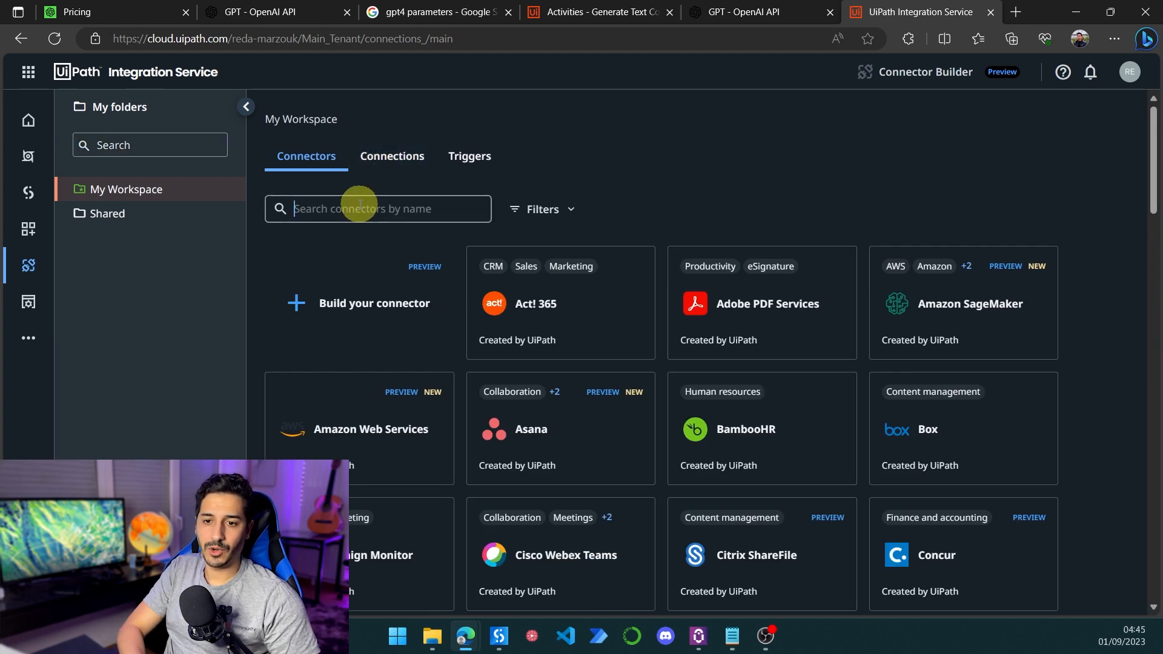
text(openai)
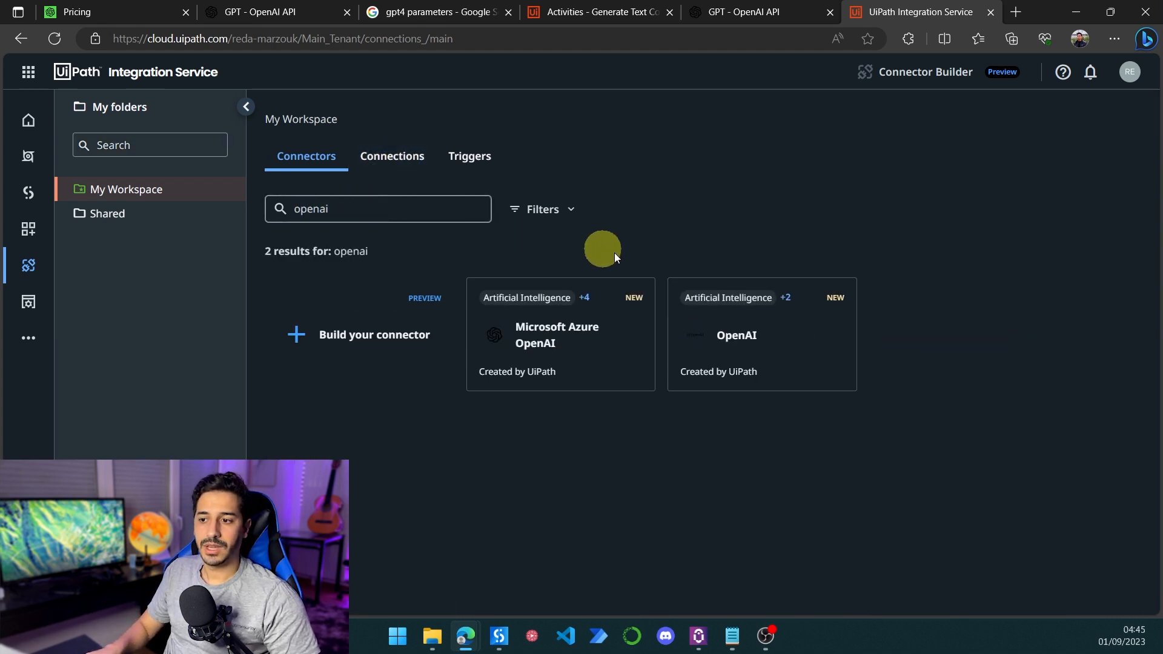
click(736, 335)
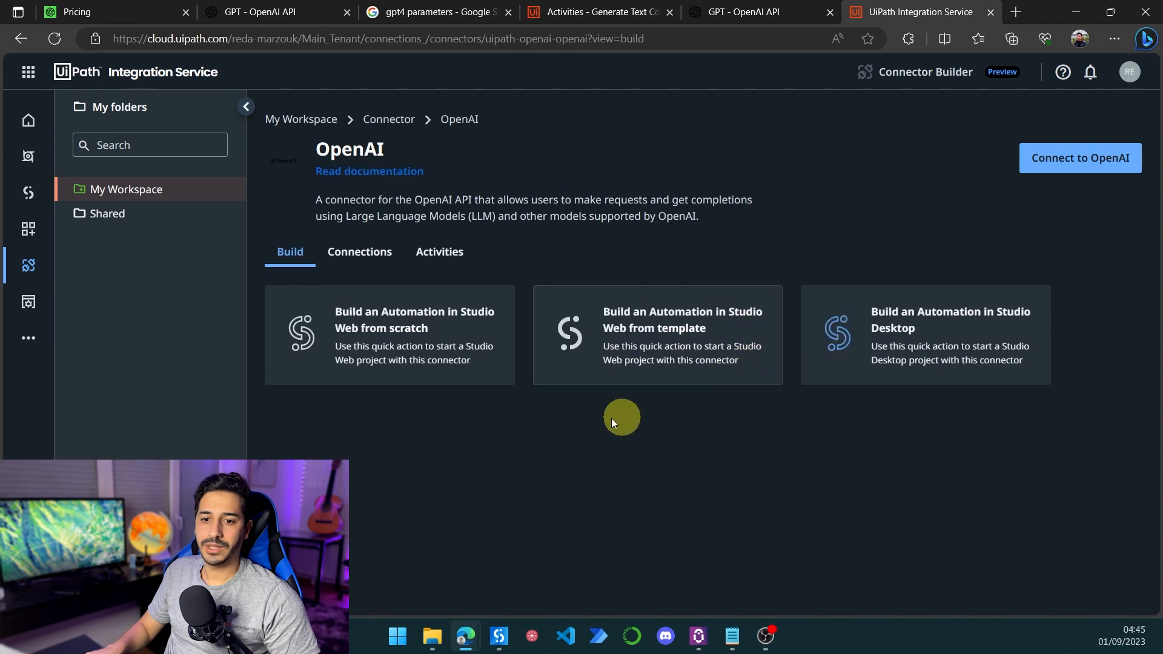
mouse_move(972, 171)
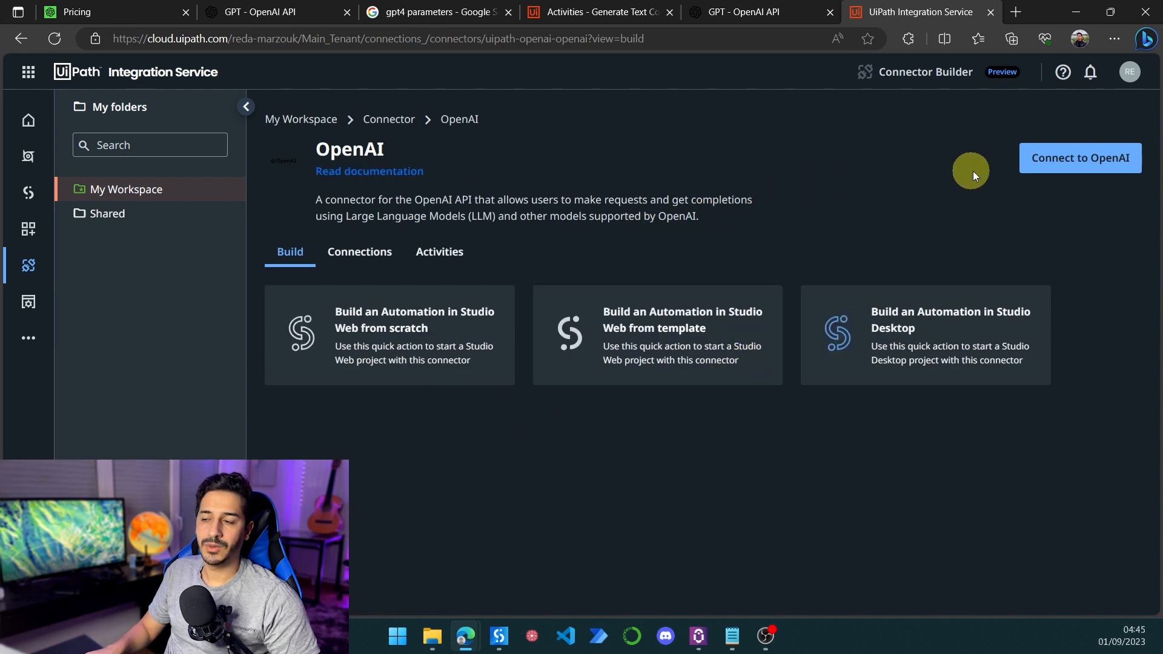
click(1080, 158)
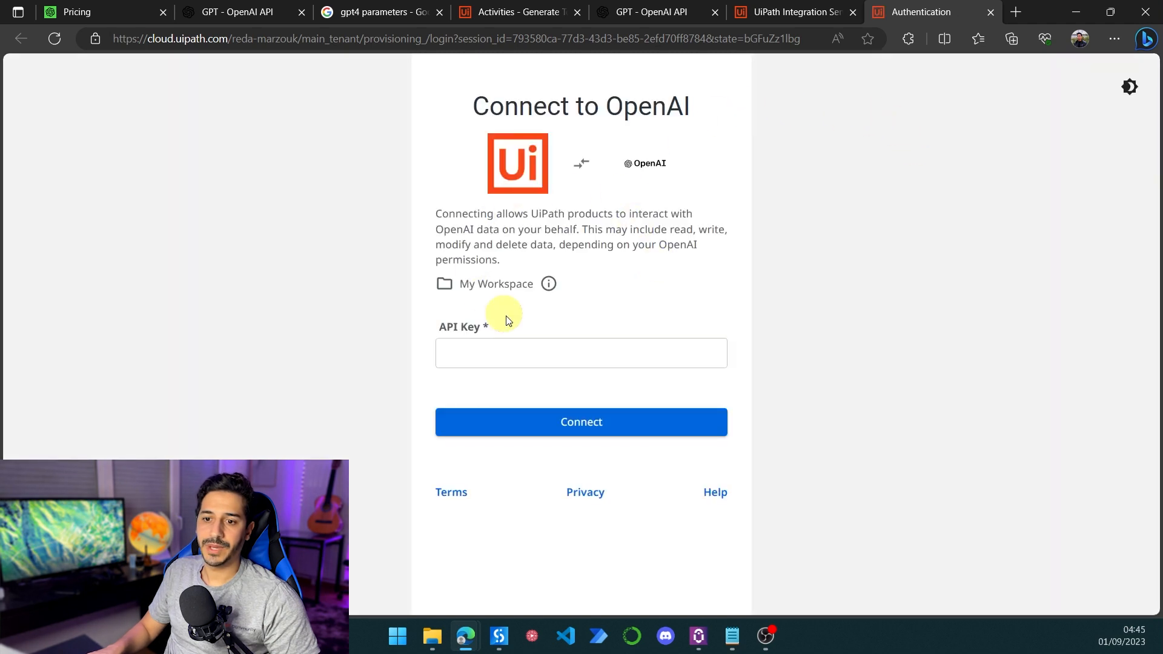
click(581, 353)
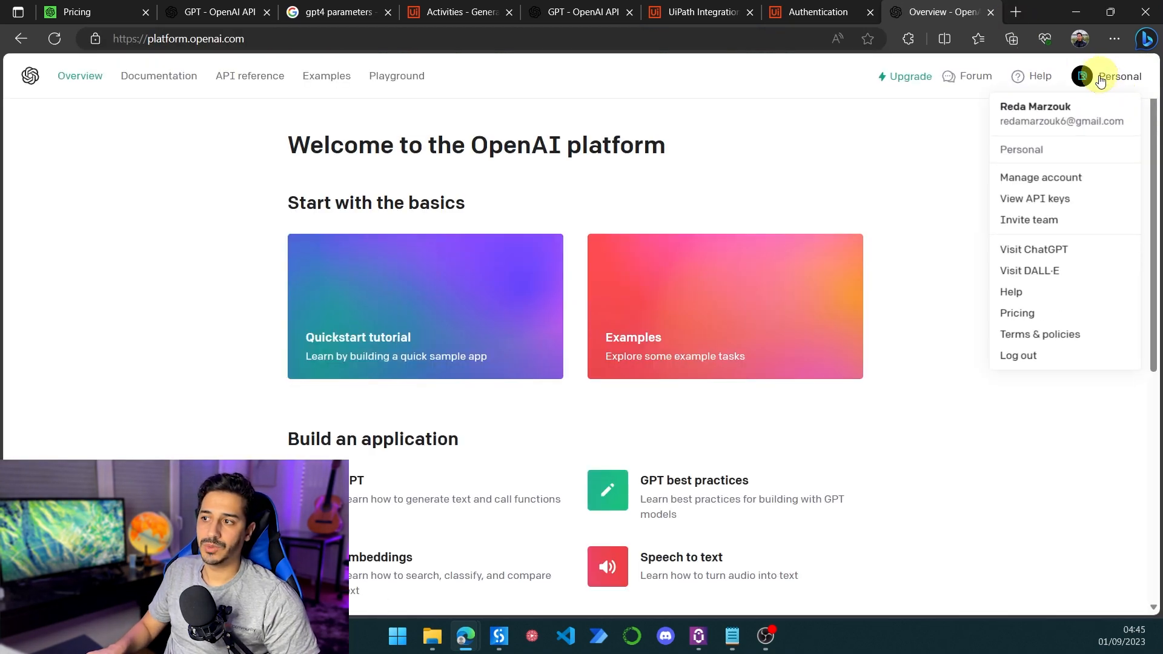
- Generate a new OpenAI secret key named test1 and copy it for the connection form
click(1034, 198)
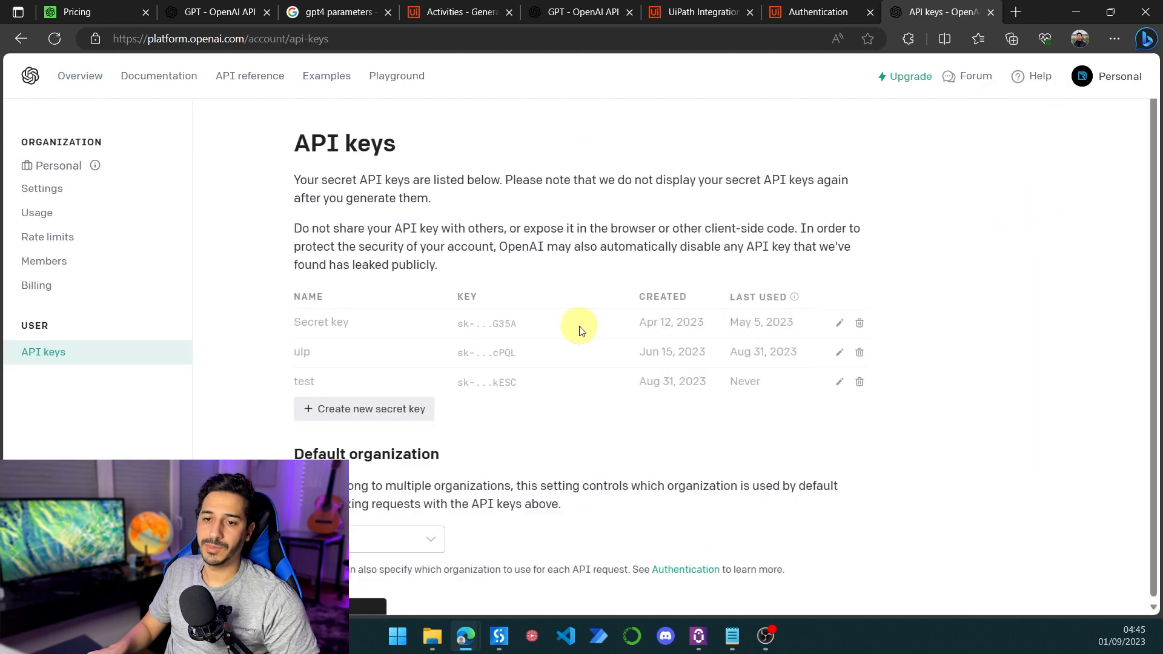
click(364, 409)
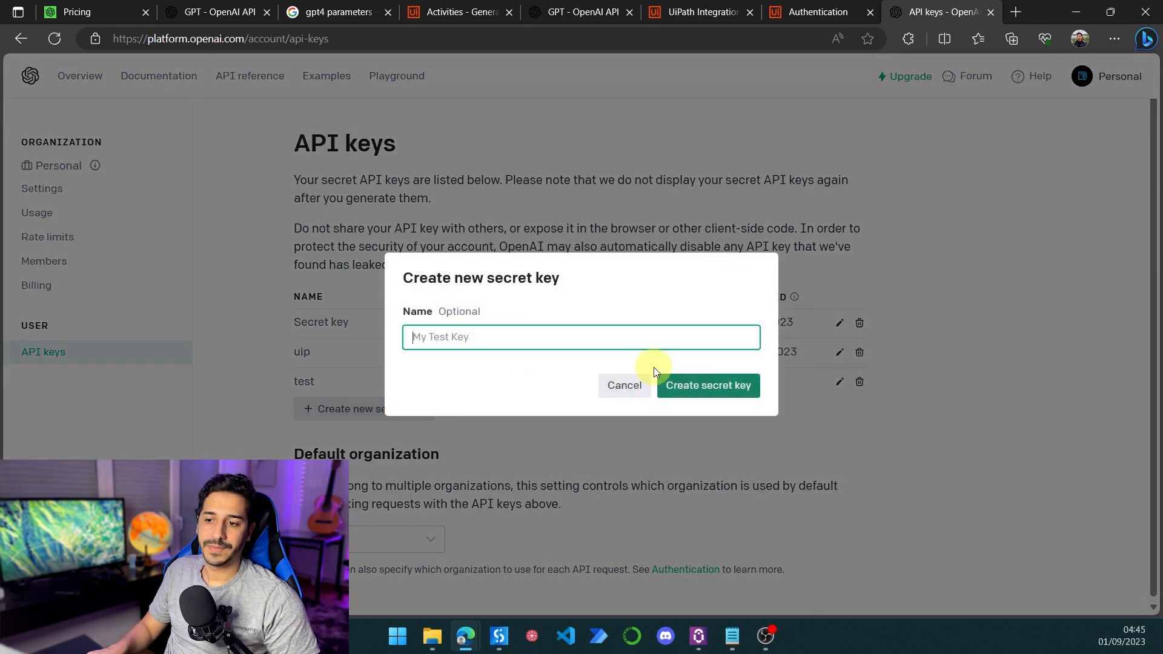
text(test)
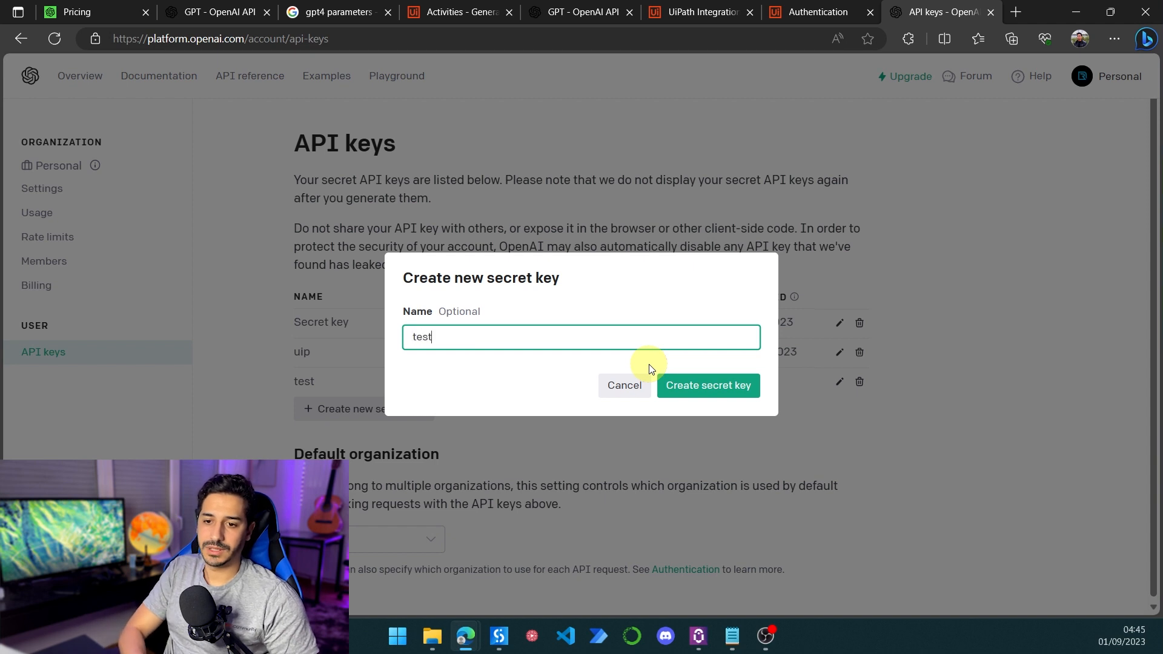
click(707, 385)
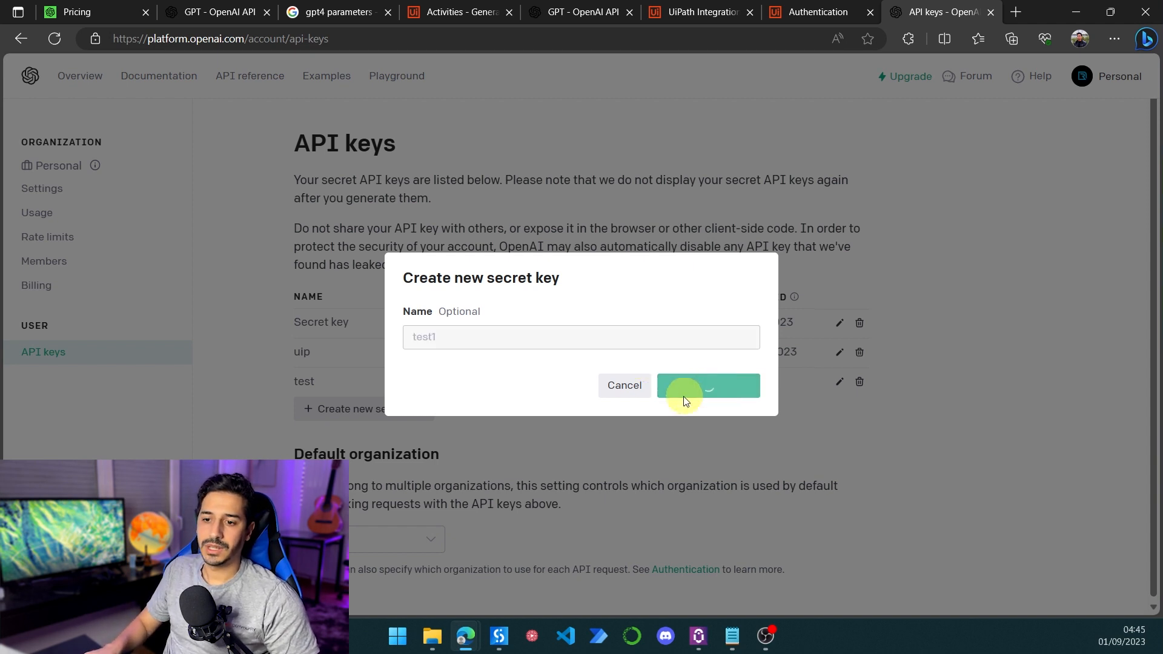
click(707, 386)
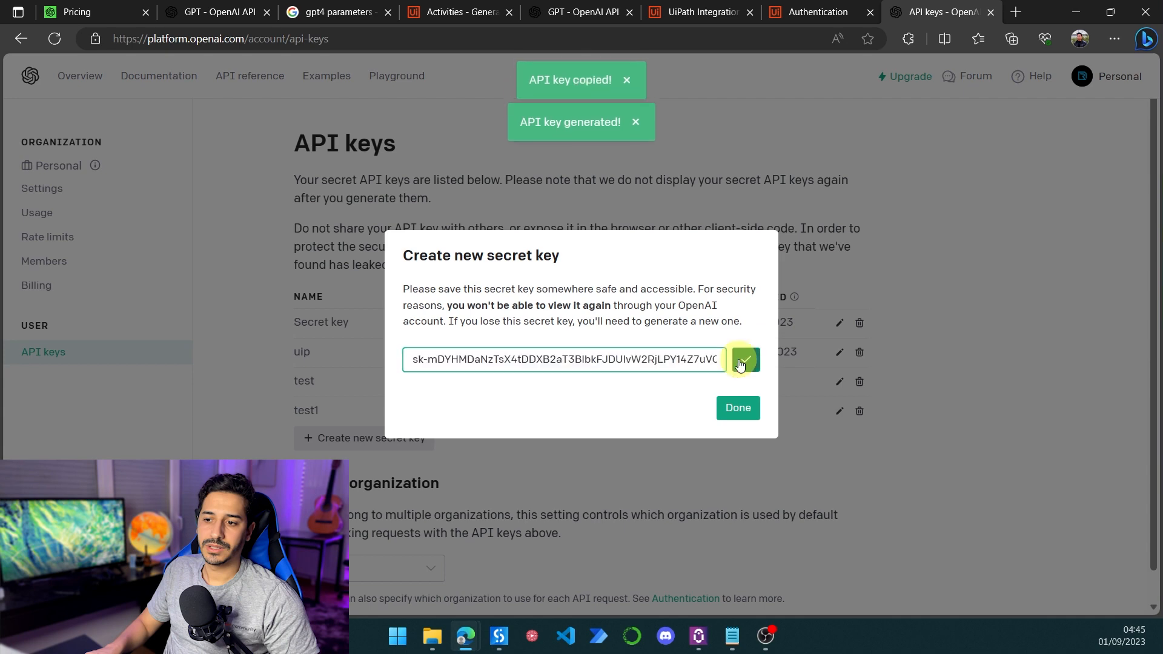
click(819, 12)
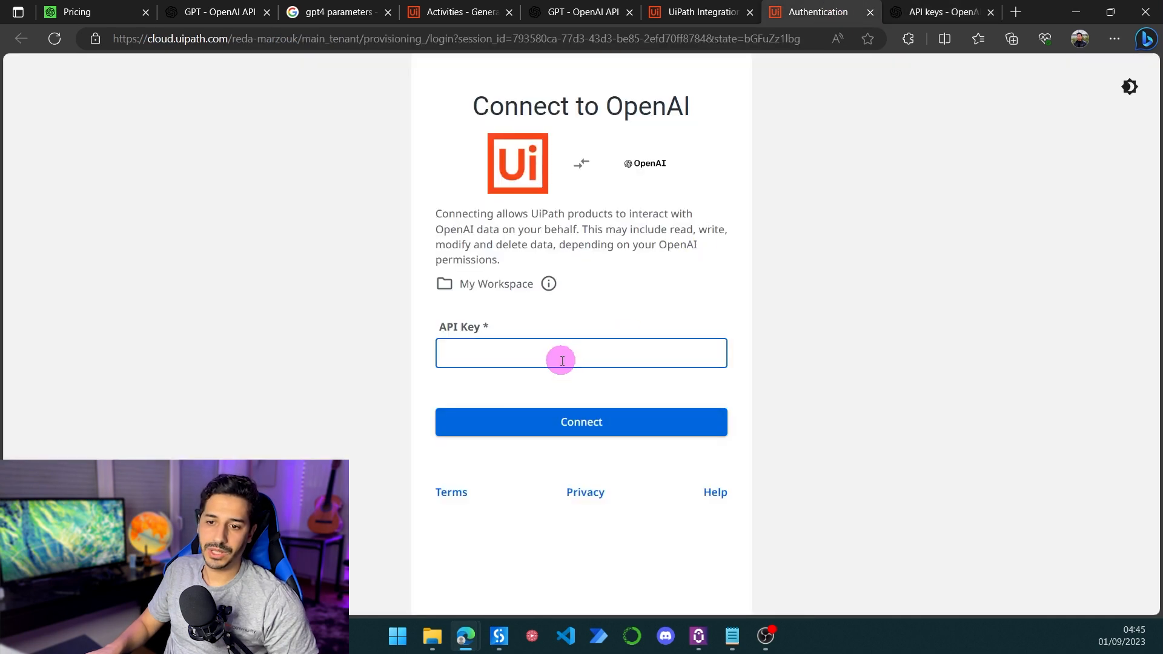
- Paste the copied key to create the OpenAI connection, then return to the Studio workflow
click(581, 422)
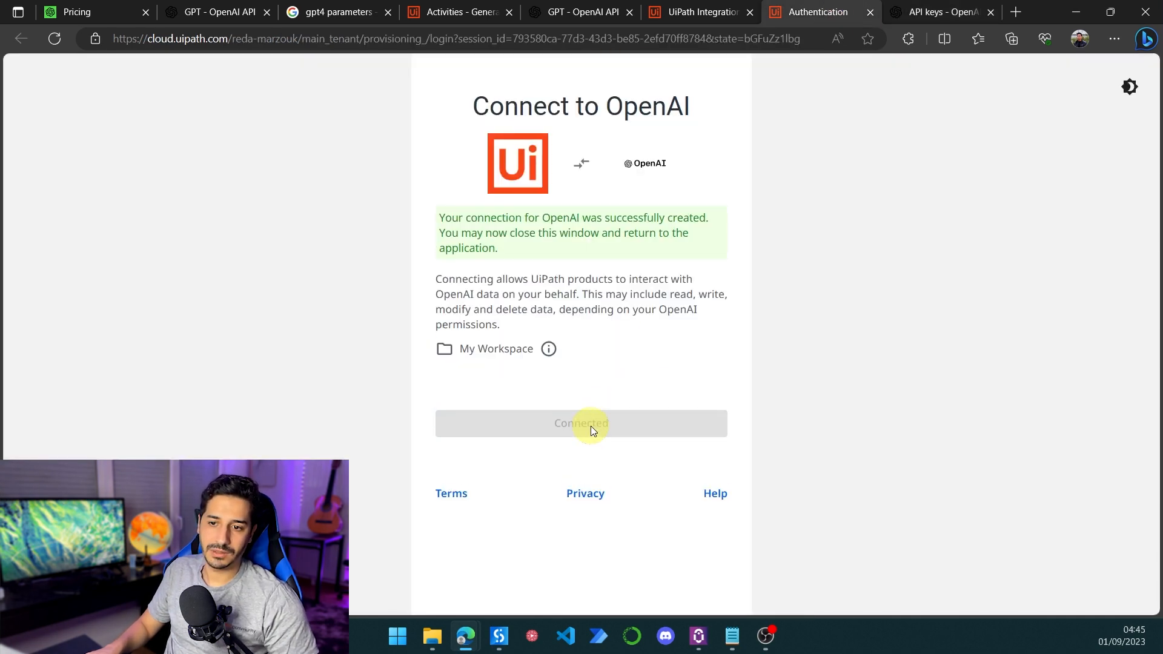
click(936, 13)
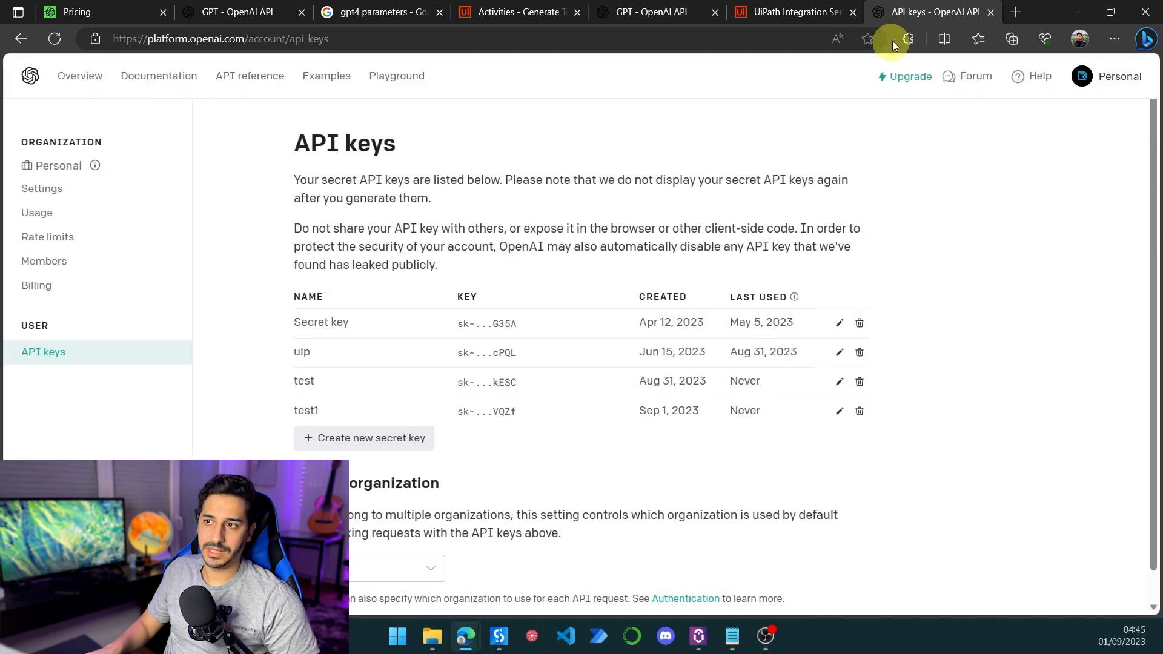
click(499, 636)
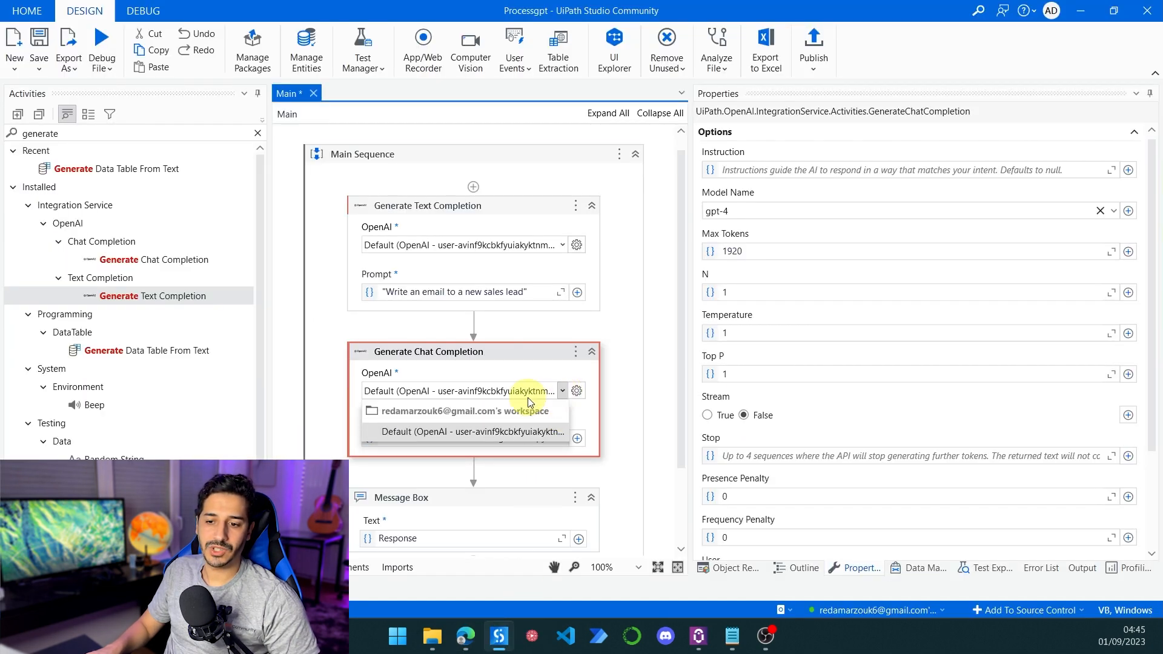
click(466, 432)
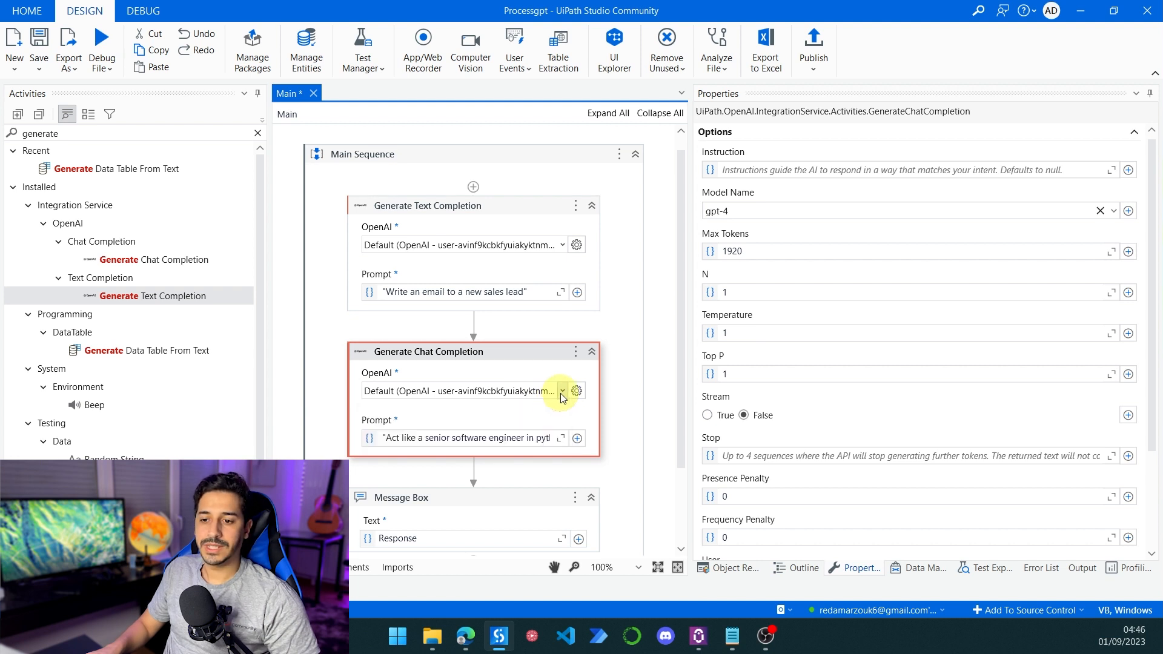
mouse_move(549, 429)
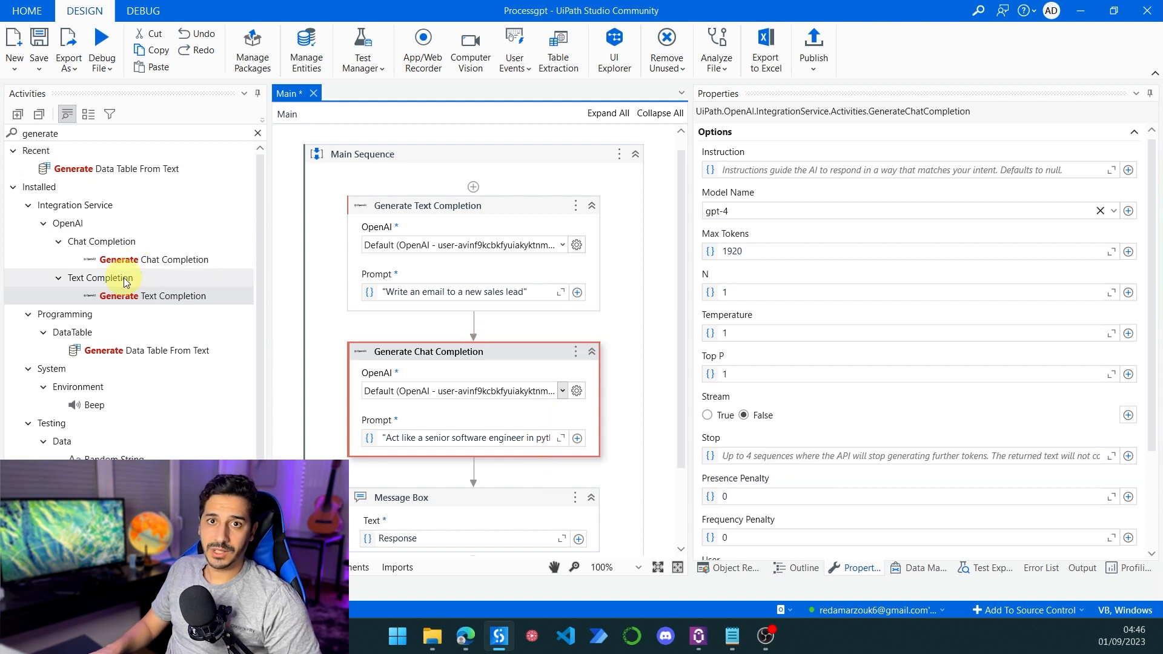
mouse_move(427, 338)
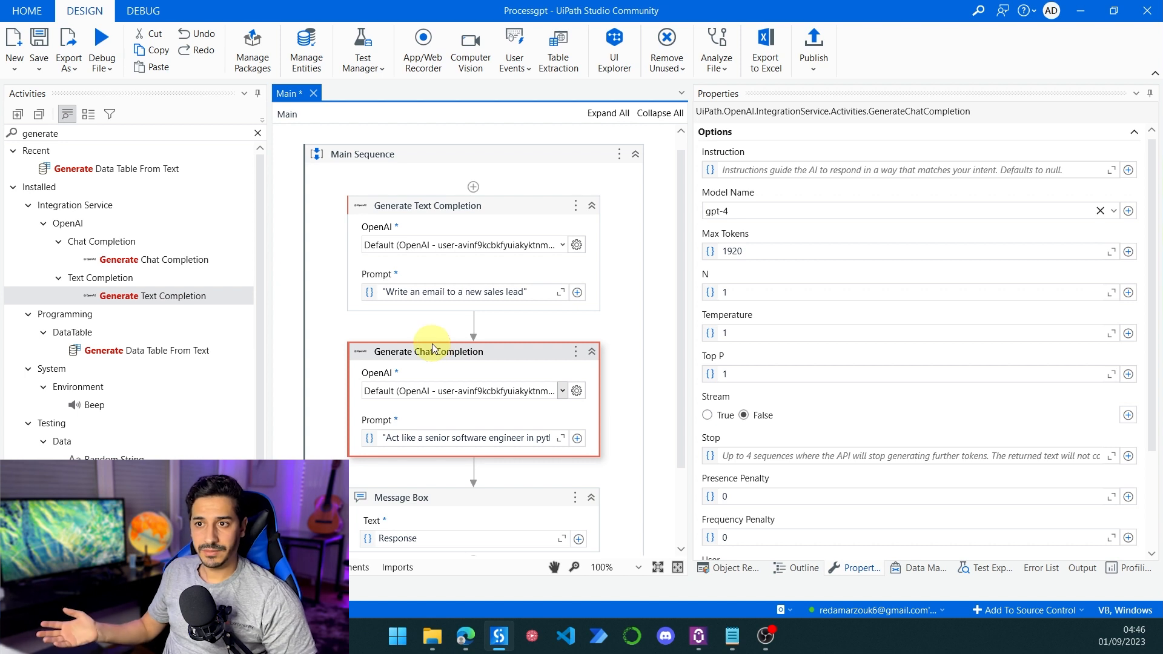
mouse_move(429, 351)
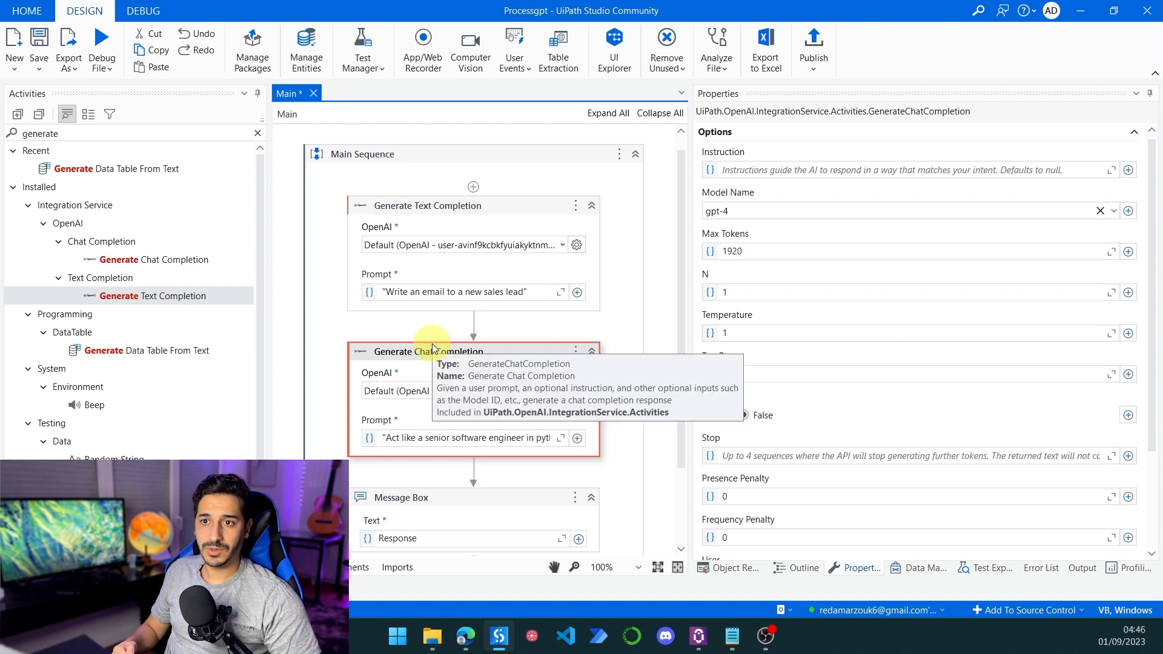